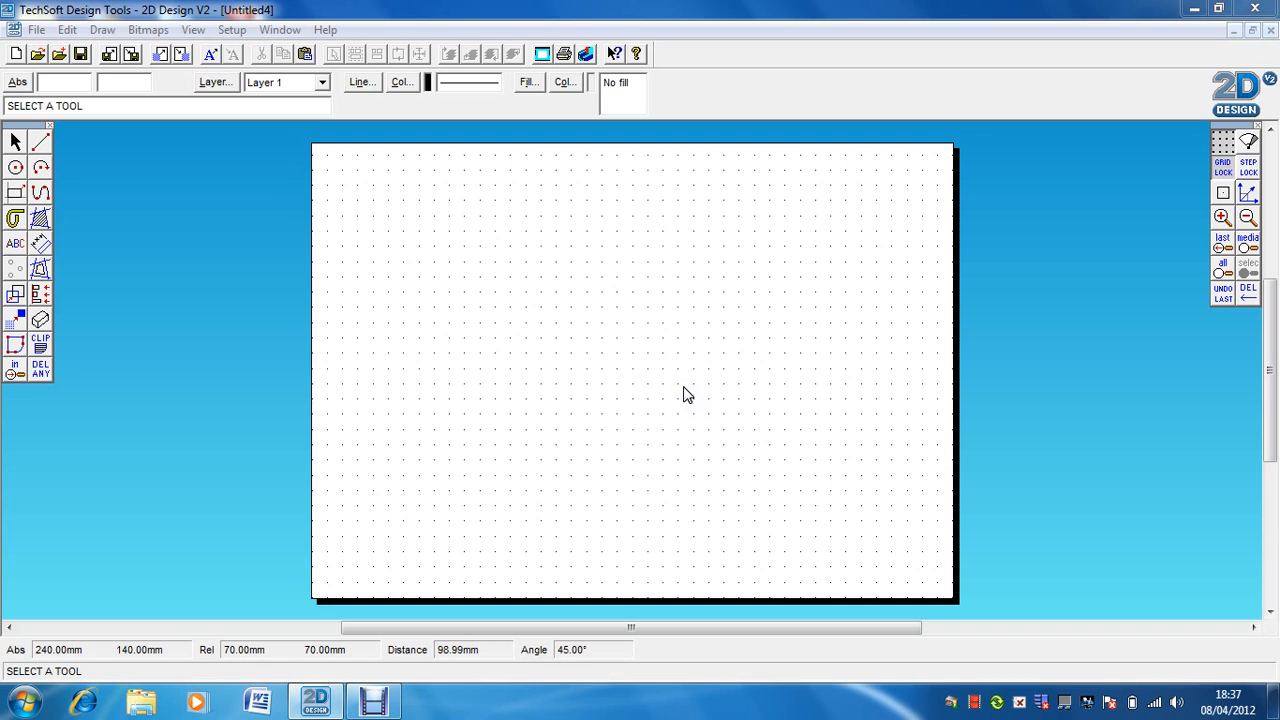
pyautogui.moveTo(617, 378)
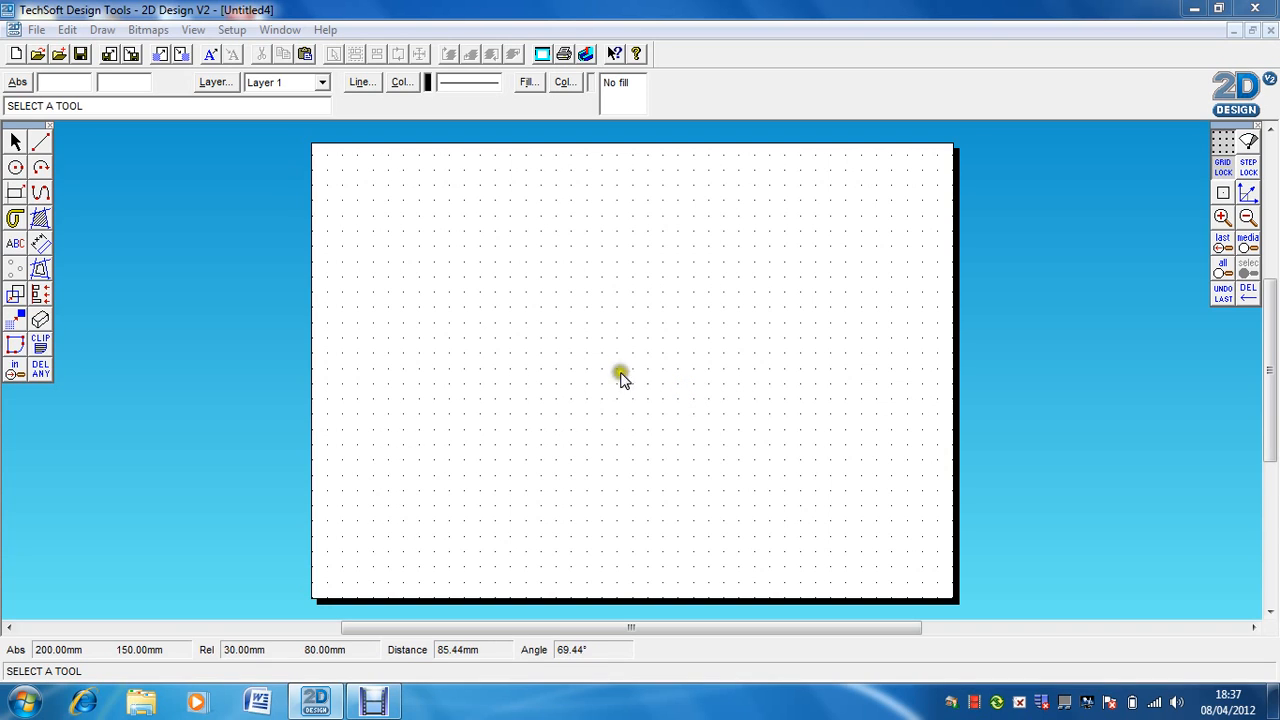
# - Draw a circle by centre and radius, with a vertical line through its centre
pyautogui.click(14, 167)
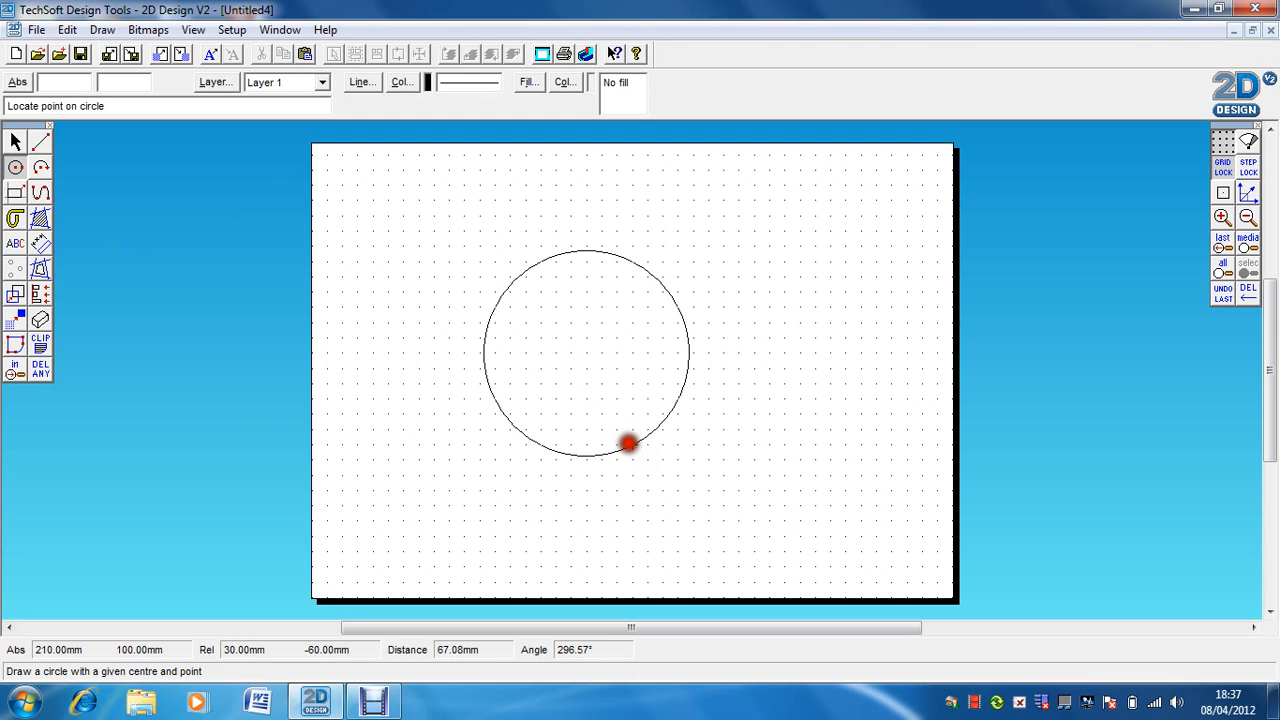
pyautogui.click(628, 443)
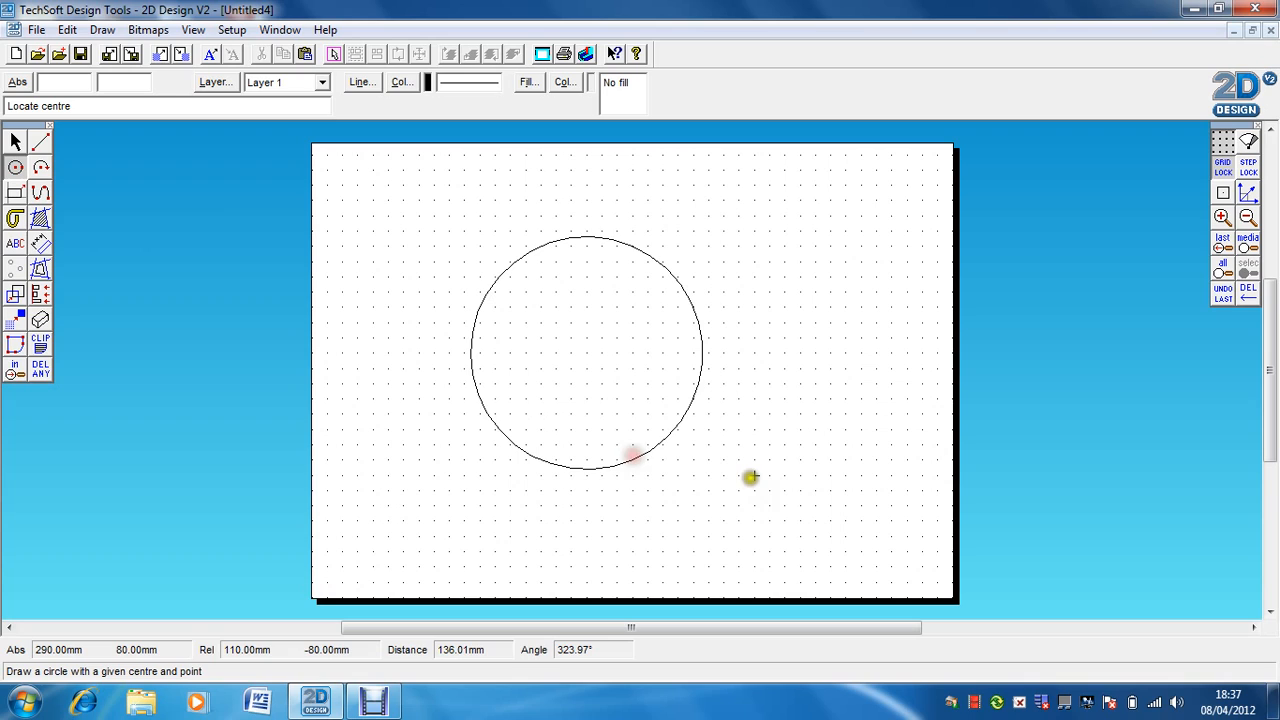
pyautogui.moveTo(753, 475)
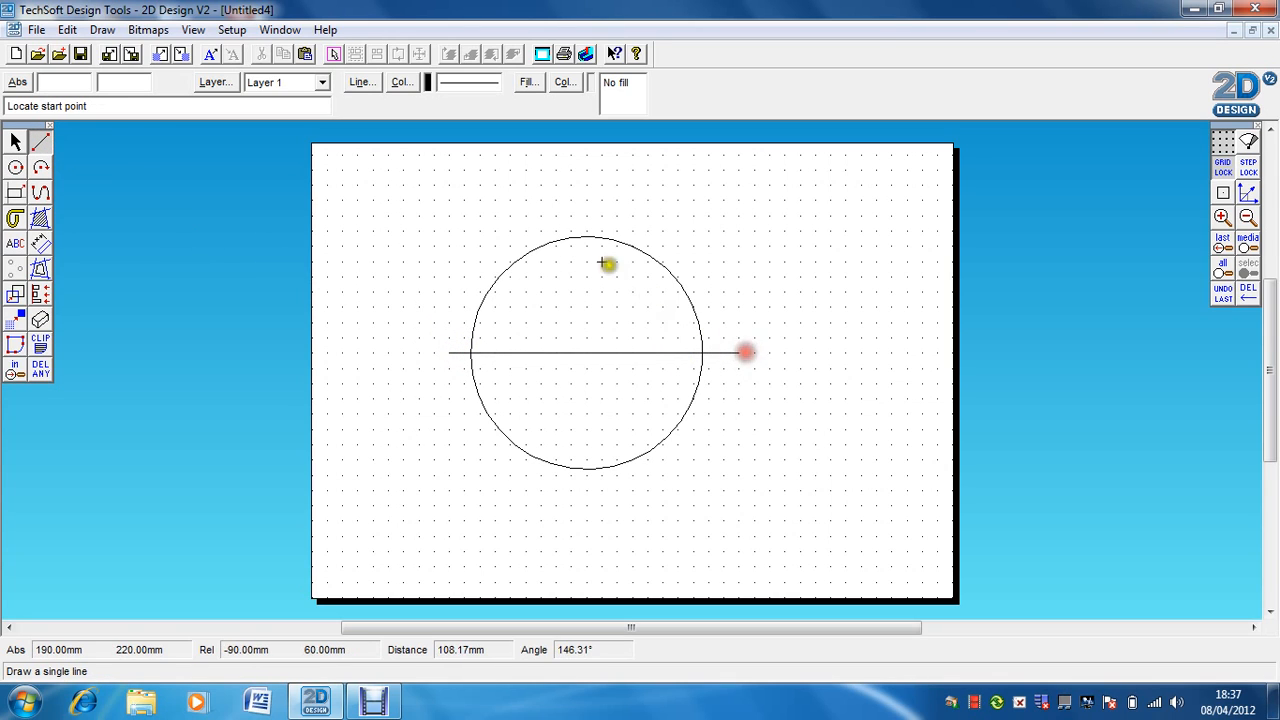
pyautogui.moveTo(585, 225); pyautogui.dragTo(572, 485)
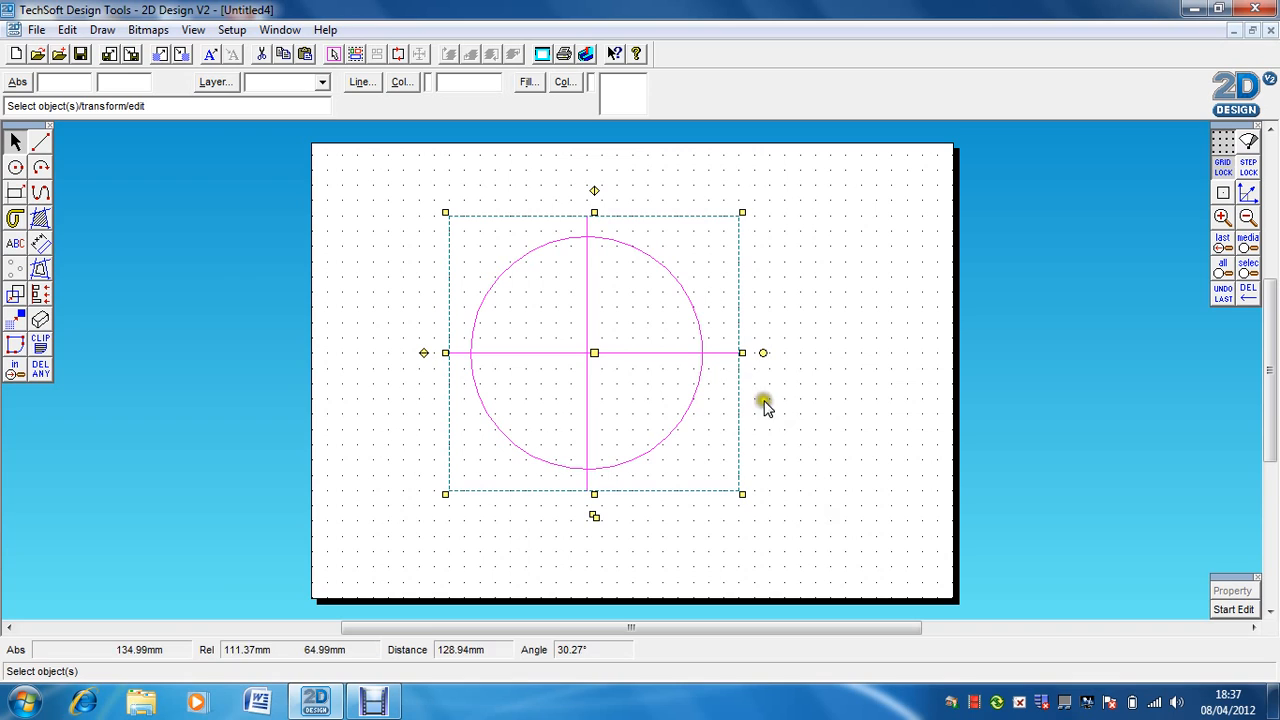
# - Stretch the crossed circle sideways into an ellipse, undo once, then scale it down
pyautogui.moveTo(762, 352); pyautogui.dragTo(843, 358)
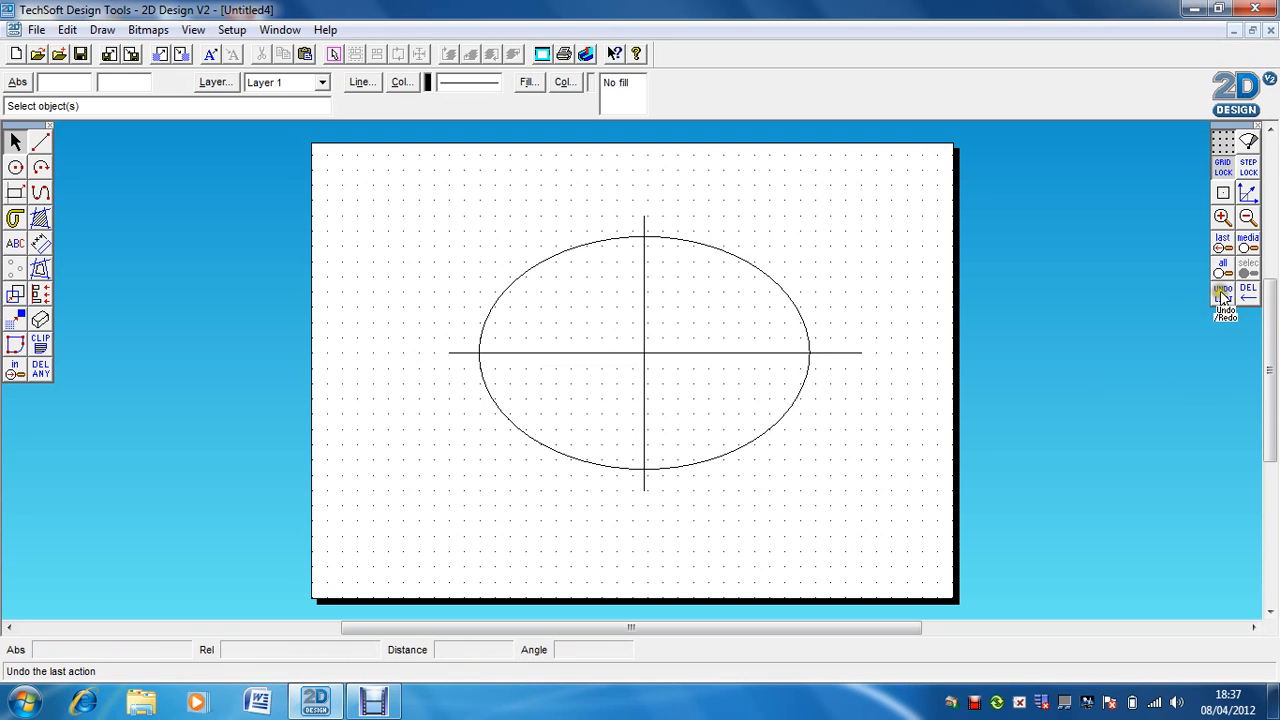
pyautogui.click(1221, 292)
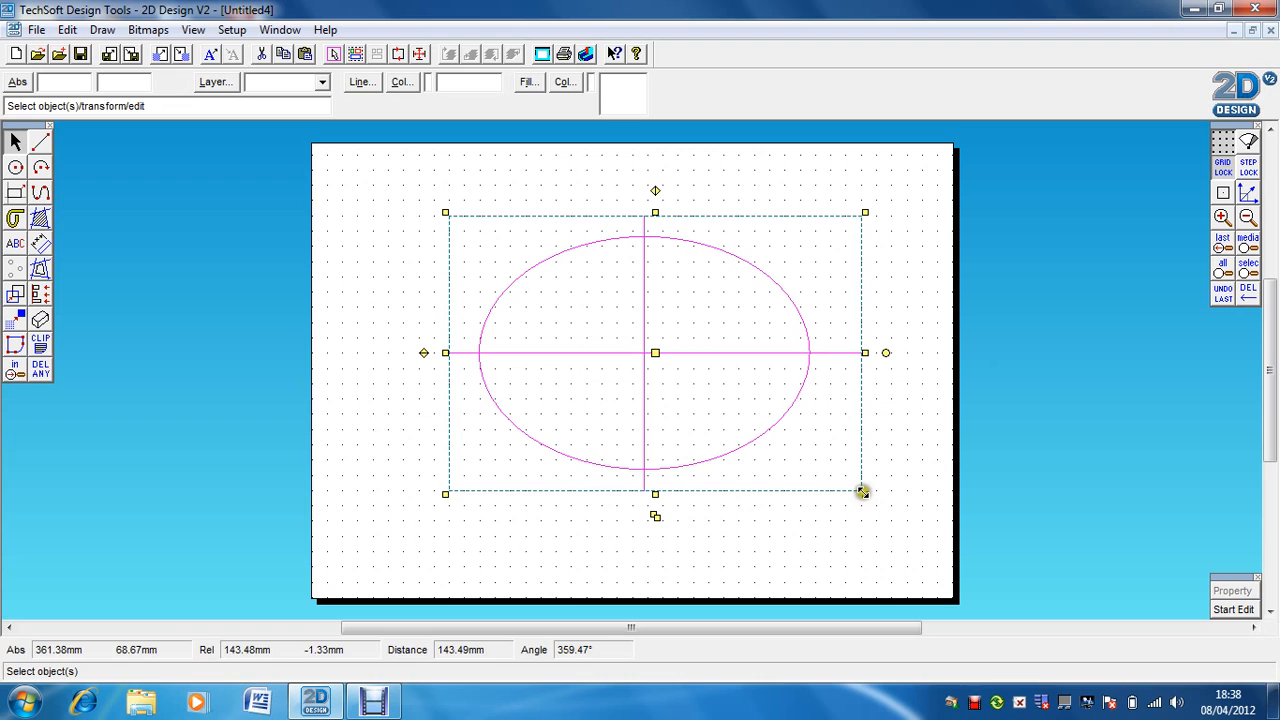
pyautogui.moveTo(863, 491); pyautogui.dragTo(735, 408)
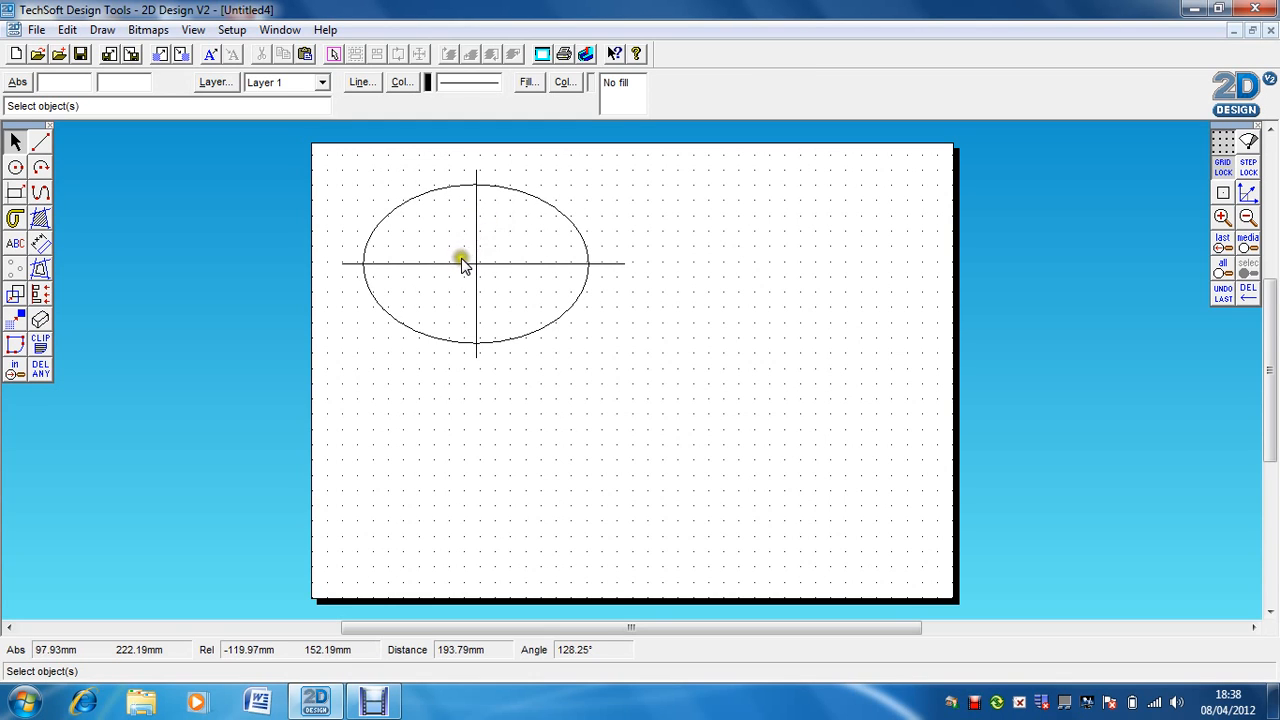
pyautogui.moveTo(370, 283)
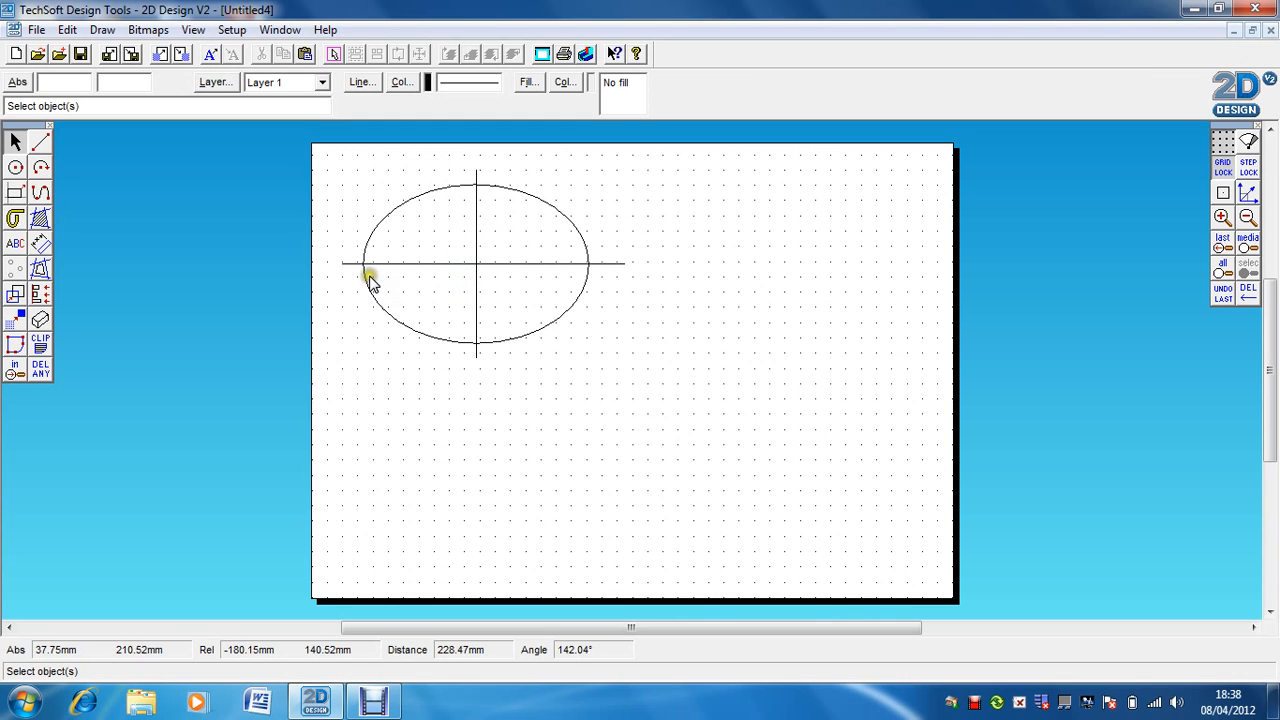
pyautogui.moveTo(555, 262)
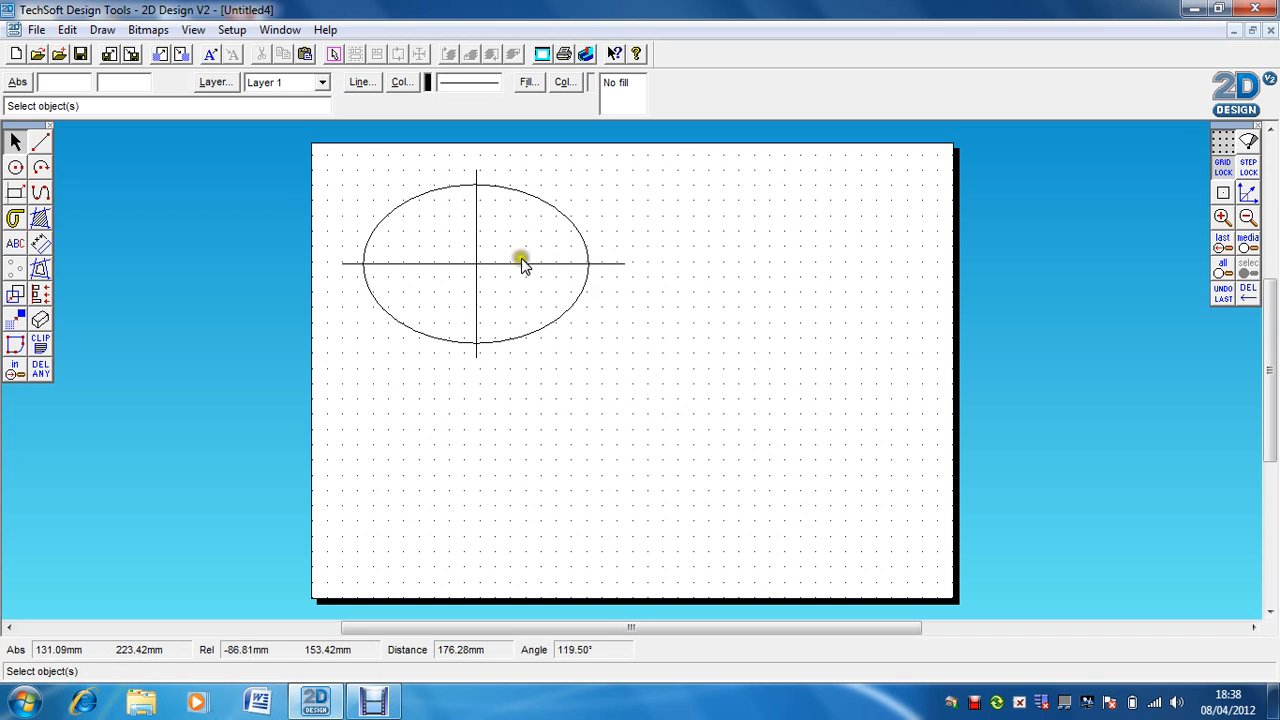
pyautogui.moveTo(306, 168)
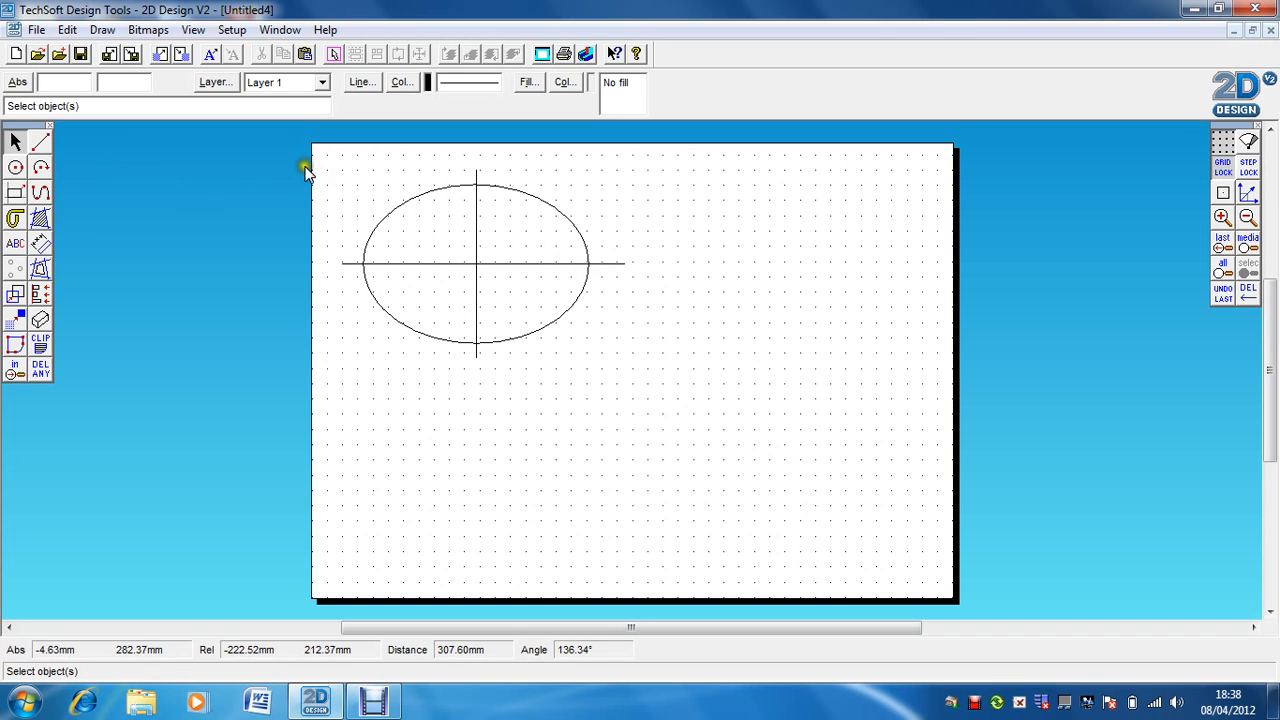
pyautogui.moveTo(385, 307)
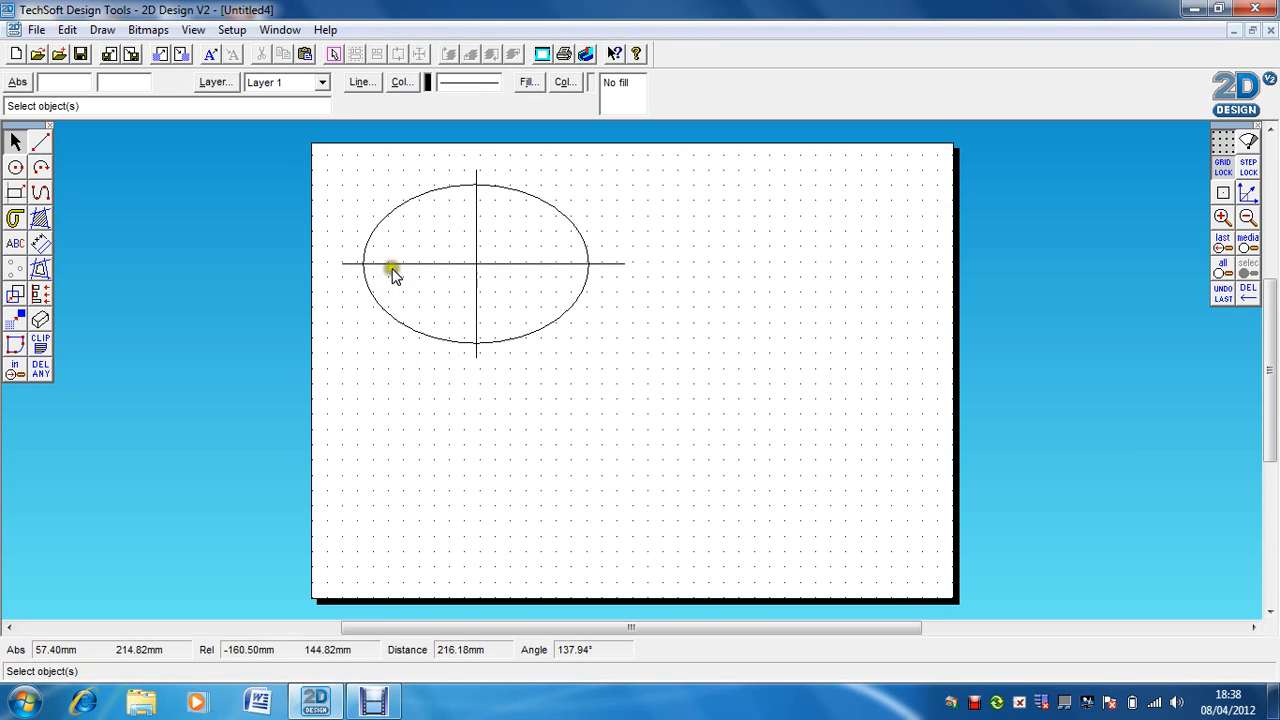
pyautogui.moveTo(381, 263)
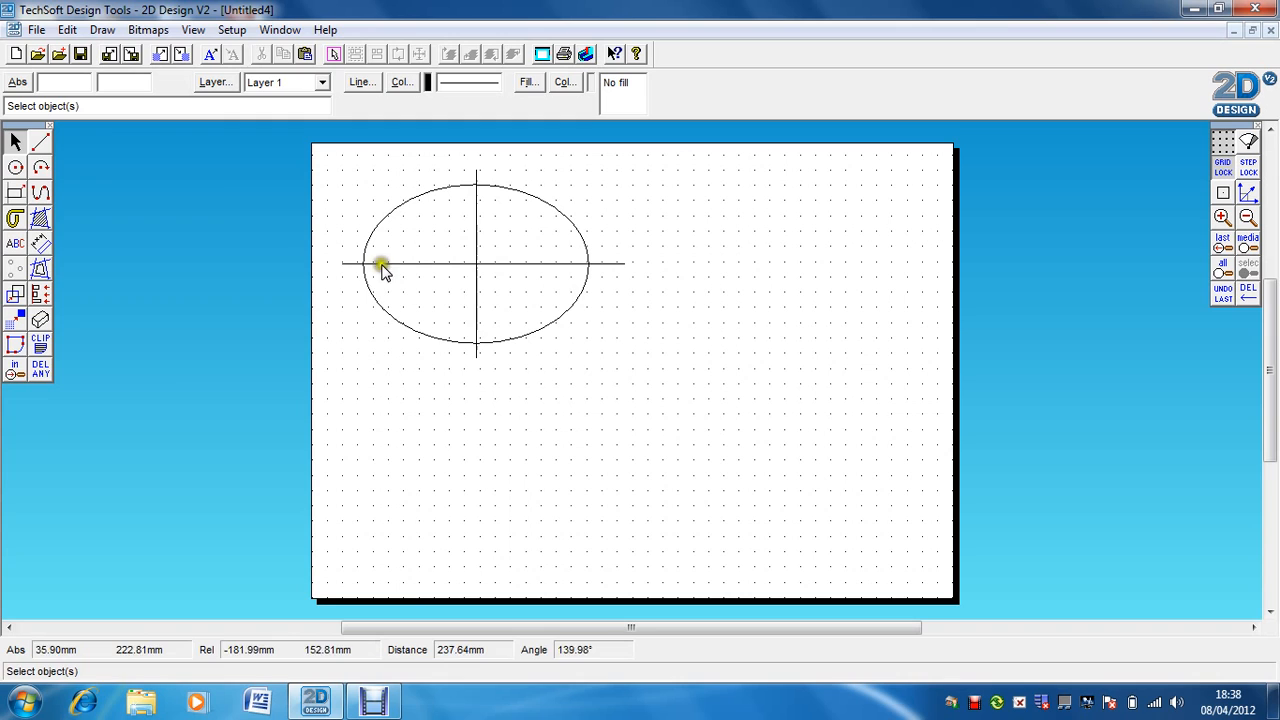
# - Place a copy of the crossed ellipse to the right and reselect the left one
pyautogui.click(11, 11)
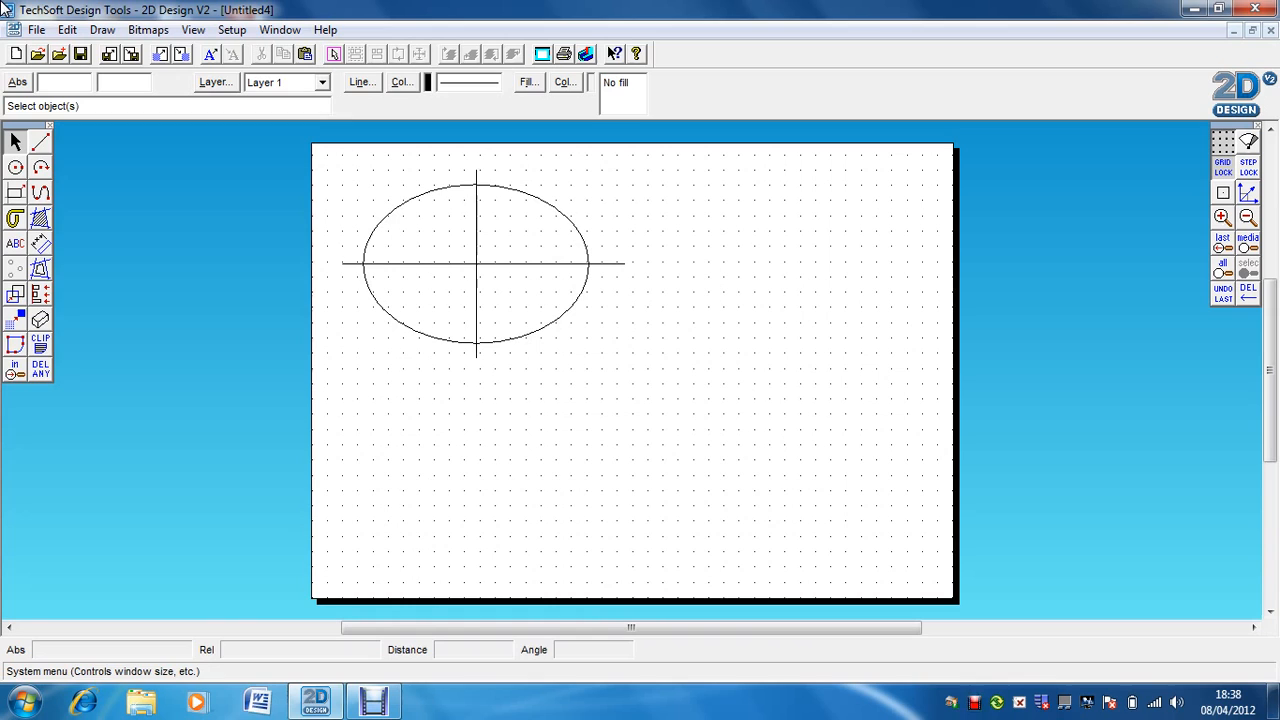
pyautogui.moveTo(307, 152)
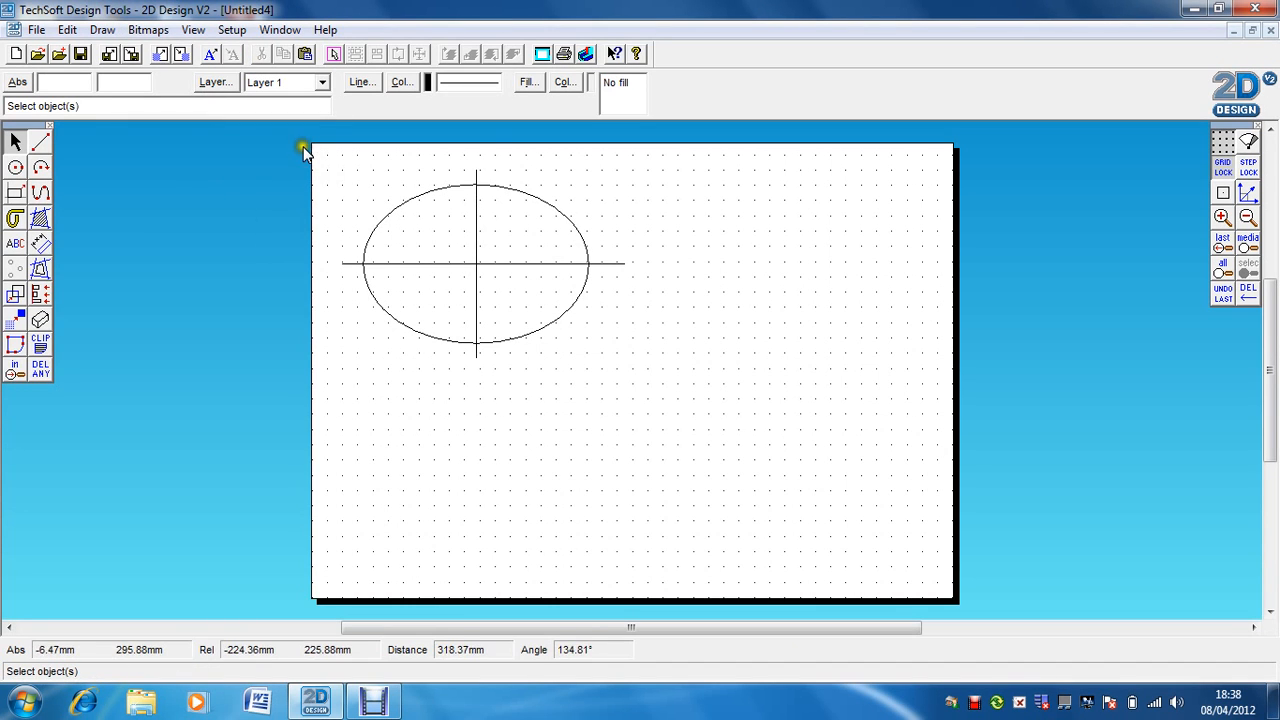
pyautogui.moveTo(365, 205)
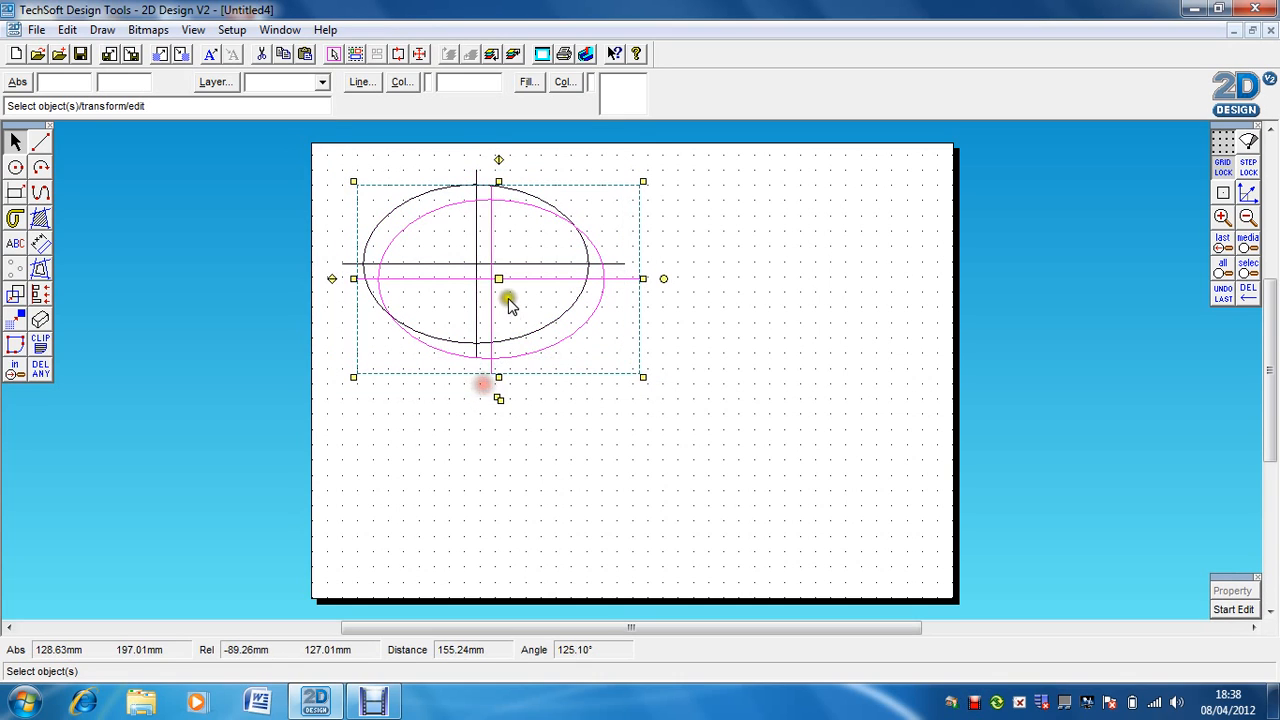
pyautogui.moveTo(498, 278); pyautogui.dragTo(772, 278)
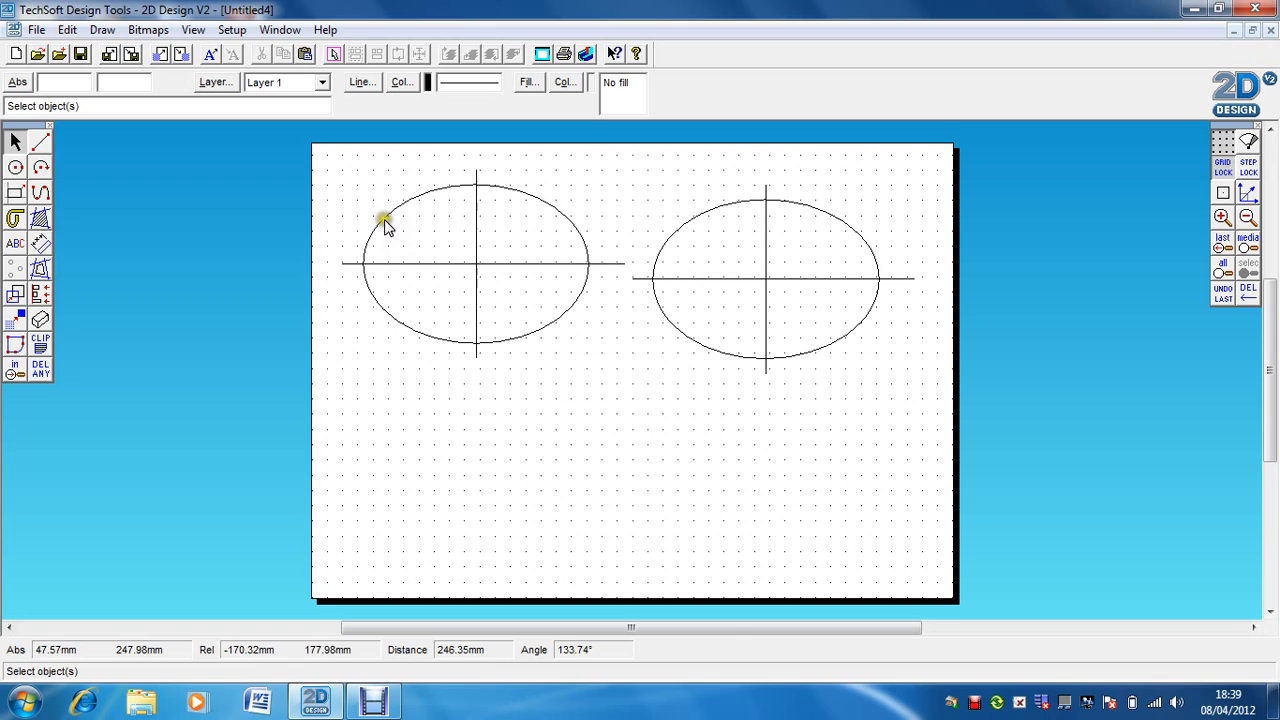
pyautogui.moveTo(383, 218); pyautogui.dragTo(623, 388)
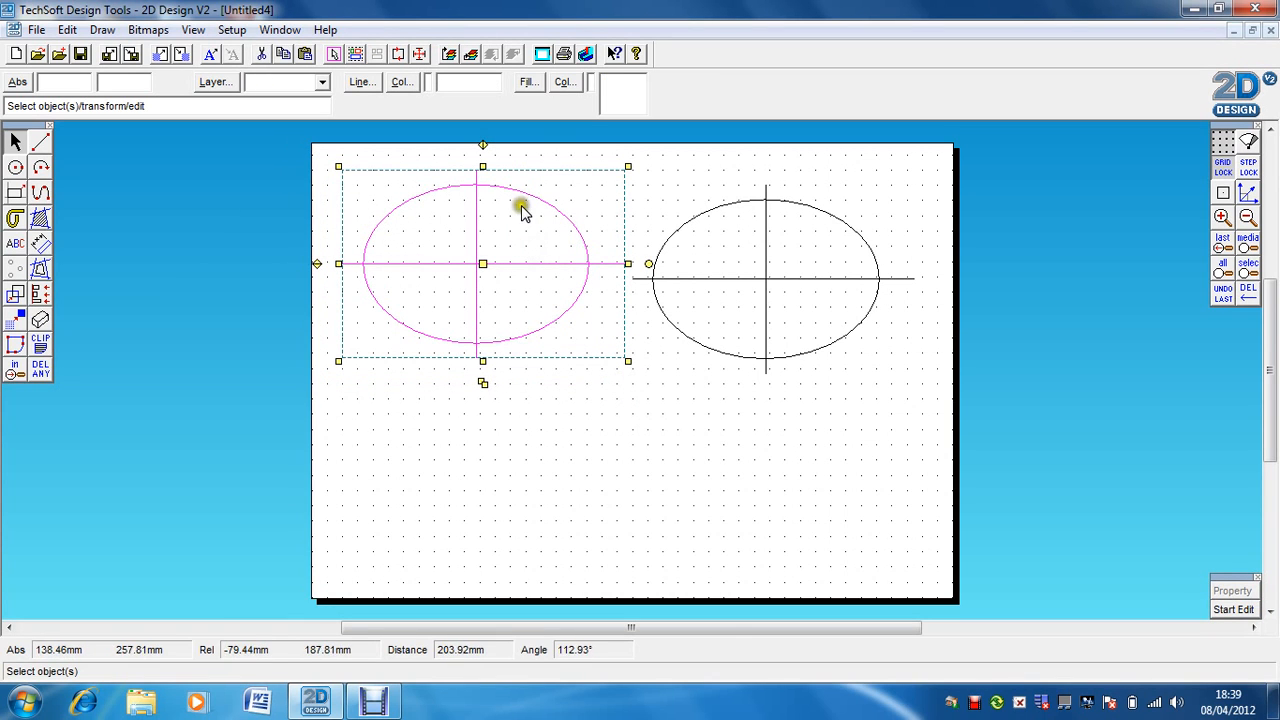
pyautogui.moveTo(745, 249)
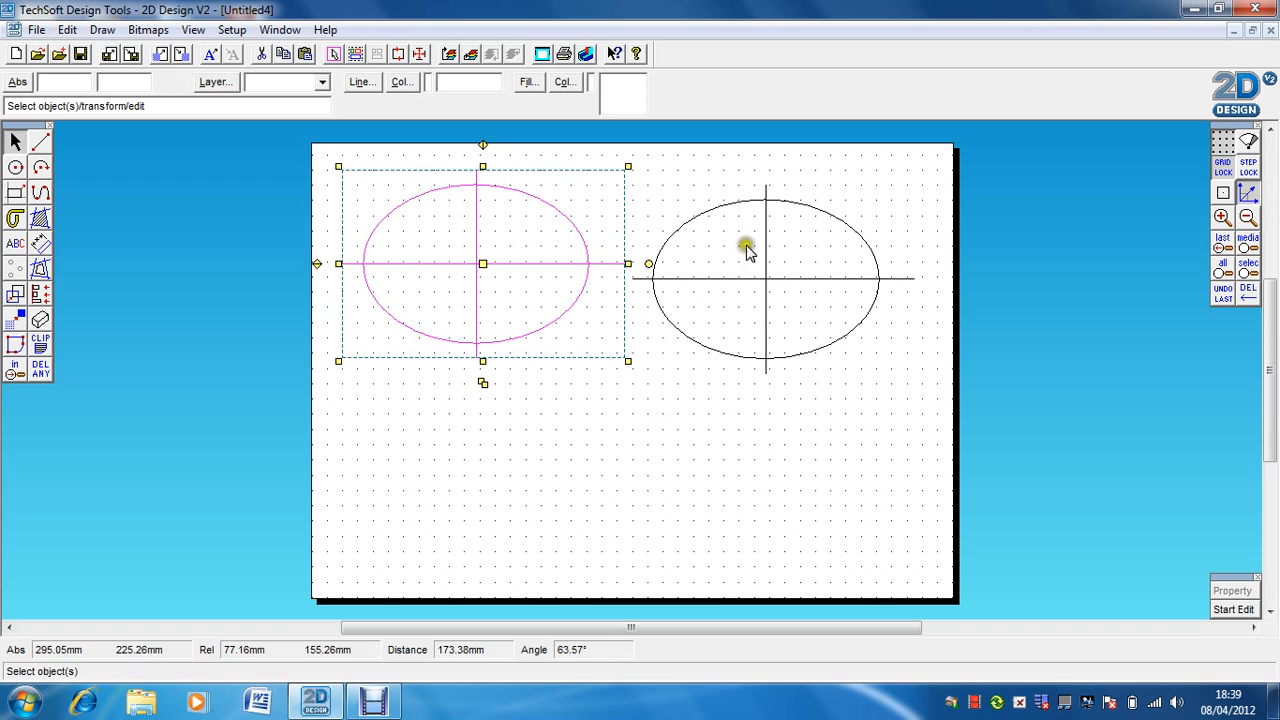
pyautogui.scroll(-3)
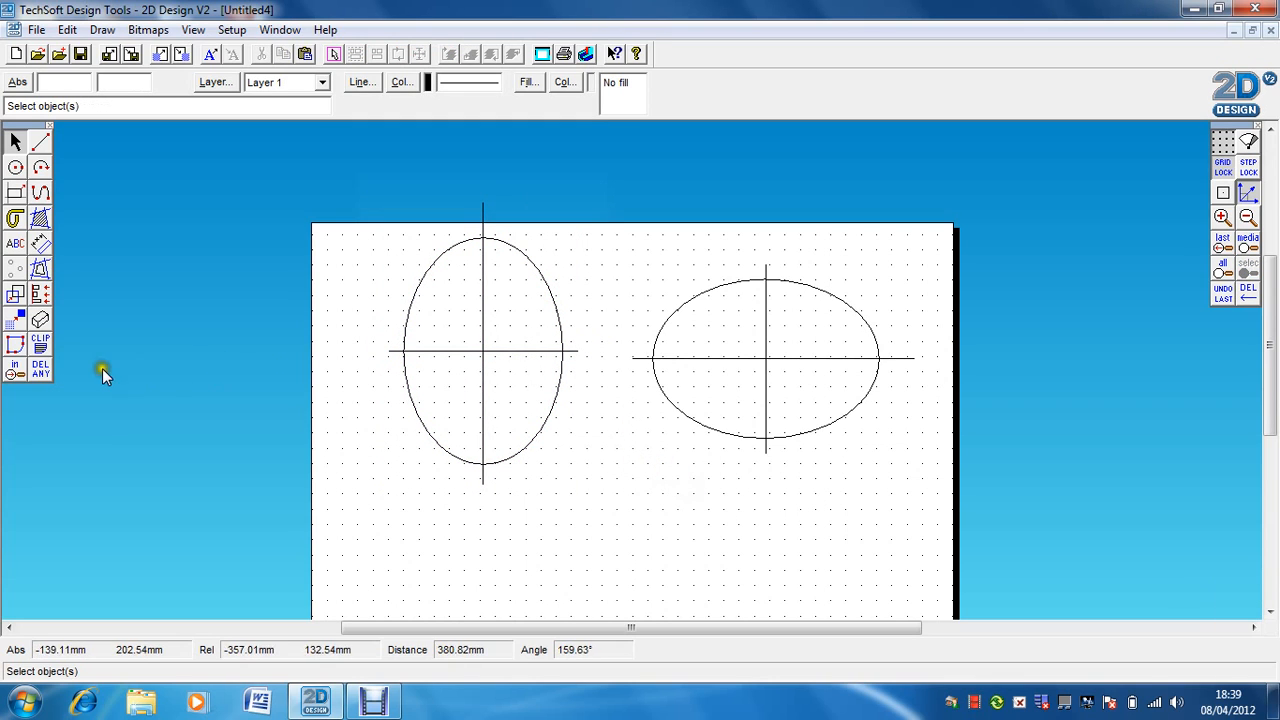
pyautogui.click(40, 372)
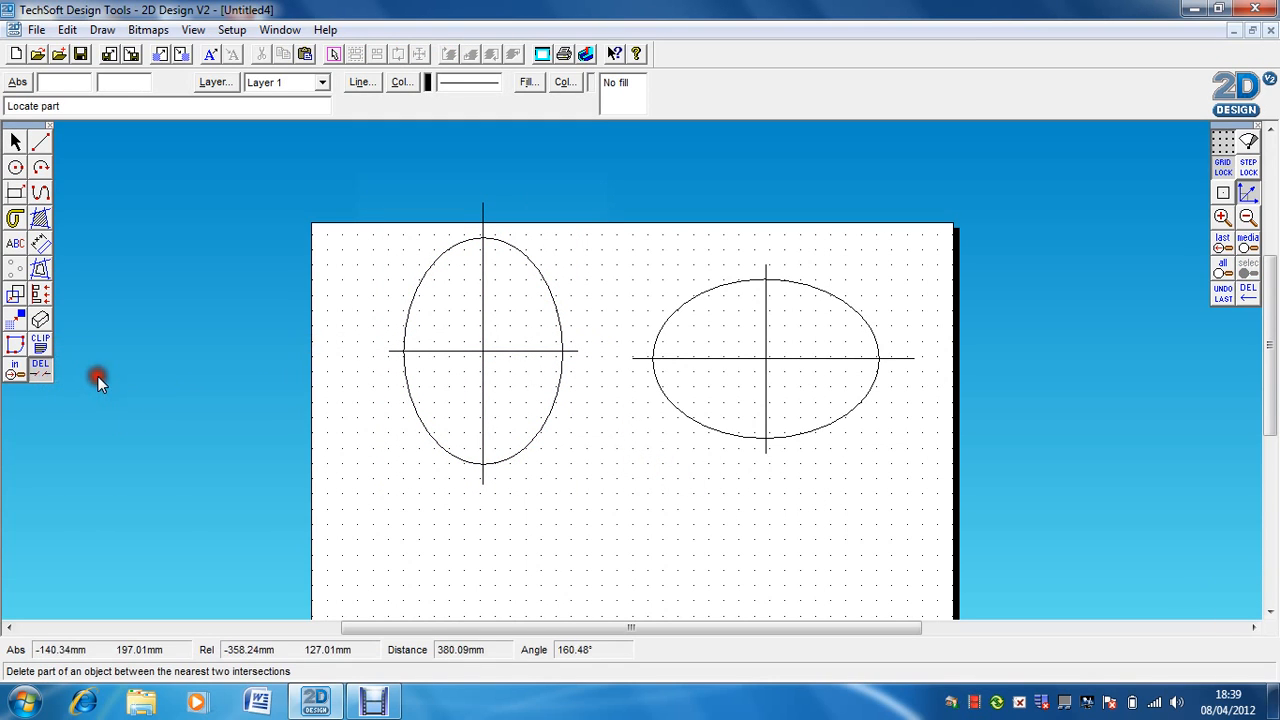
pyautogui.moveTo(519, 480)
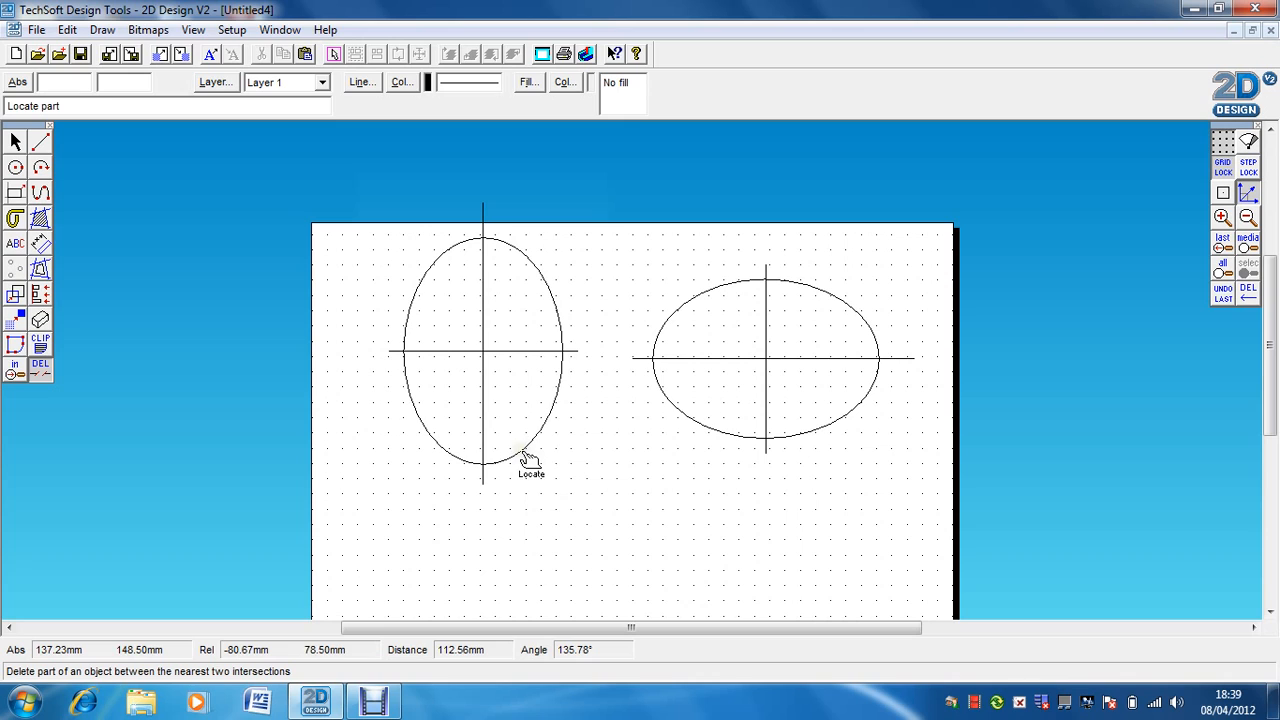
pyautogui.click(576, 358)
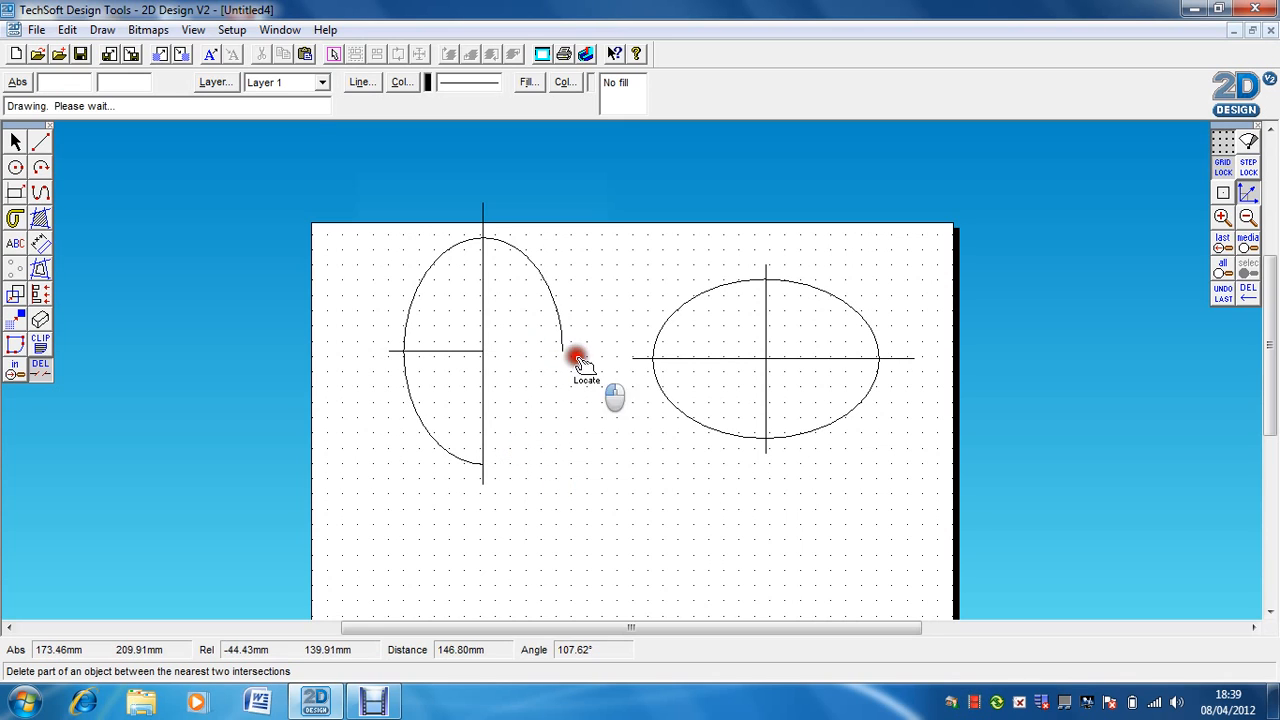
pyautogui.click(576, 358)
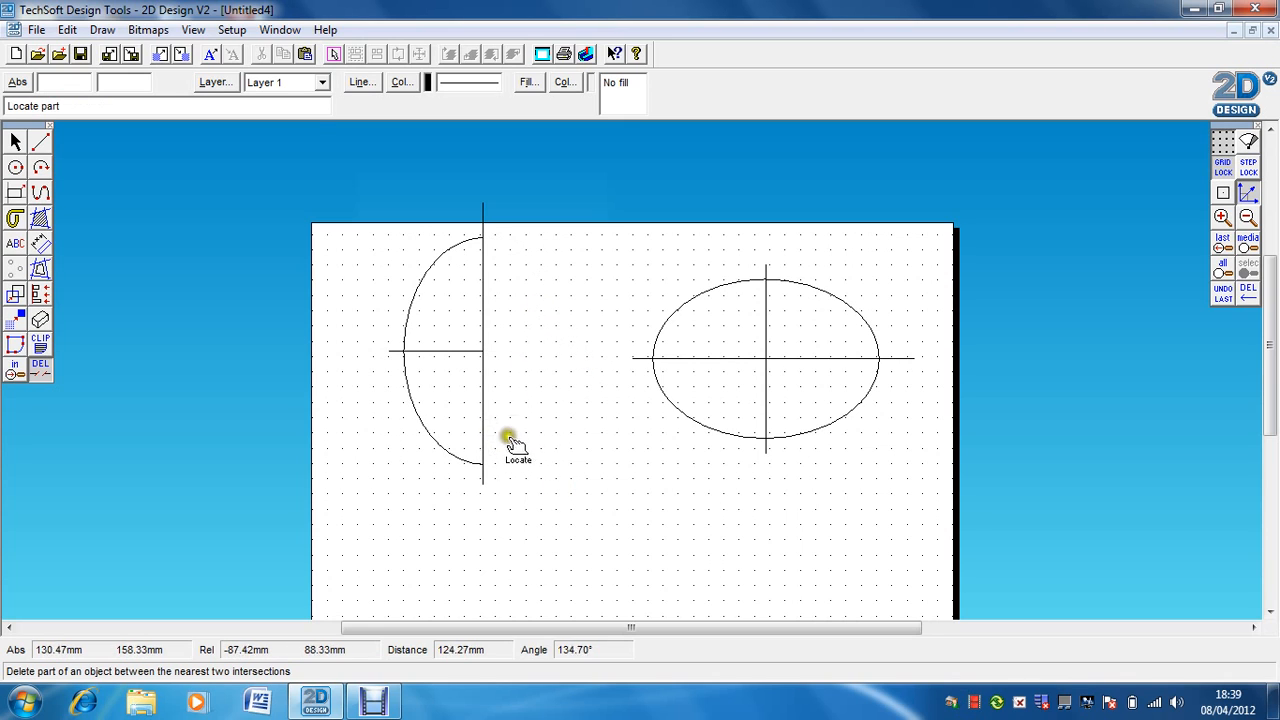
pyautogui.moveTo(482, 298)
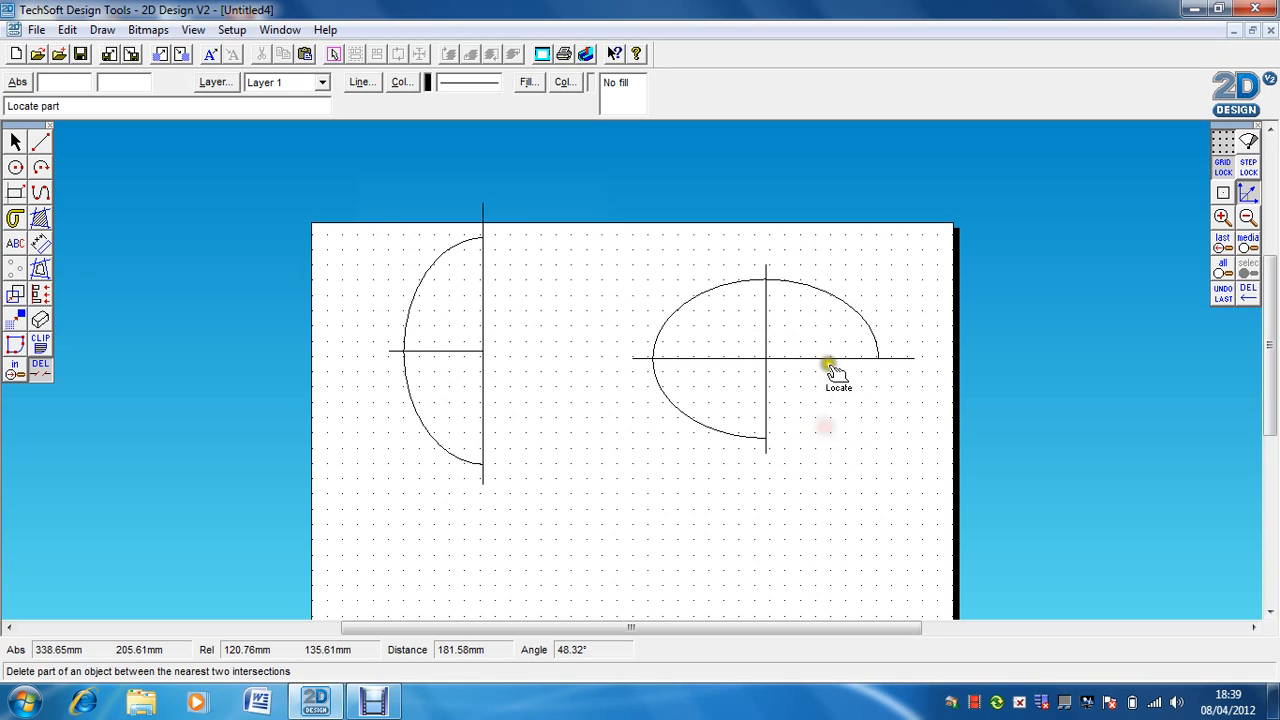
pyautogui.click(828, 367)
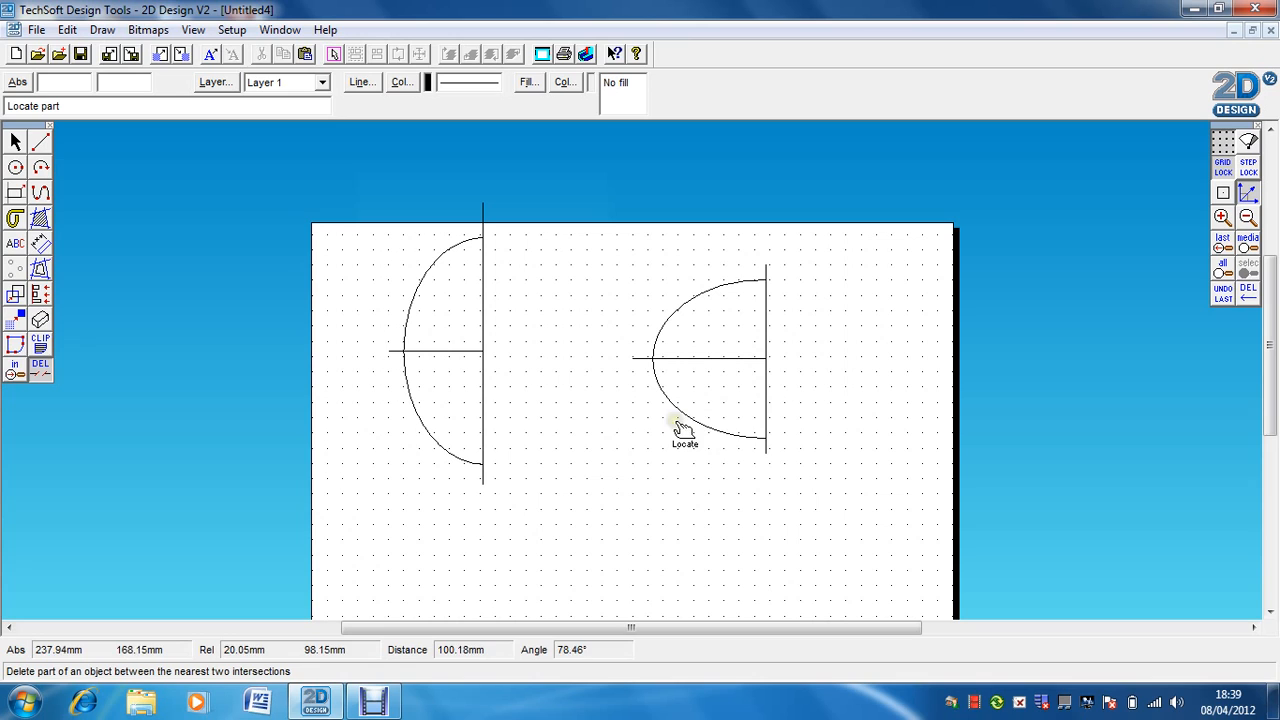
pyautogui.moveTo(755, 302)
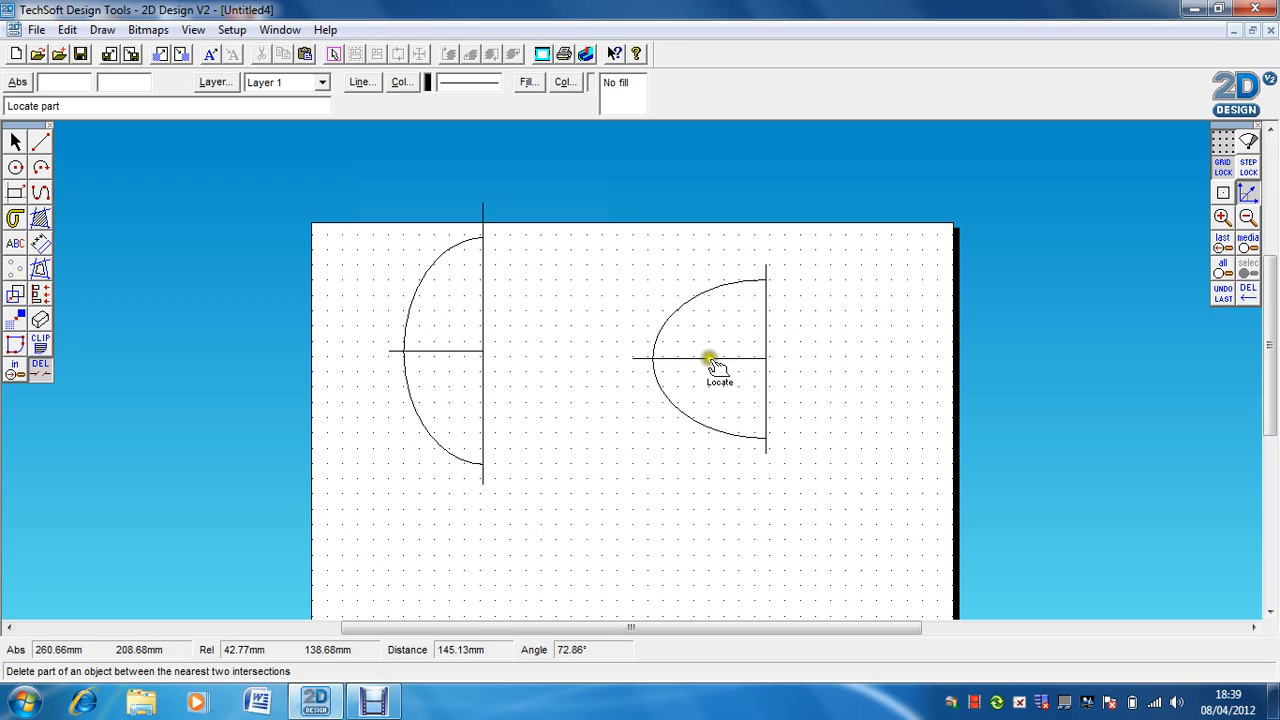
pyautogui.moveTo(413, 291)
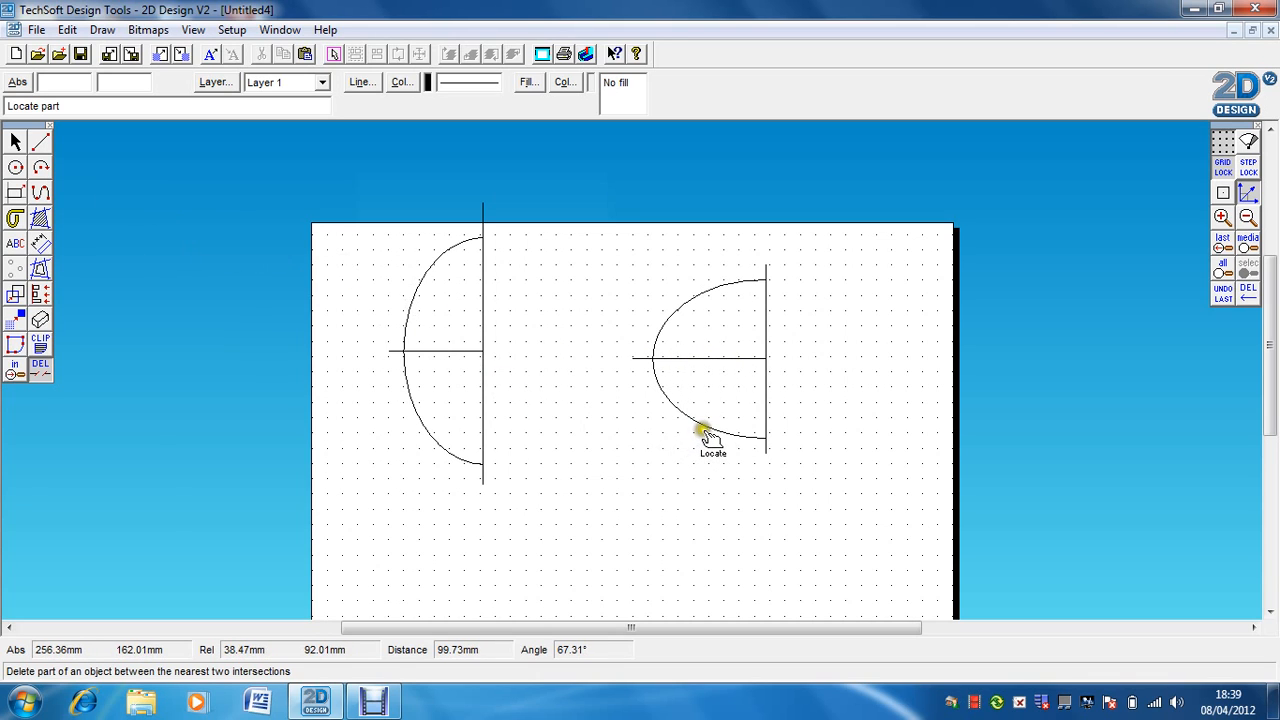
pyautogui.click(703, 434)
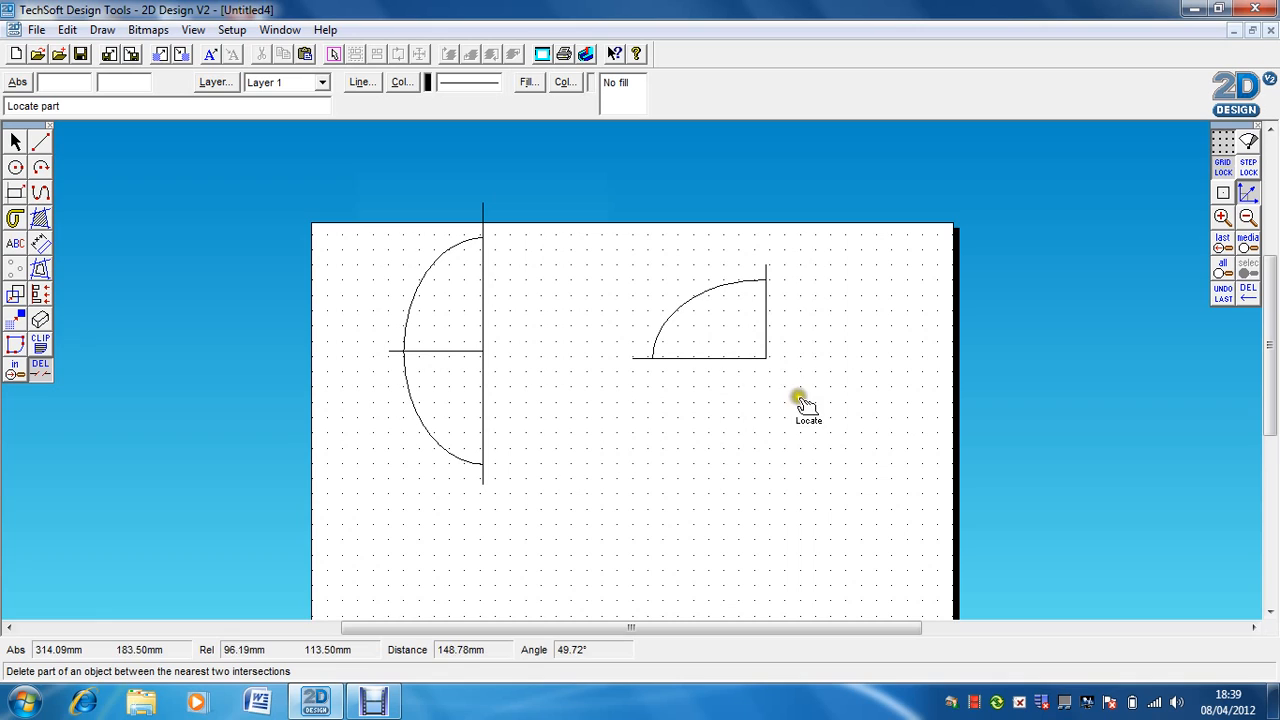
pyautogui.moveTo(766, 406)
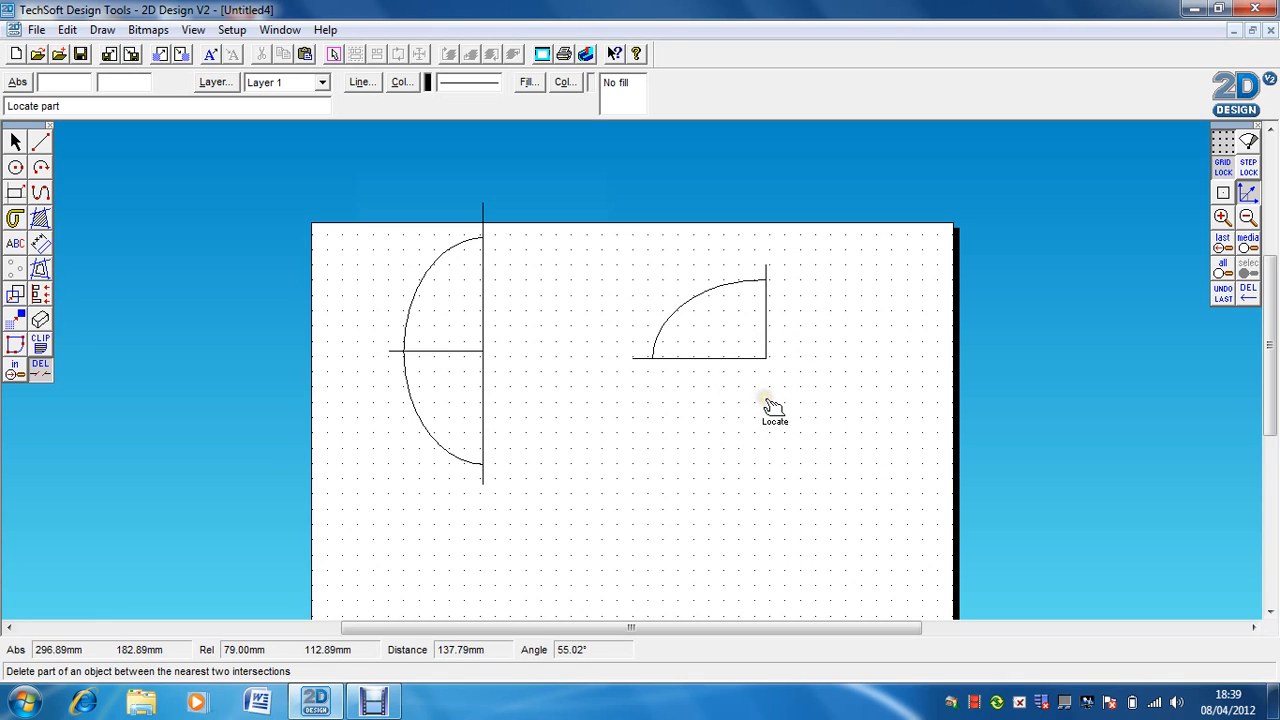
pyautogui.moveTo(700, 385)
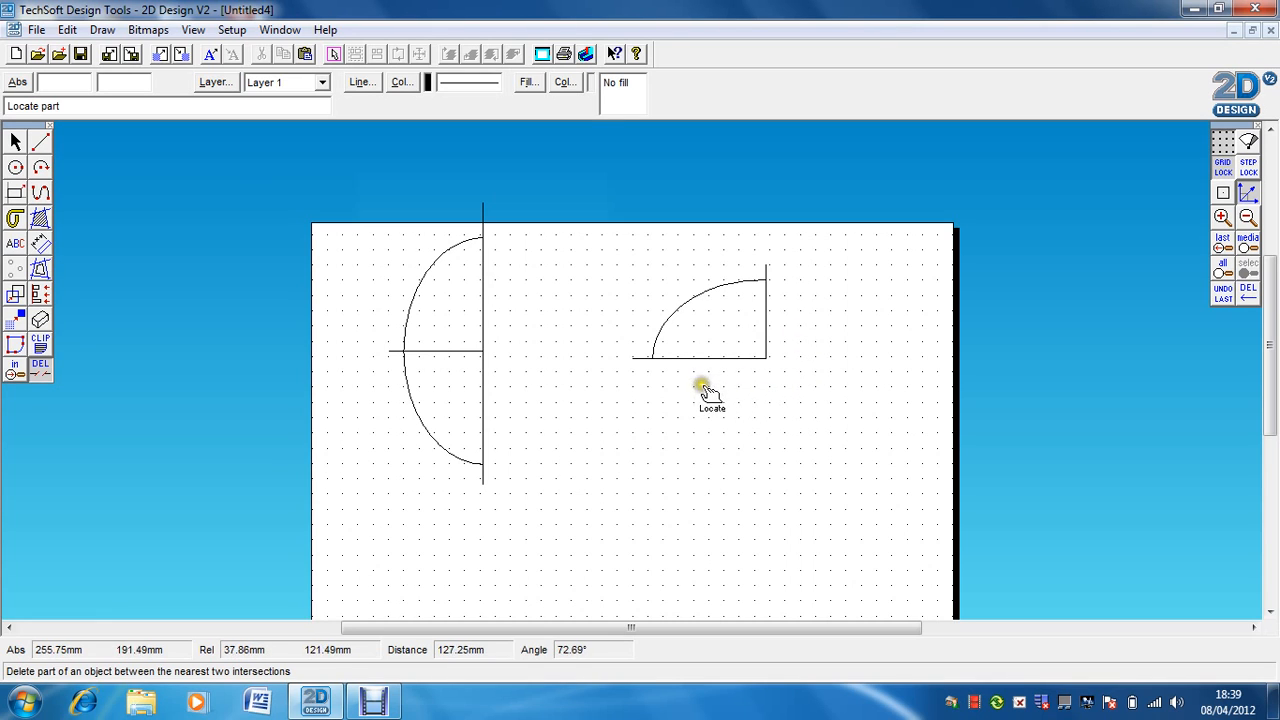
pyautogui.moveTo(640, 371)
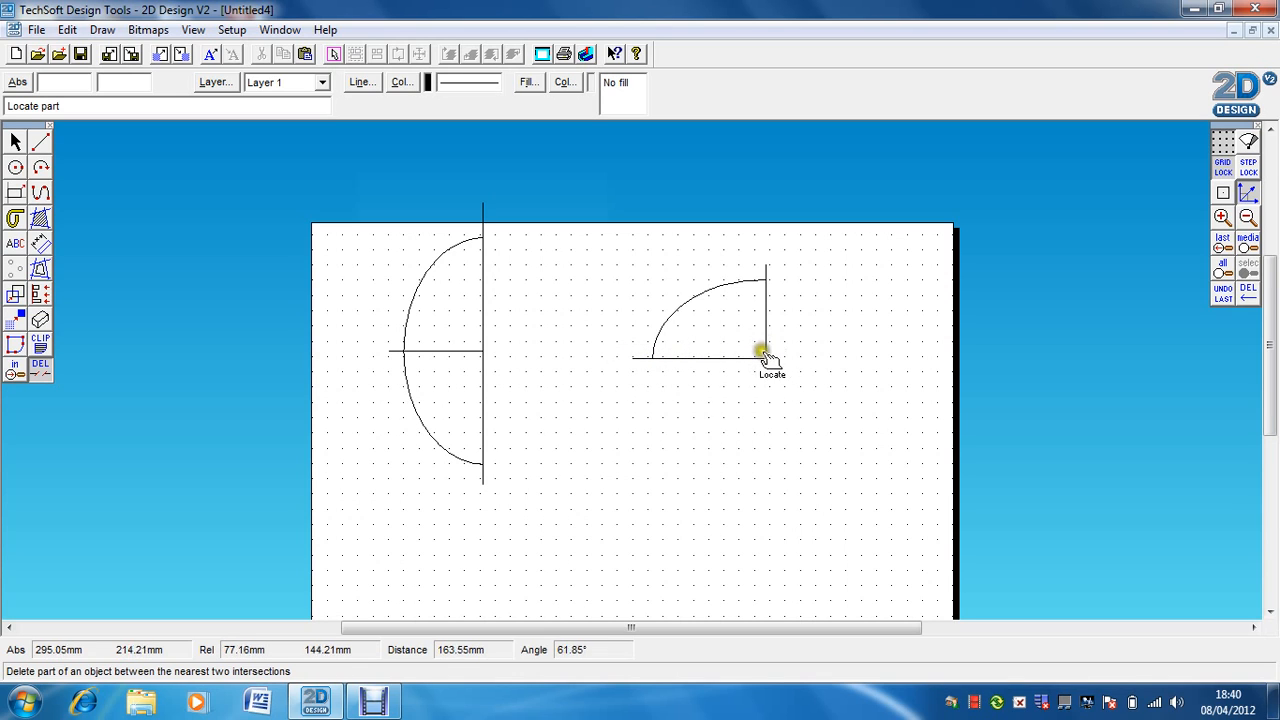
pyautogui.moveTo(775, 345)
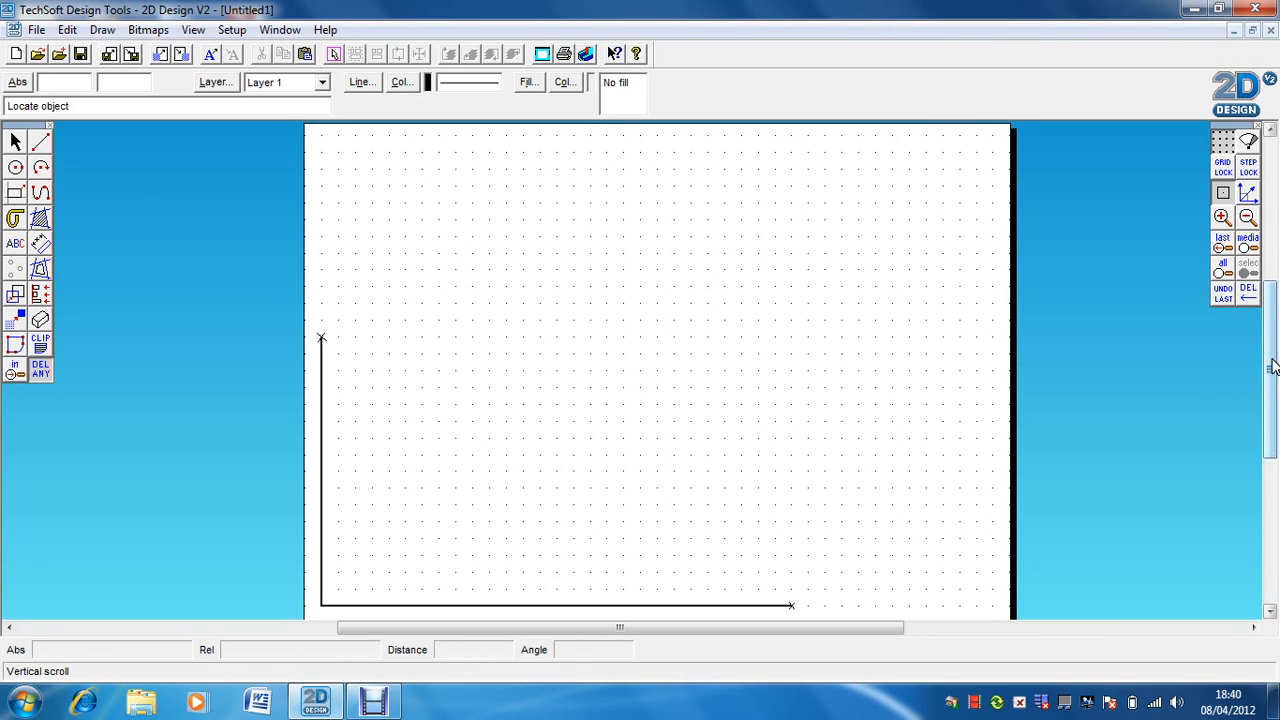
# - Scroll the Untitled1 drawing down to show the two corner lines
pyautogui.scroll(-3)
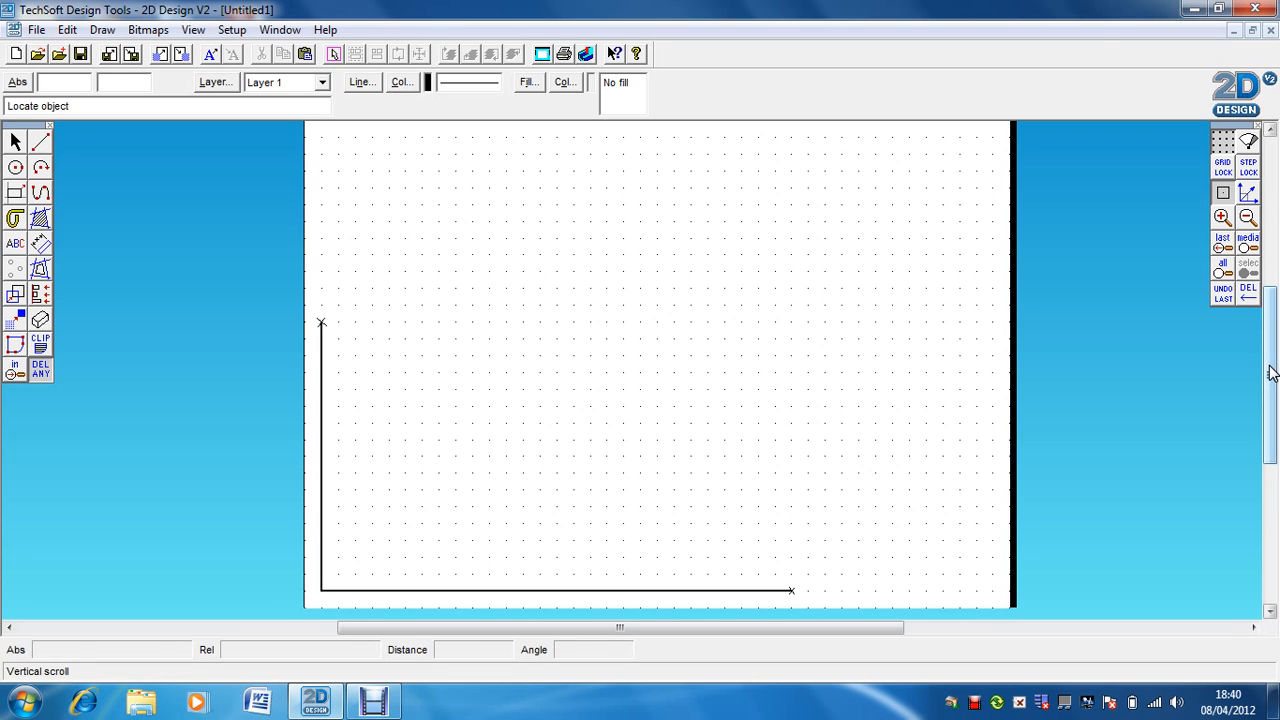
pyautogui.moveTo(330, 590)
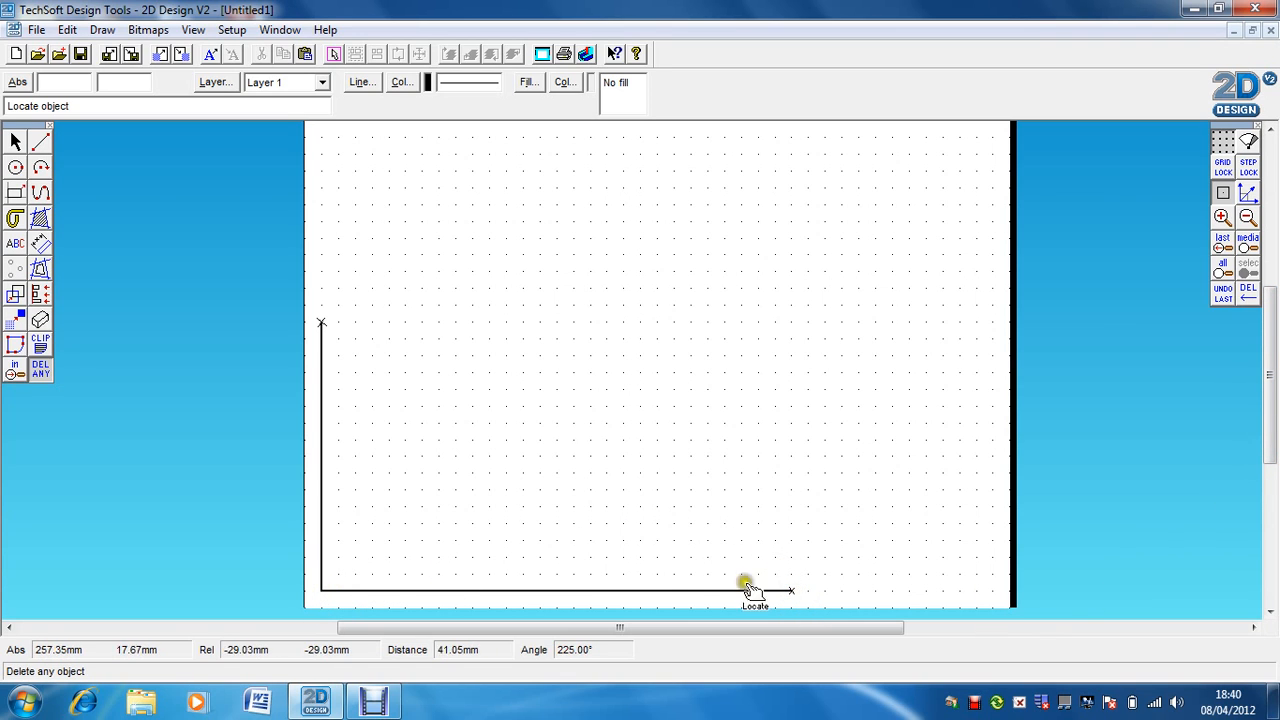
pyautogui.moveTo(523, 592)
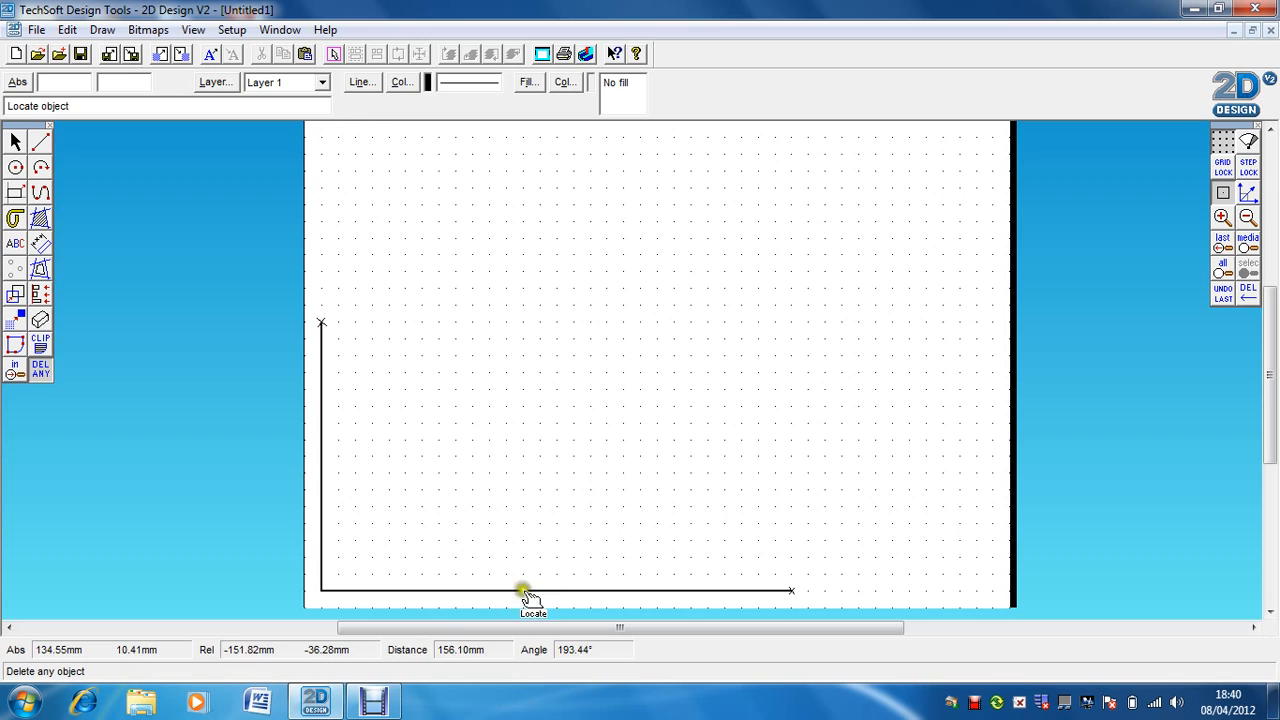
pyautogui.moveTo(457, 575)
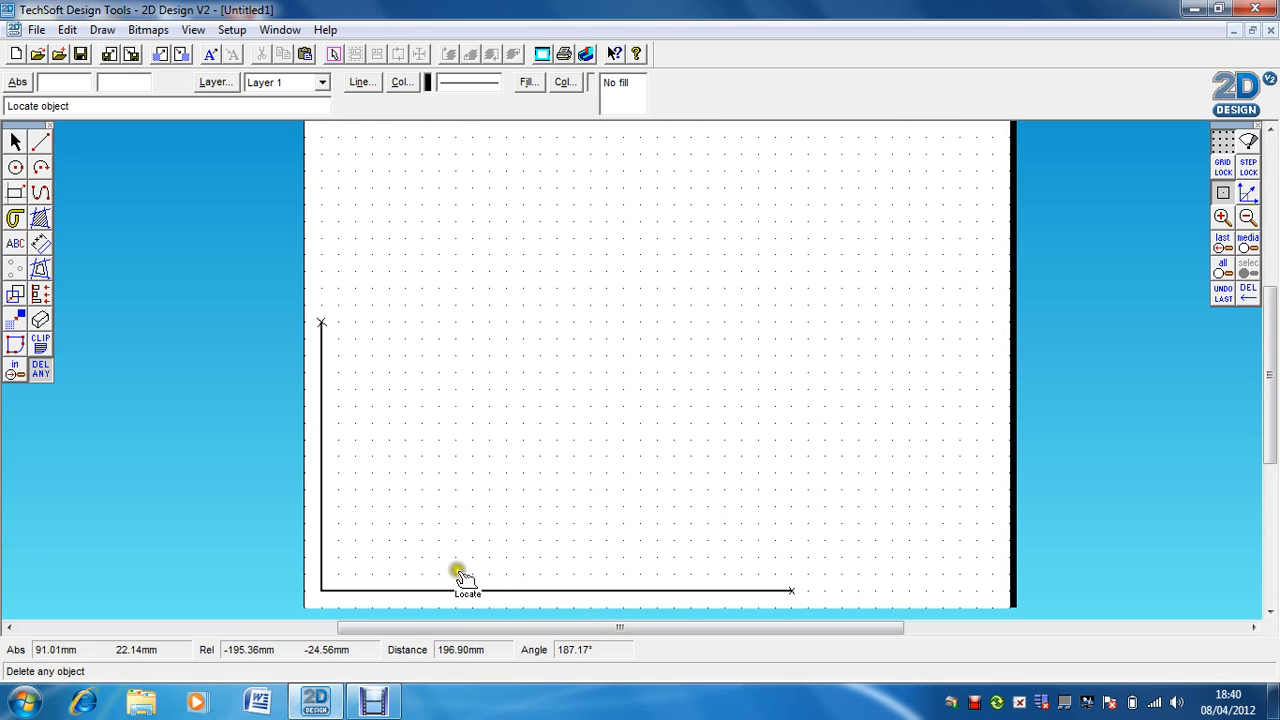
pyautogui.moveTo(328, 544)
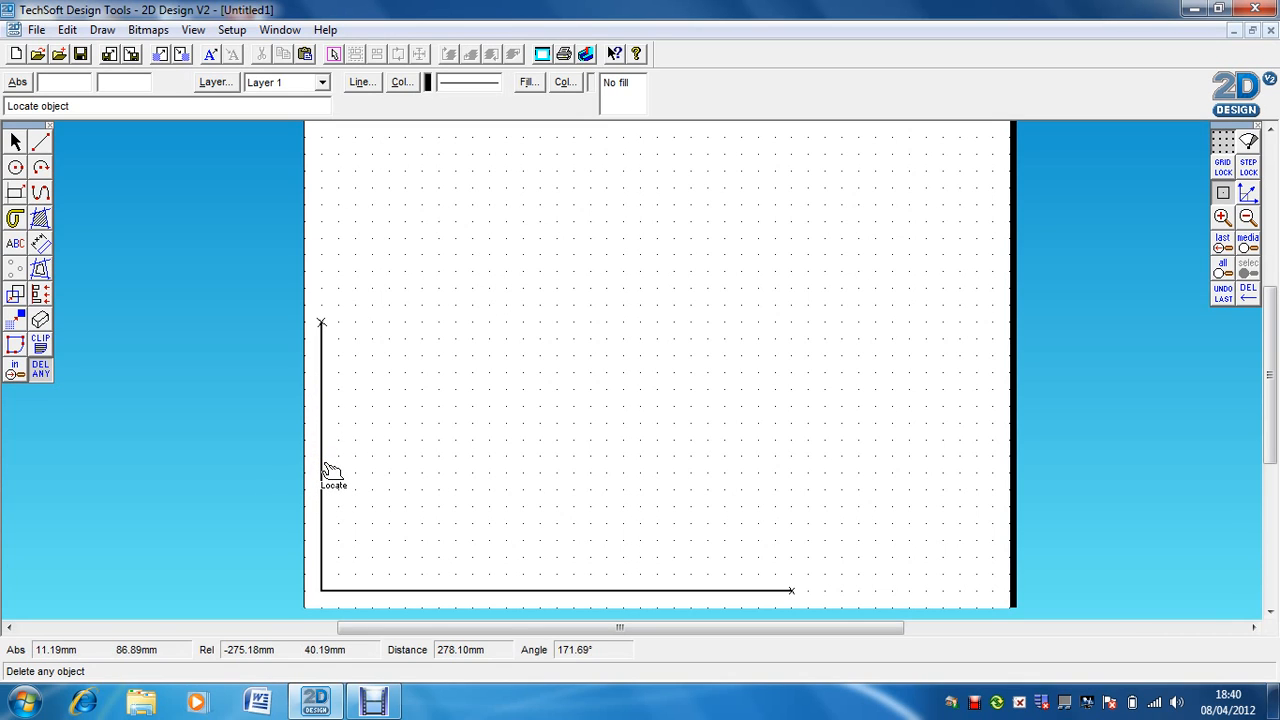
pyautogui.moveTo(333, 468)
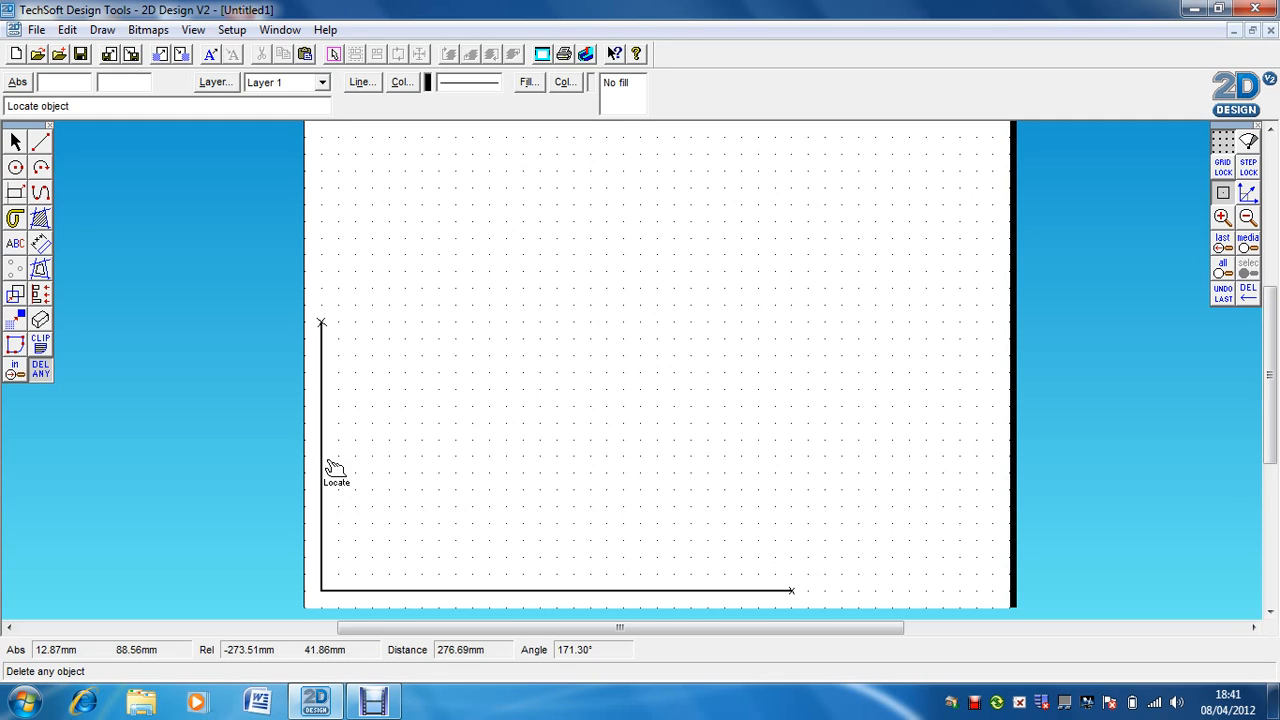
pyautogui.moveTo(101, 201)
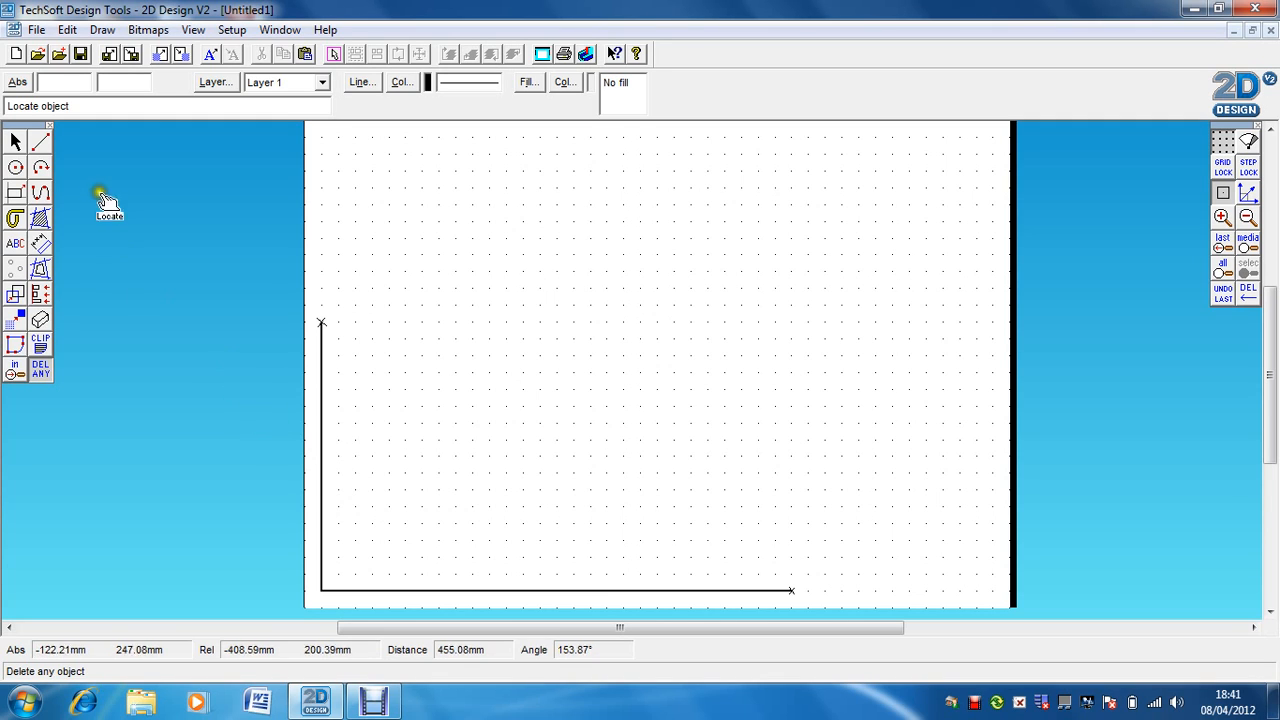
# - Draw outer and inner quarter arcs centred on the corner, then turn off Grid Lock
pyautogui.click(40, 168)
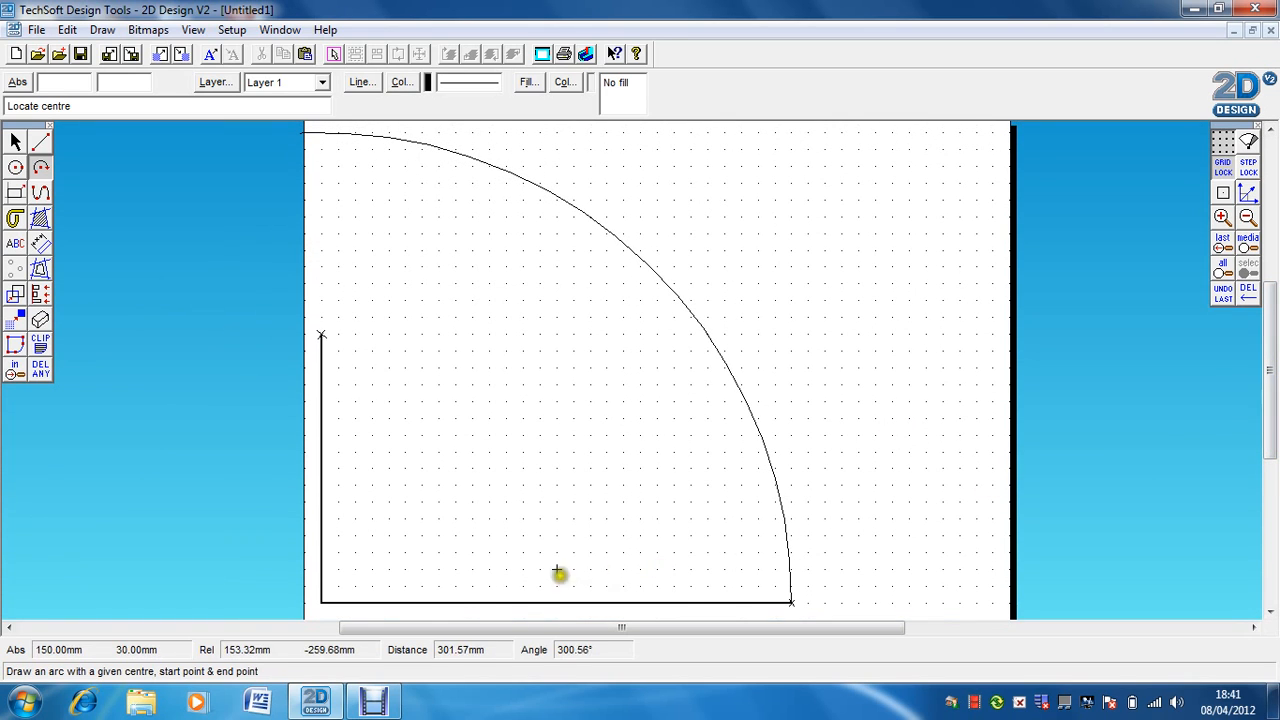
pyautogui.moveTo(323, 599)
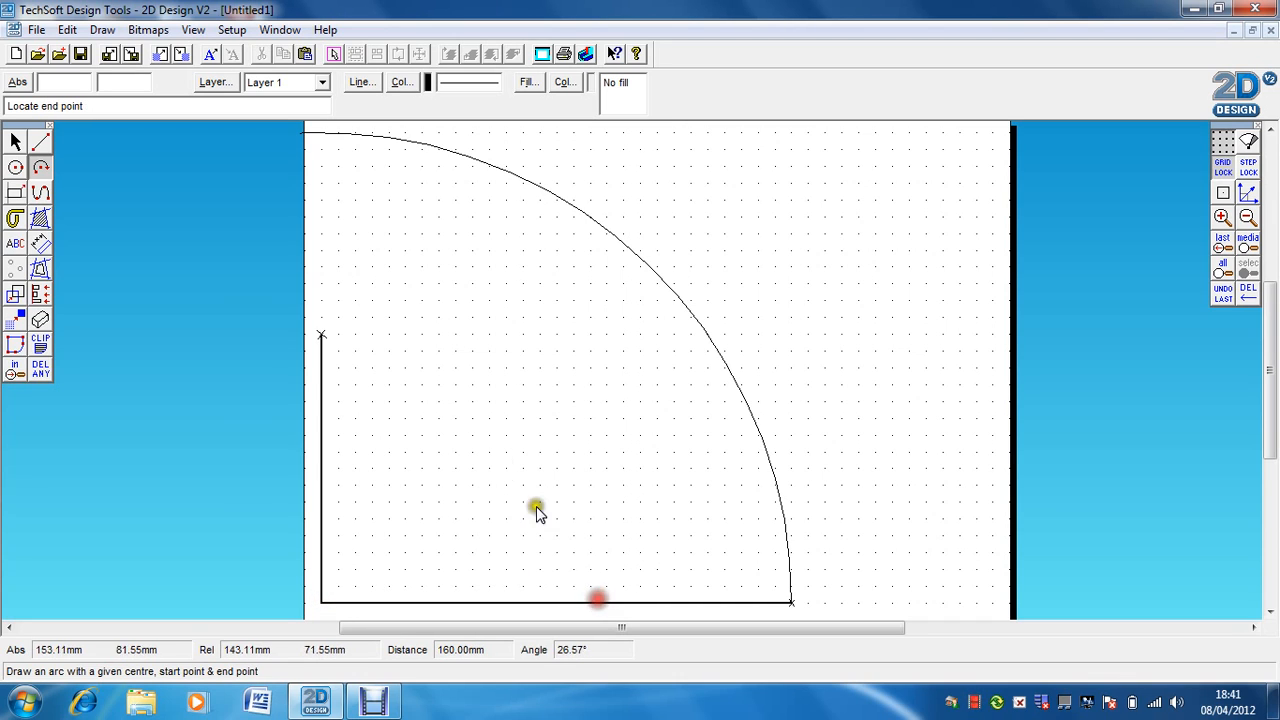
pyautogui.click(321, 336)
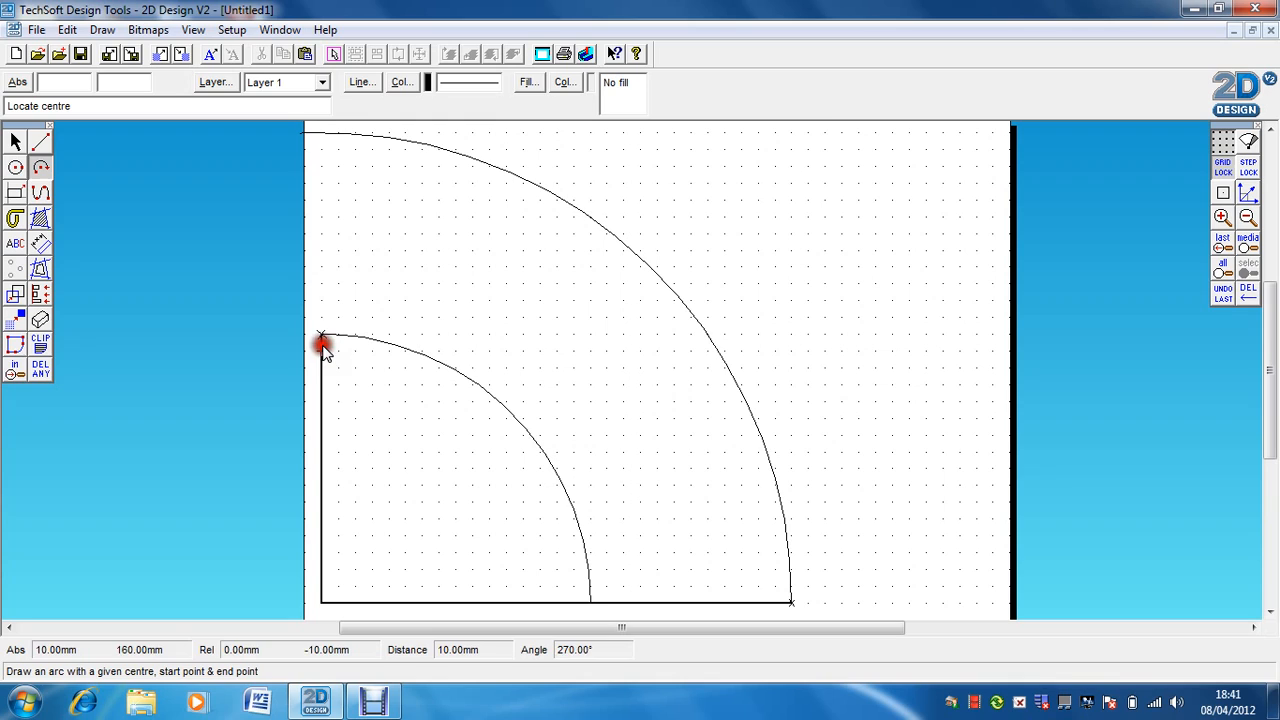
pyautogui.moveTo(598, 601)
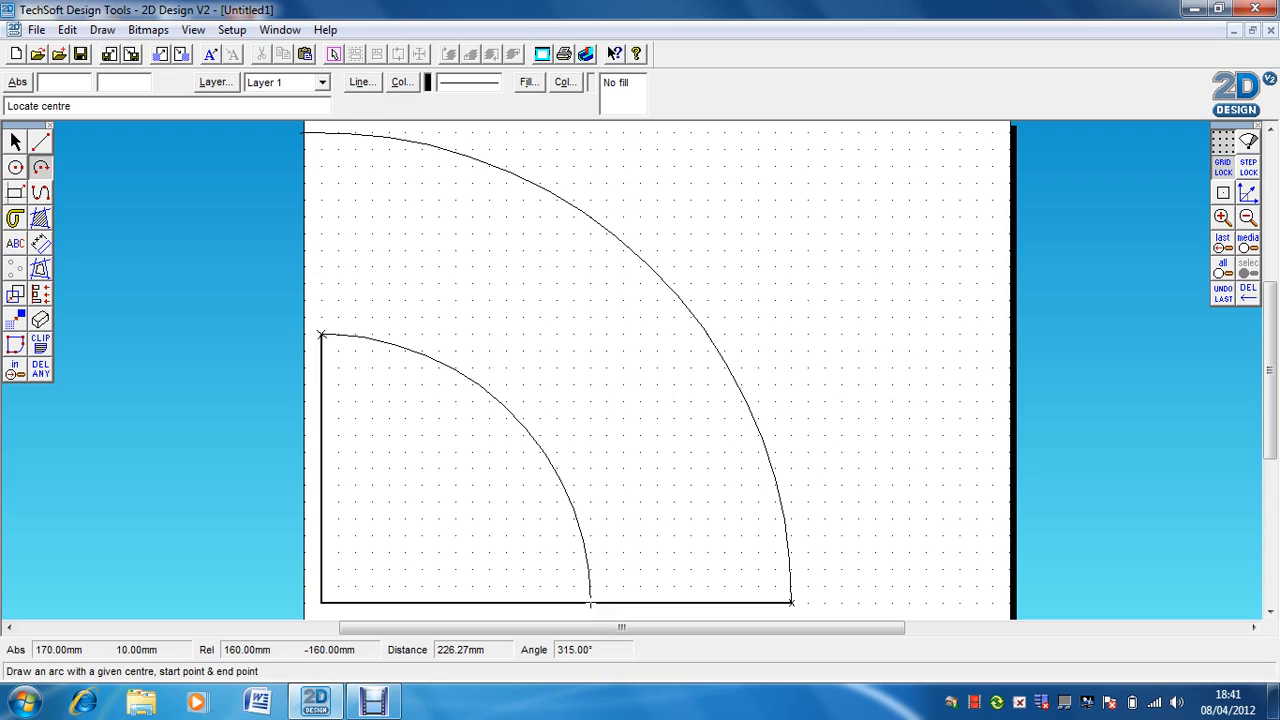
pyautogui.click(41, 140)
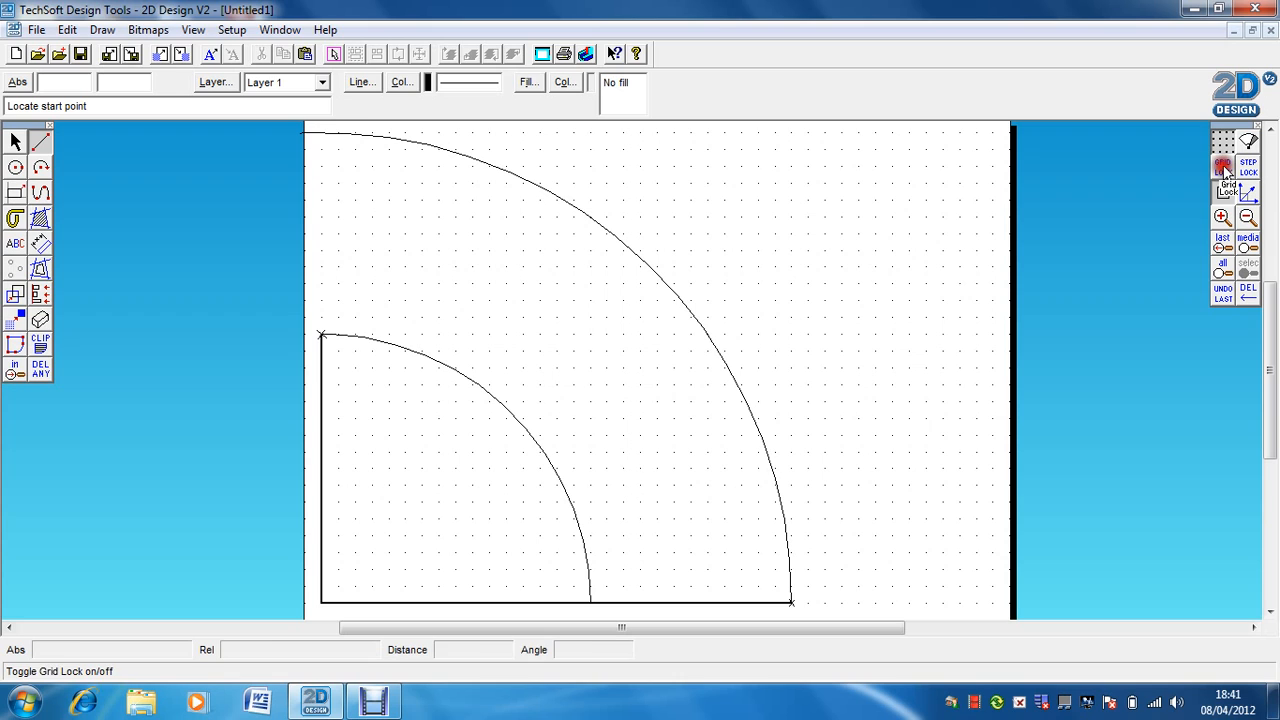
pyautogui.click(1217, 166)
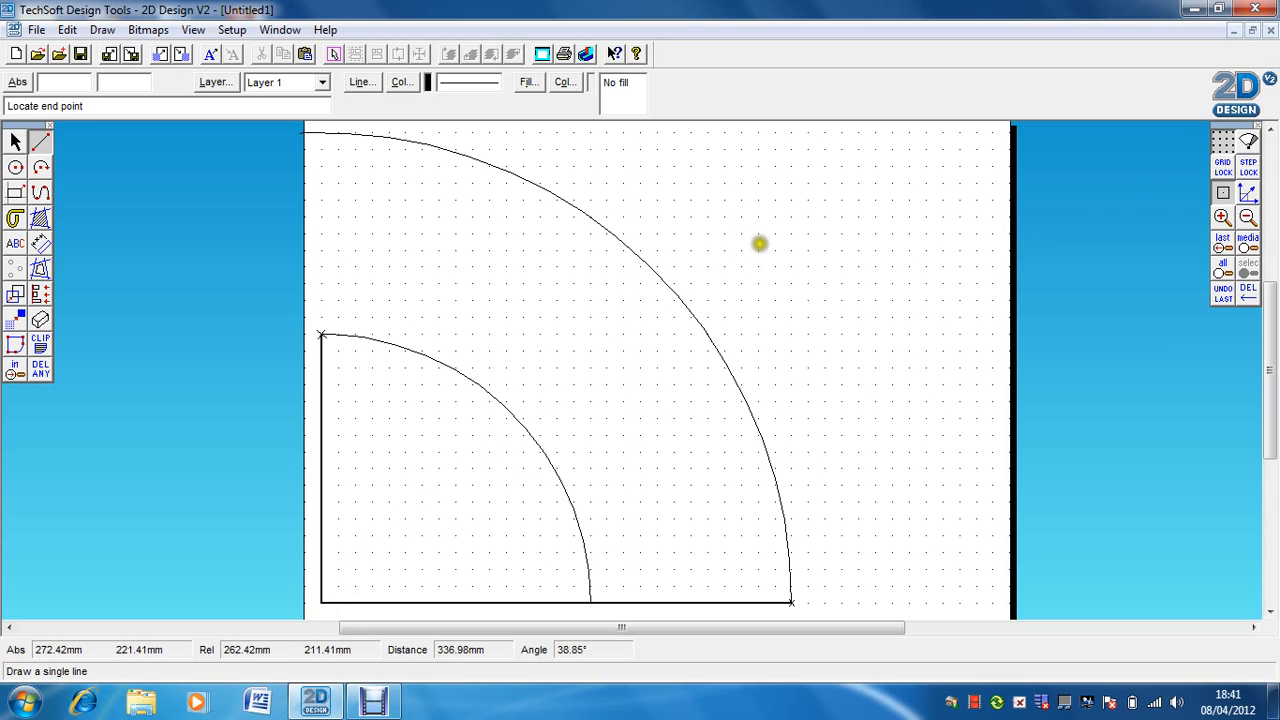
pyautogui.moveTo(724, 226)
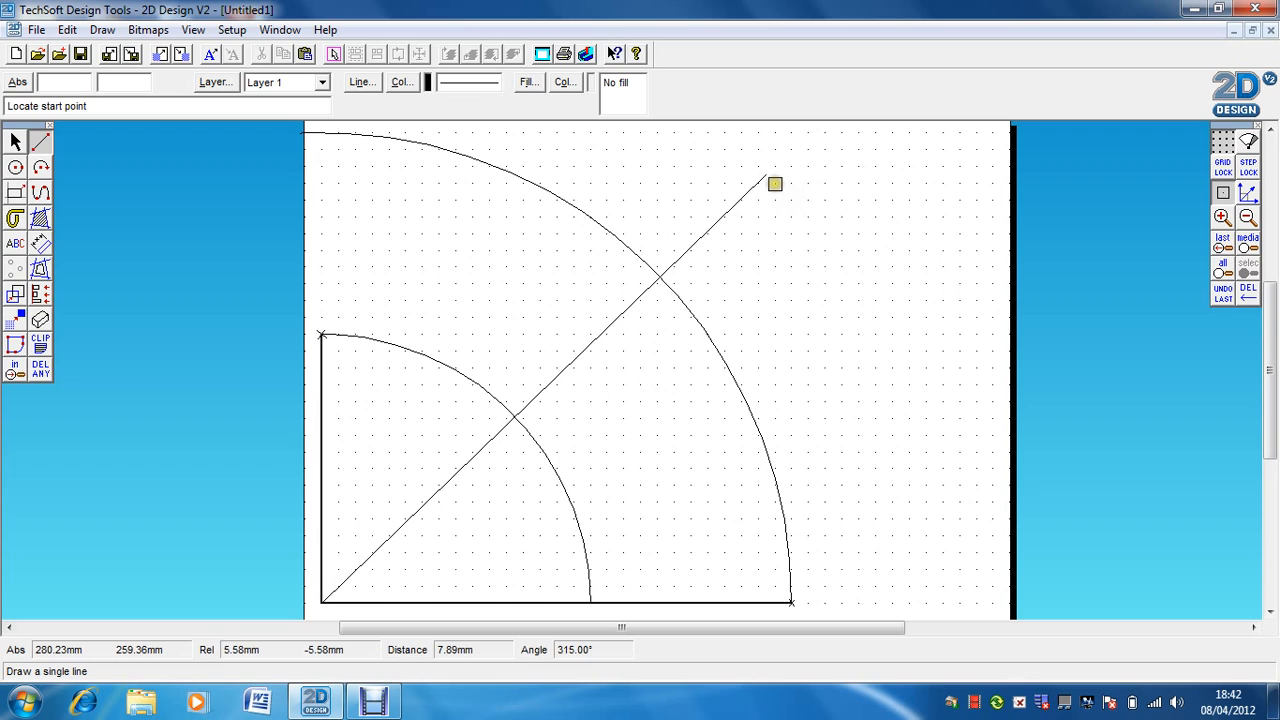
pyautogui.moveTo(600, 235)
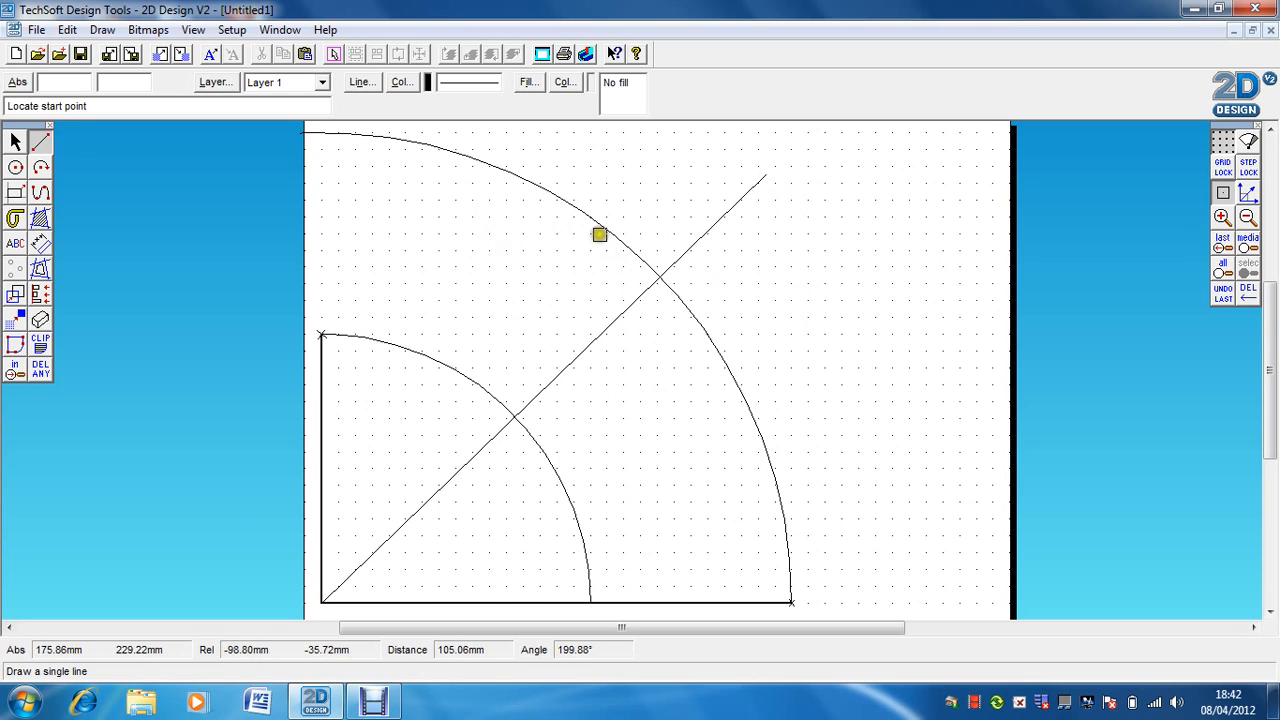
pyautogui.moveTo(374, 549)
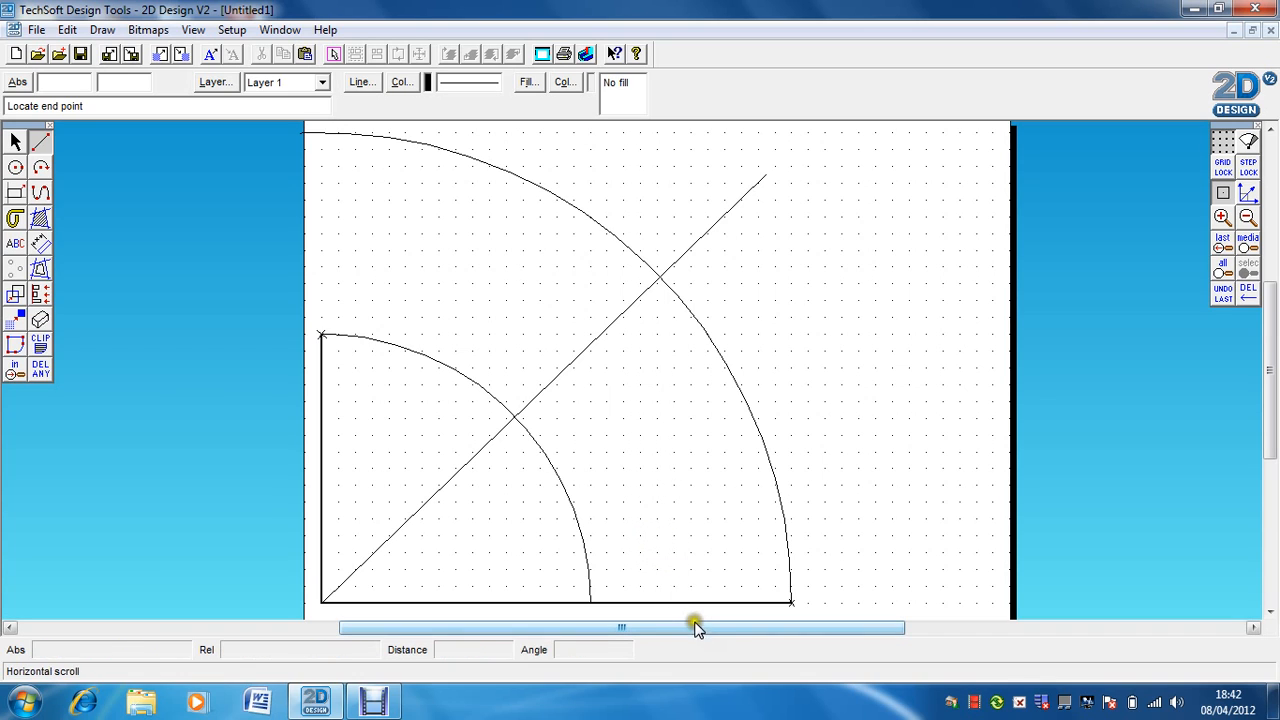
# - Draw a 45° radial line from the corner past the outer arc
pyautogui.click(660, 423)
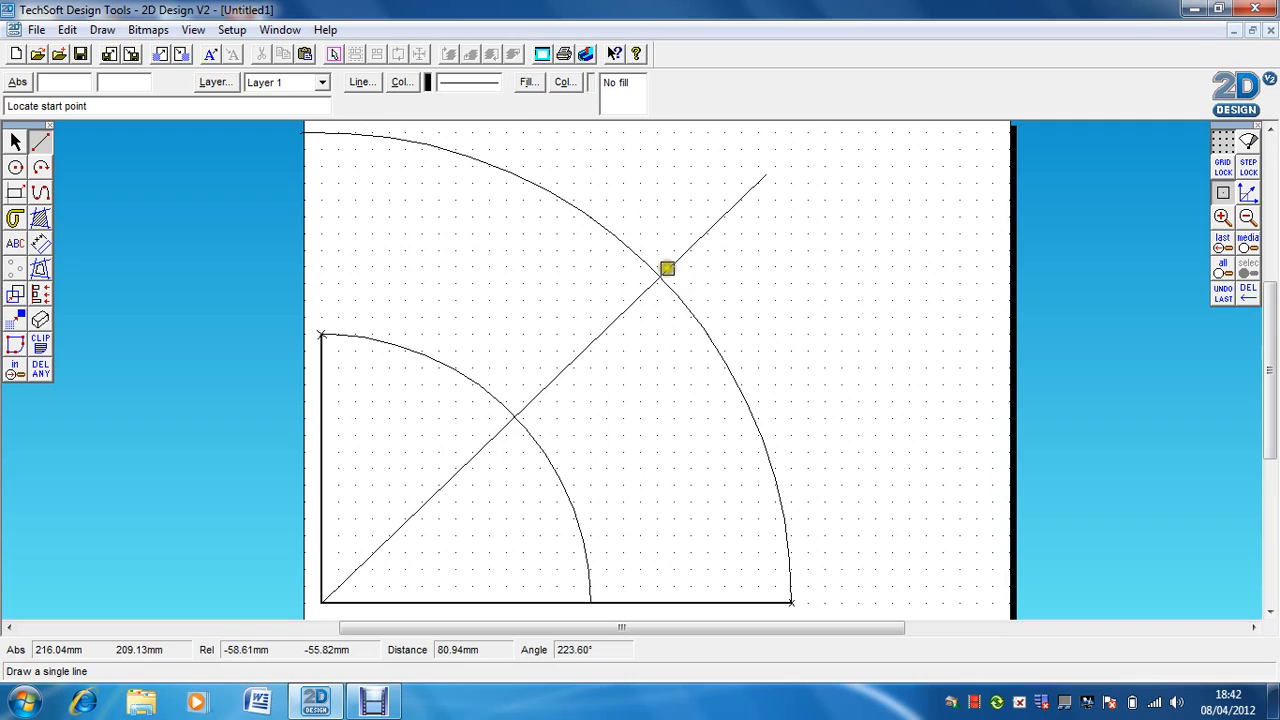
# - Drop a vertical projection line from where the diagonal crosses the outer arc
pyautogui.click(667, 268)
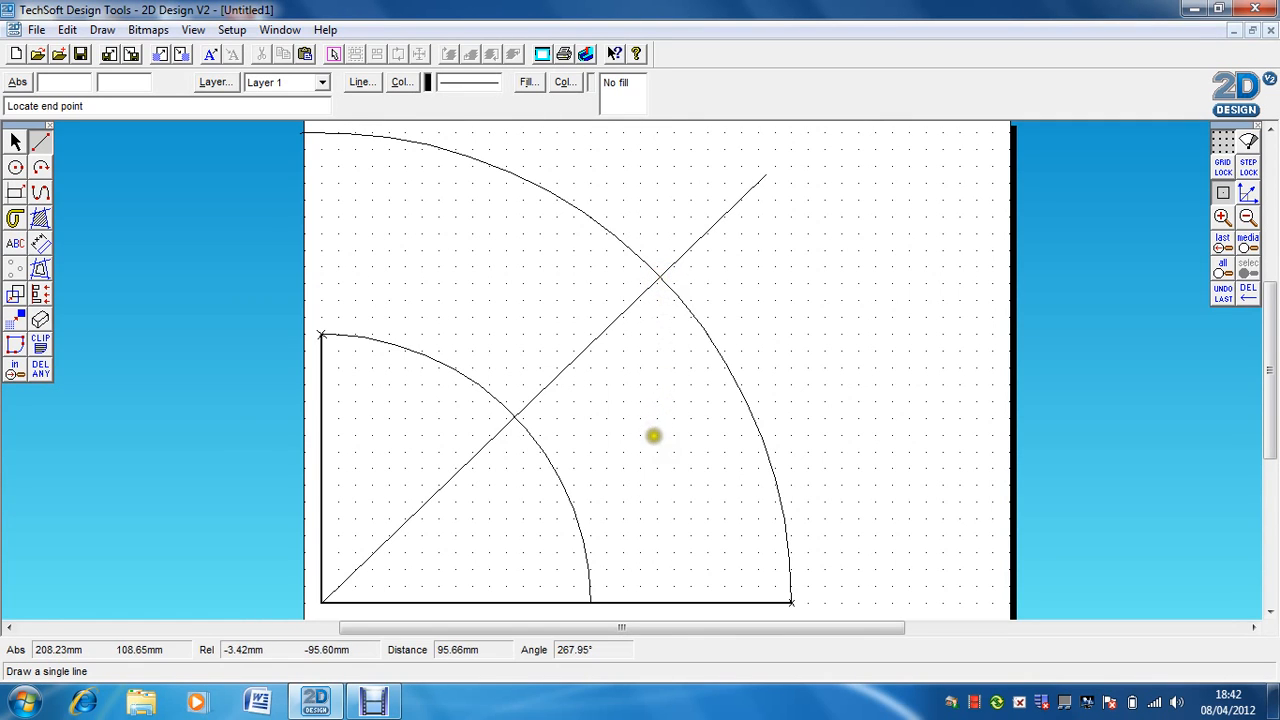
pyautogui.click(661, 450)
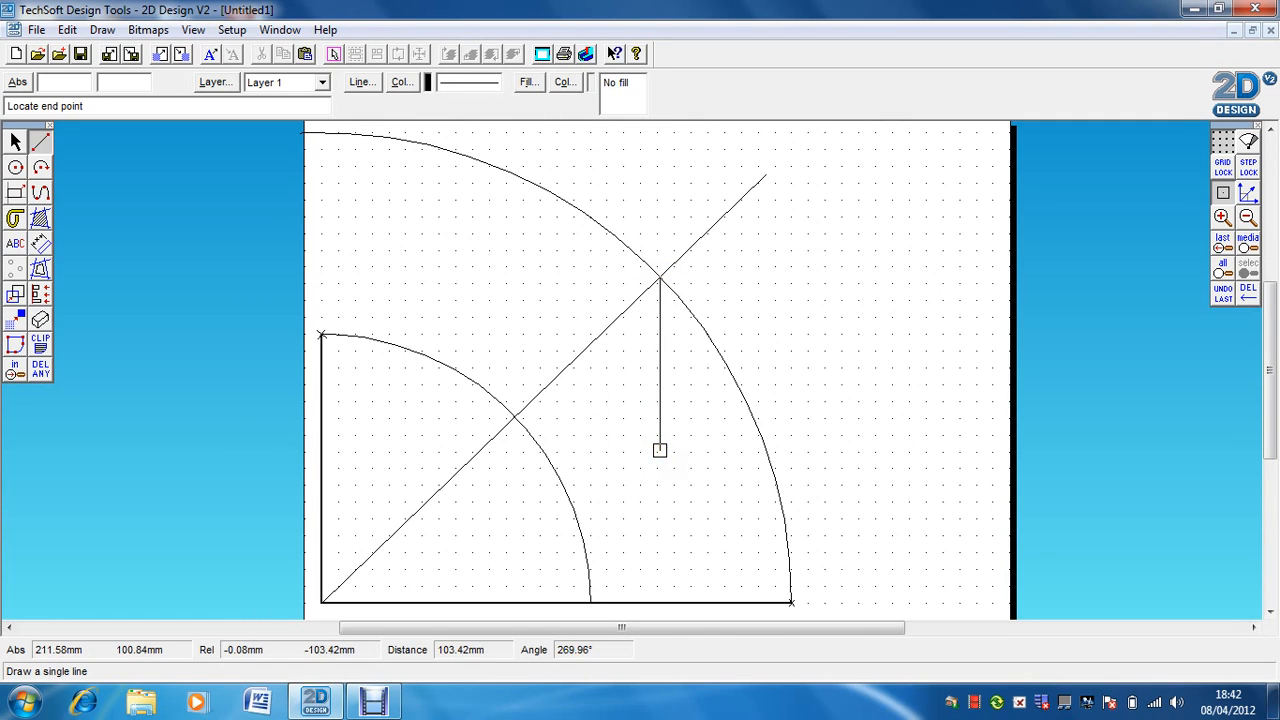
pyautogui.click(660, 449)
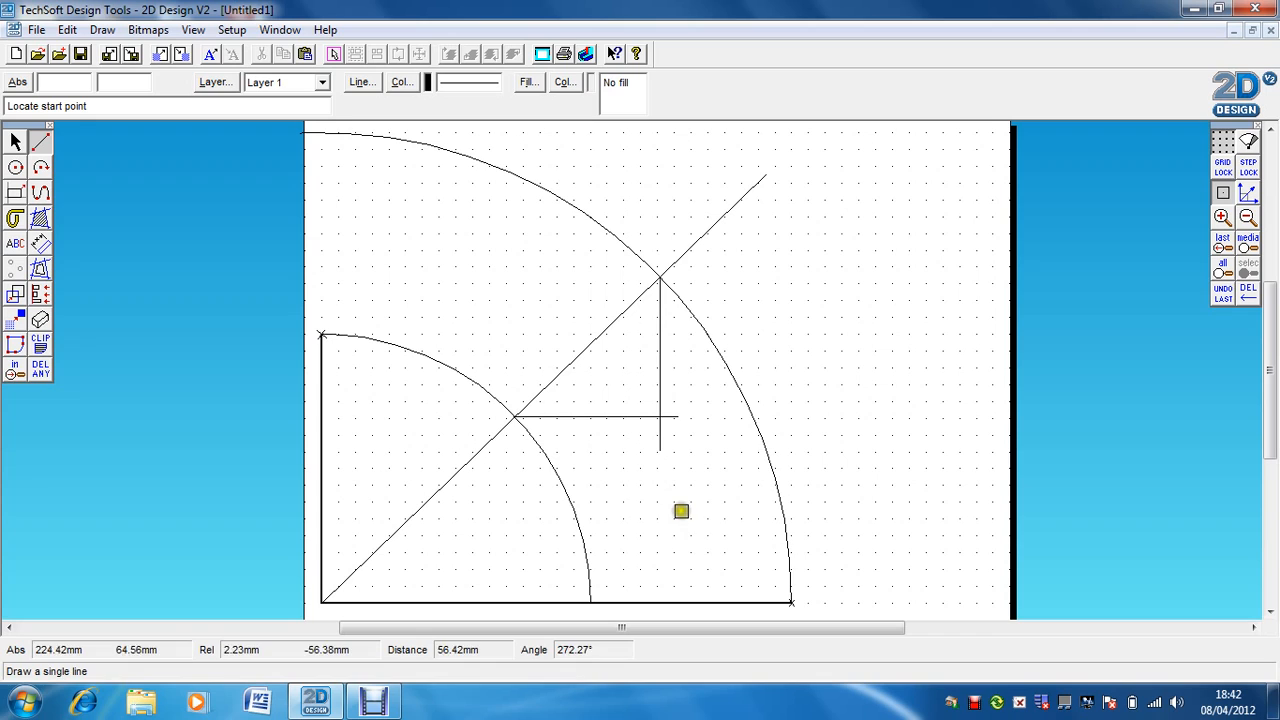
pyautogui.moveTo(768, 428)
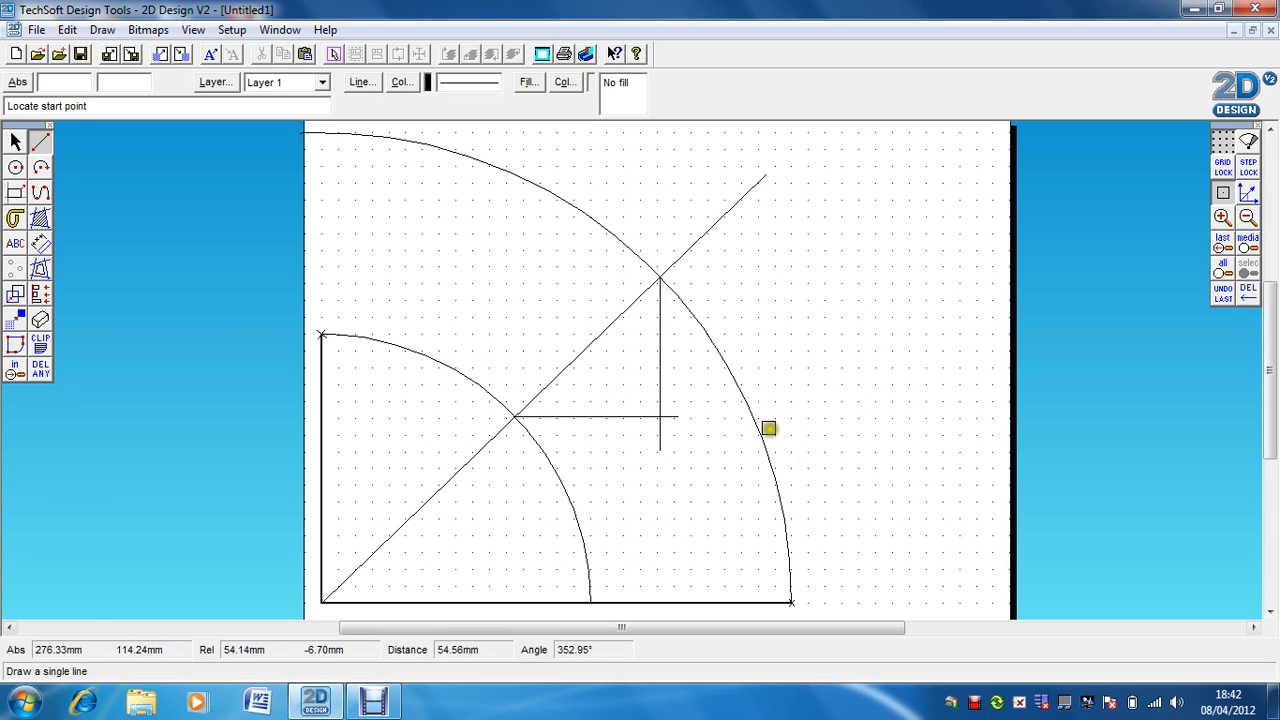
pyautogui.moveTo(661, 419)
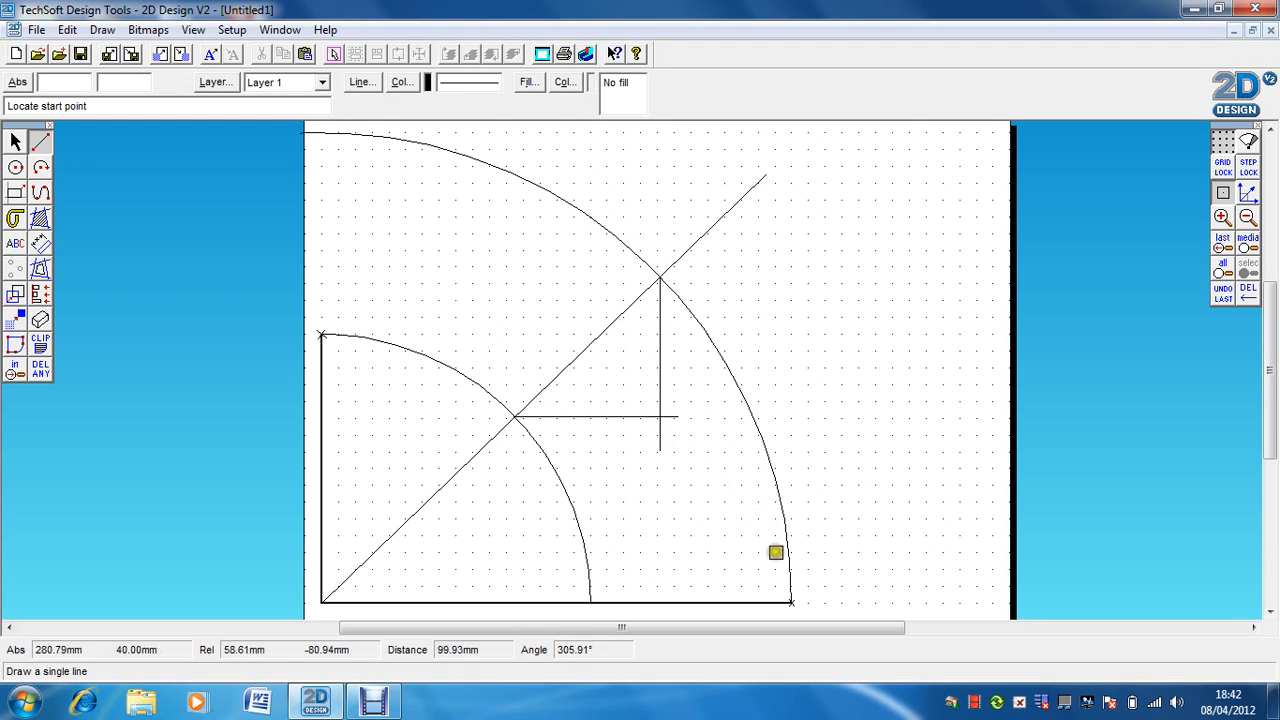
pyautogui.moveTo(638, 475)
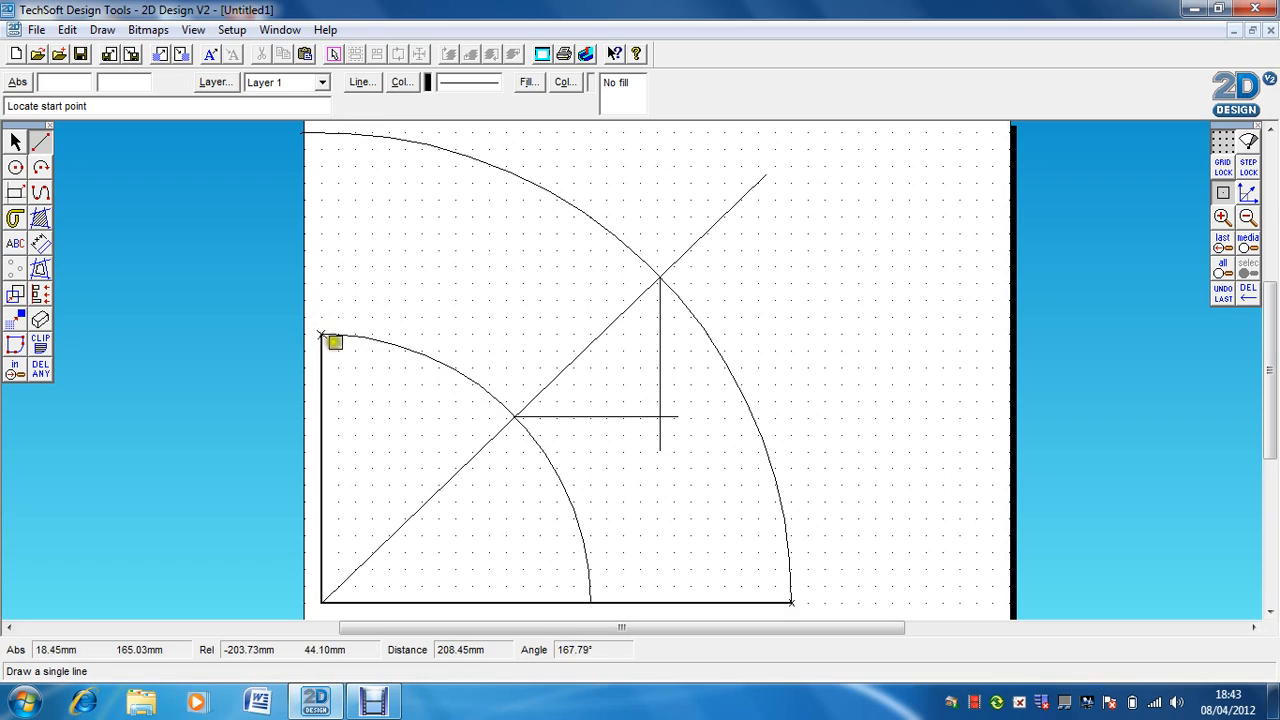
pyautogui.moveTo(340, 336)
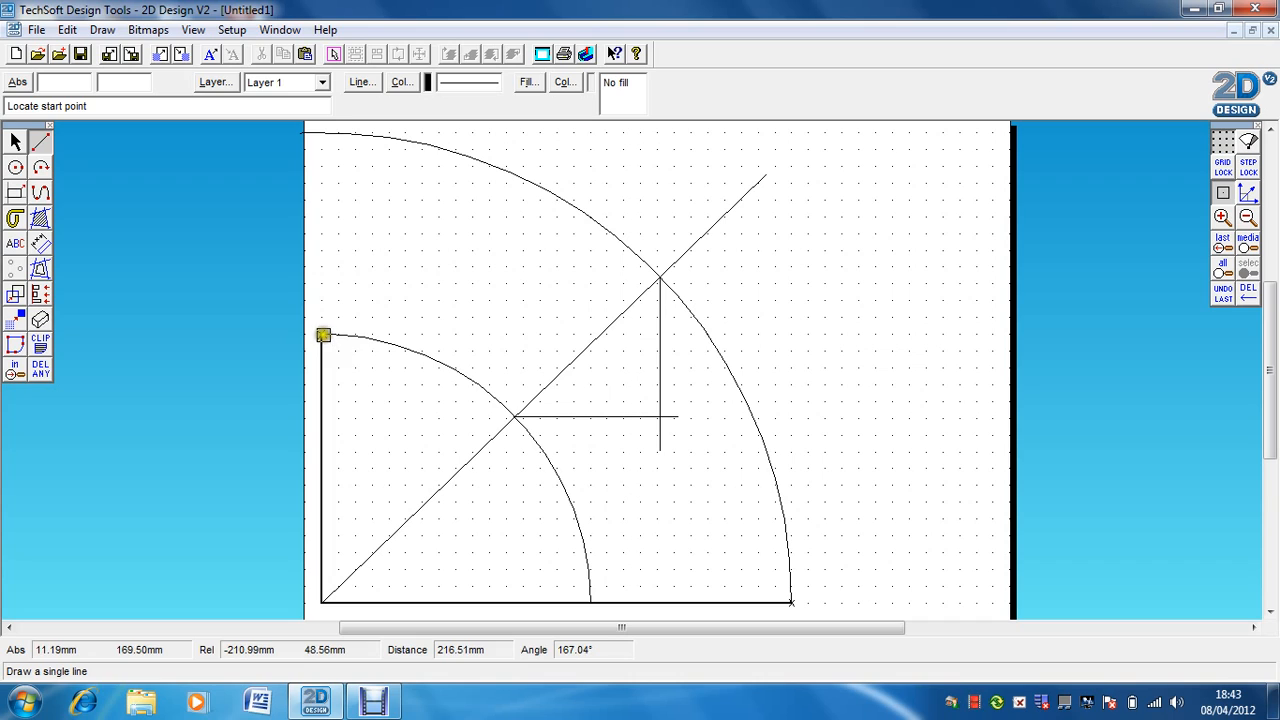
pyautogui.moveTo(323, 334)
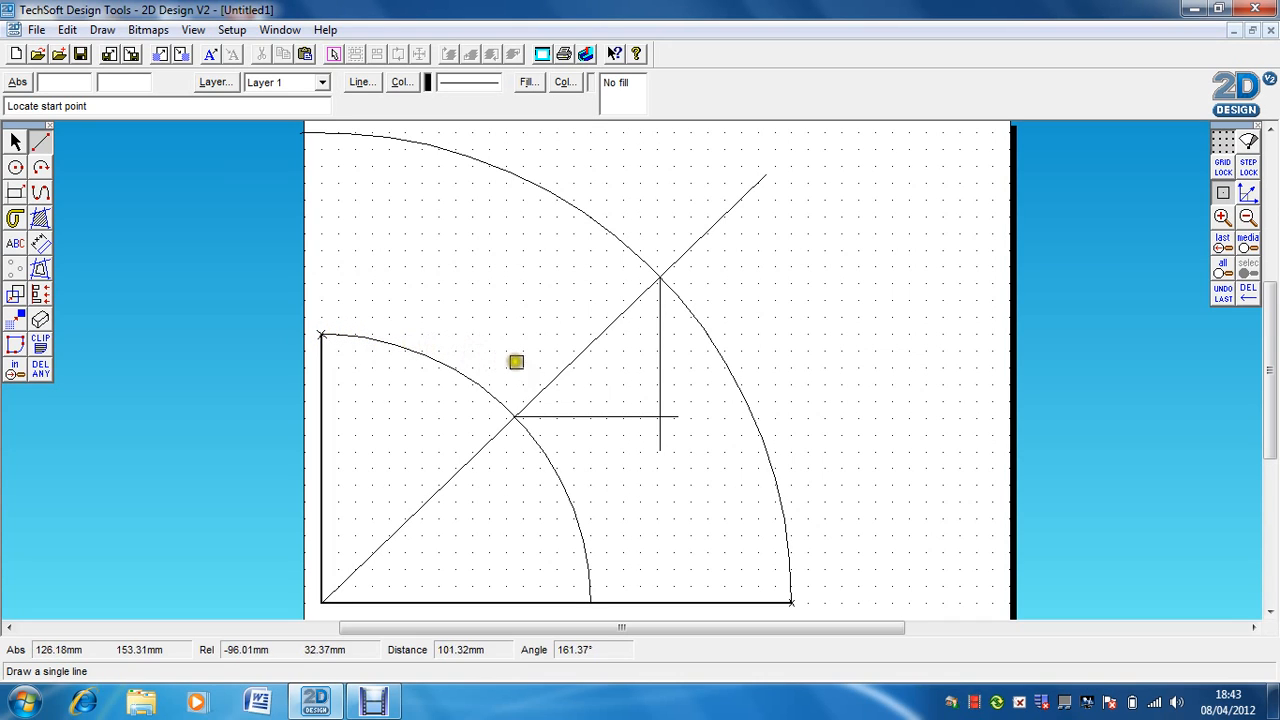
pyautogui.moveTo(663, 422)
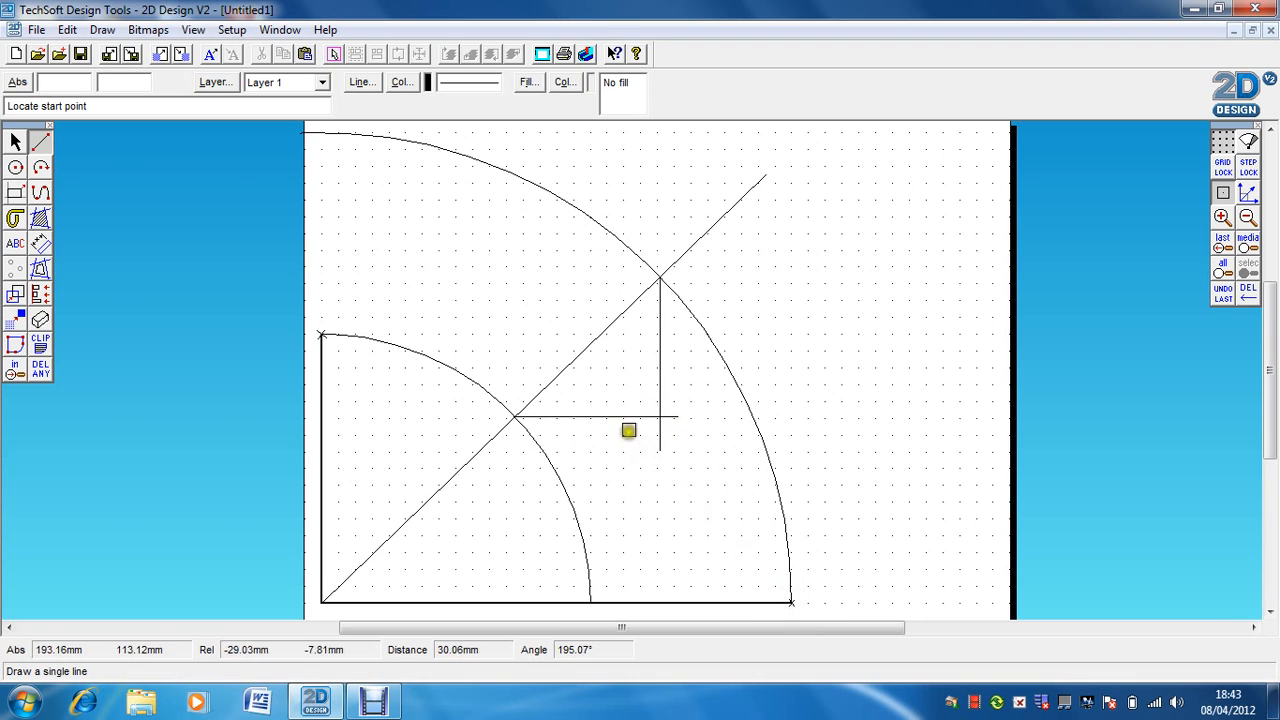
pyautogui.moveTo(352, 570)
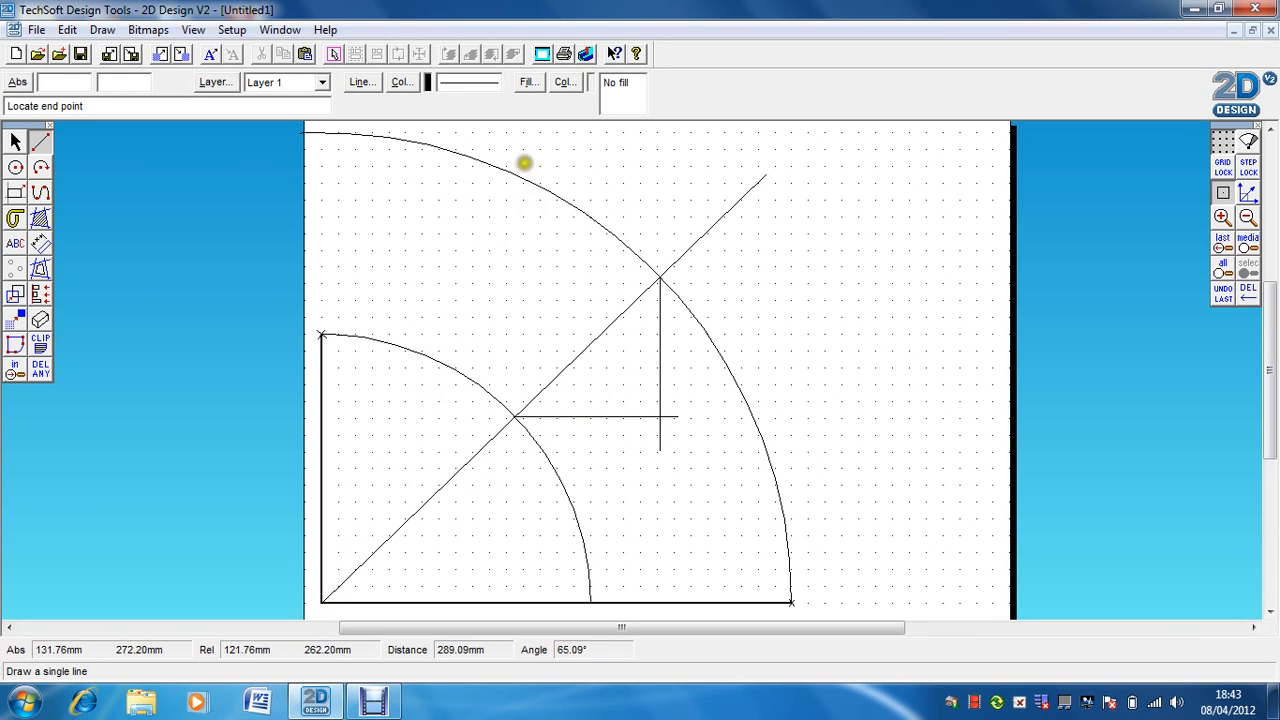
# - Finish the steeper radial line and project vertical and horizontal lines from its arc crossings
pyautogui.click(531, 148)
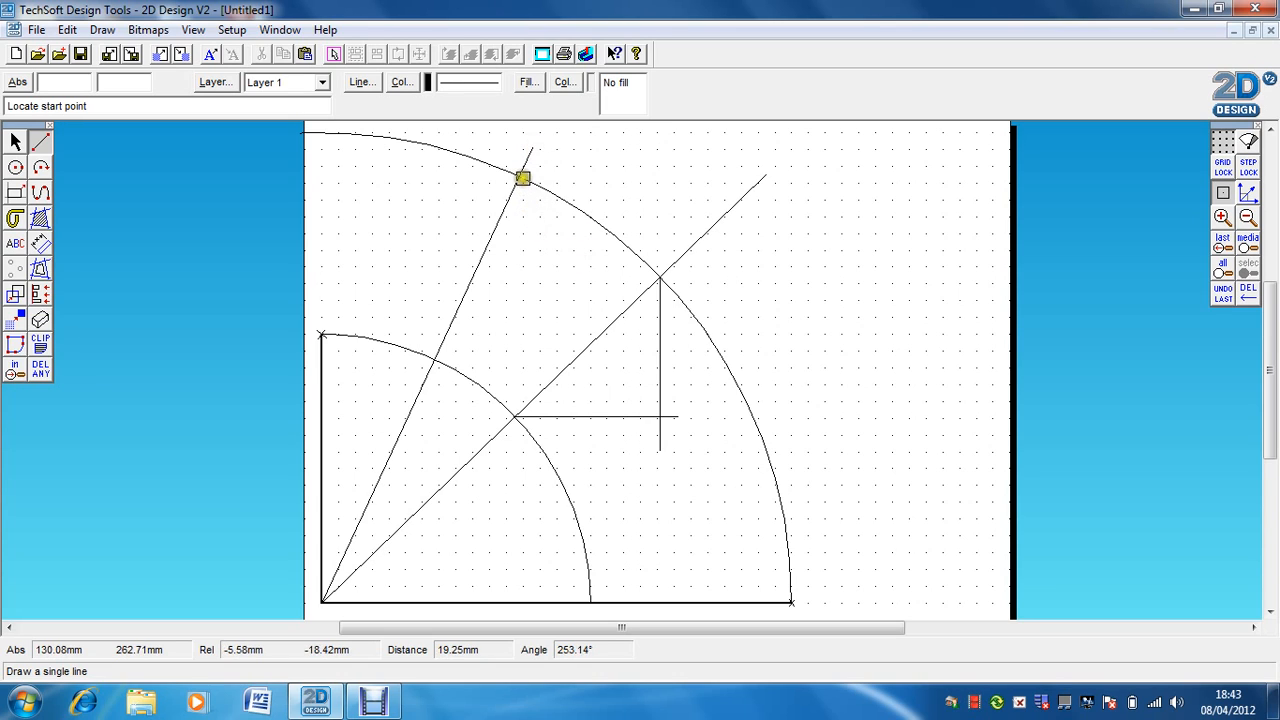
pyautogui.click(523, 177)
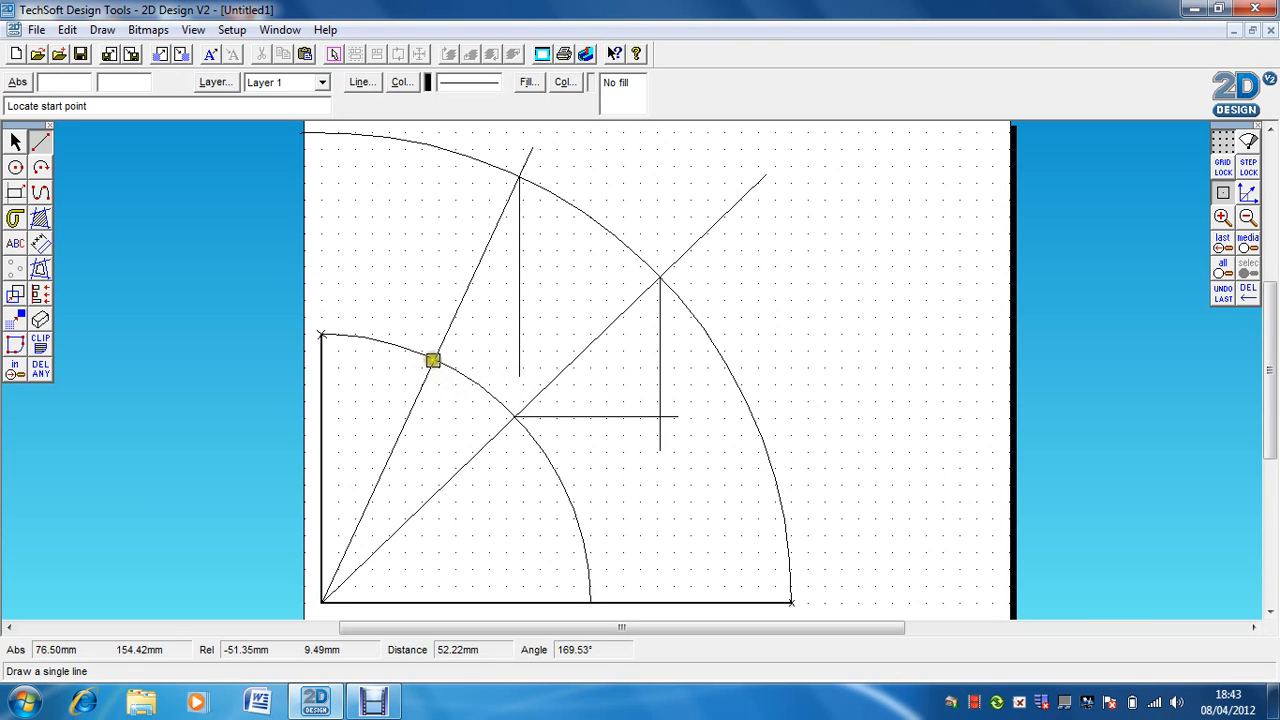
pyautogui.click(432, 360)
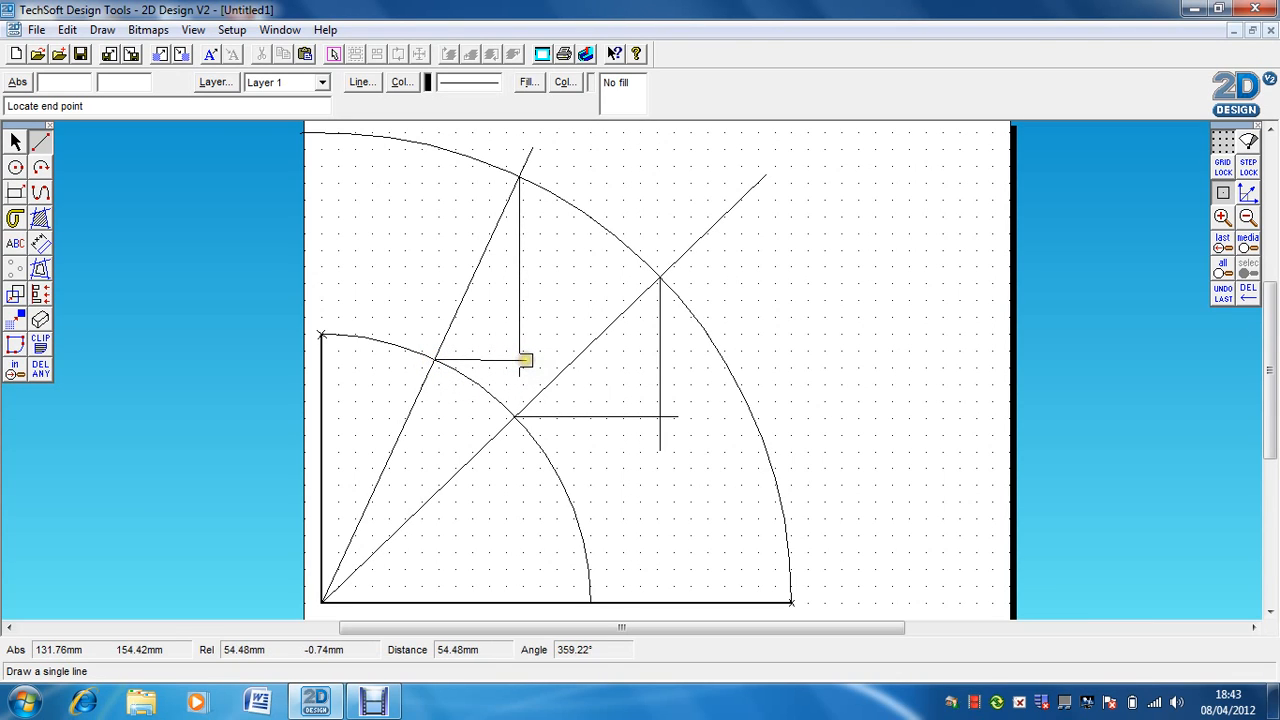
pyautogui.moveTo(531, 359)
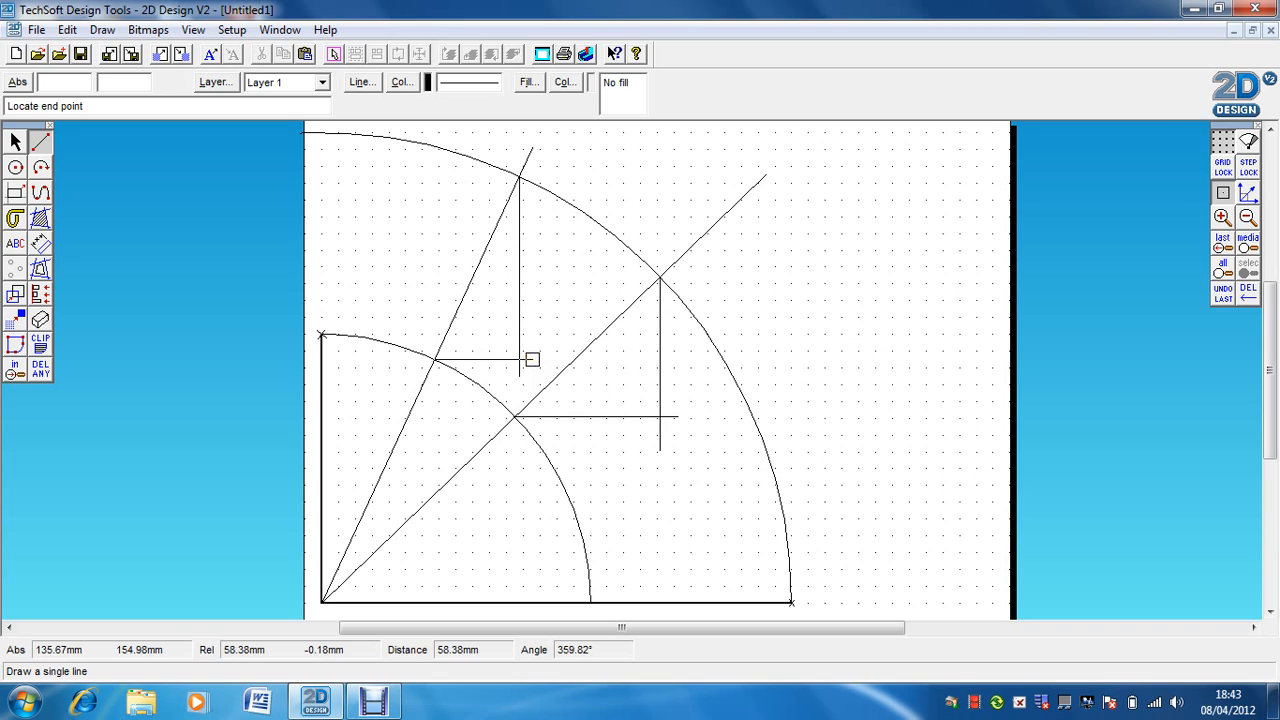
pyautogui.click(530, 359)
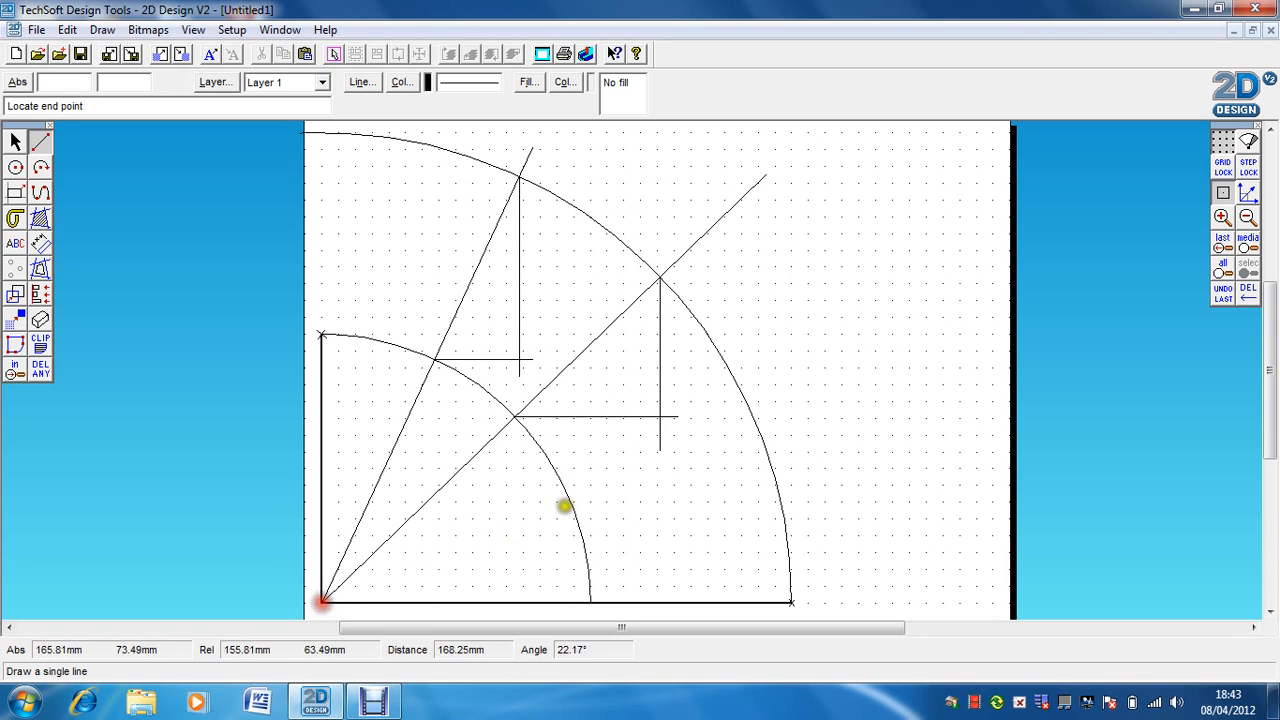
# - Draw a shallow radial line and a horizontal projection meeting its vertical drop
pyautogui.click(898, 413)
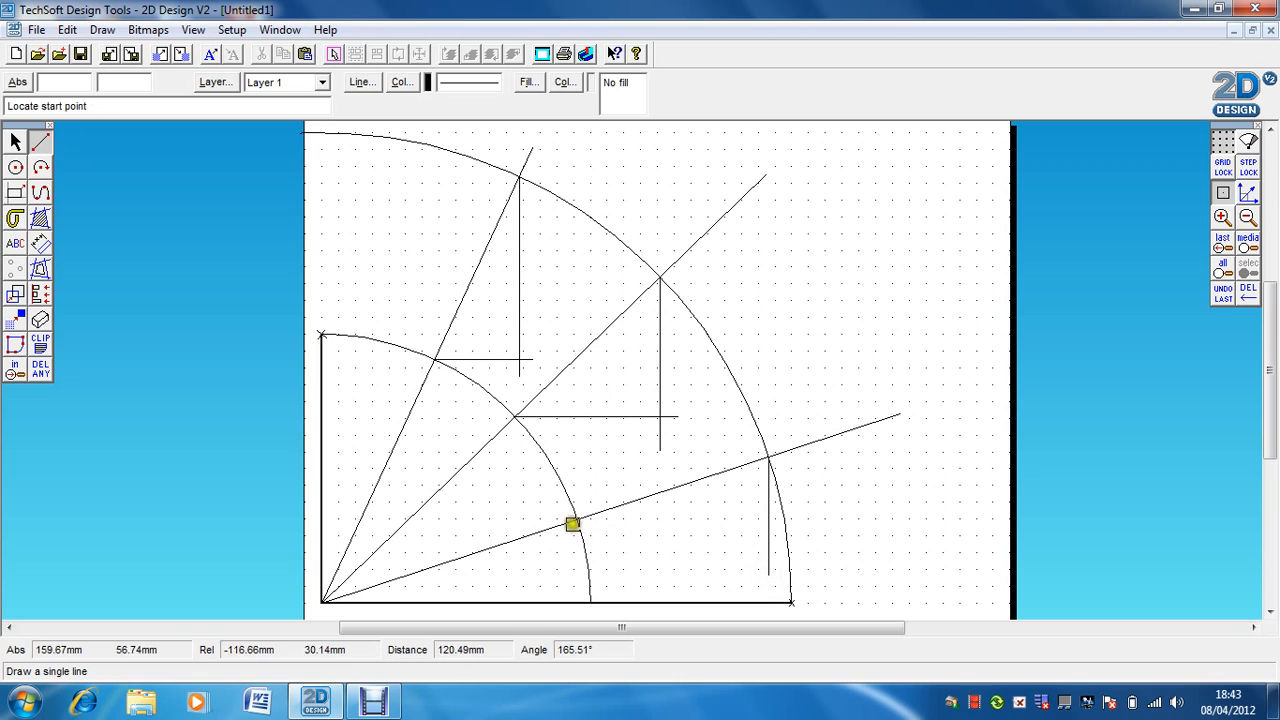
pyautogui.click(770, 510)
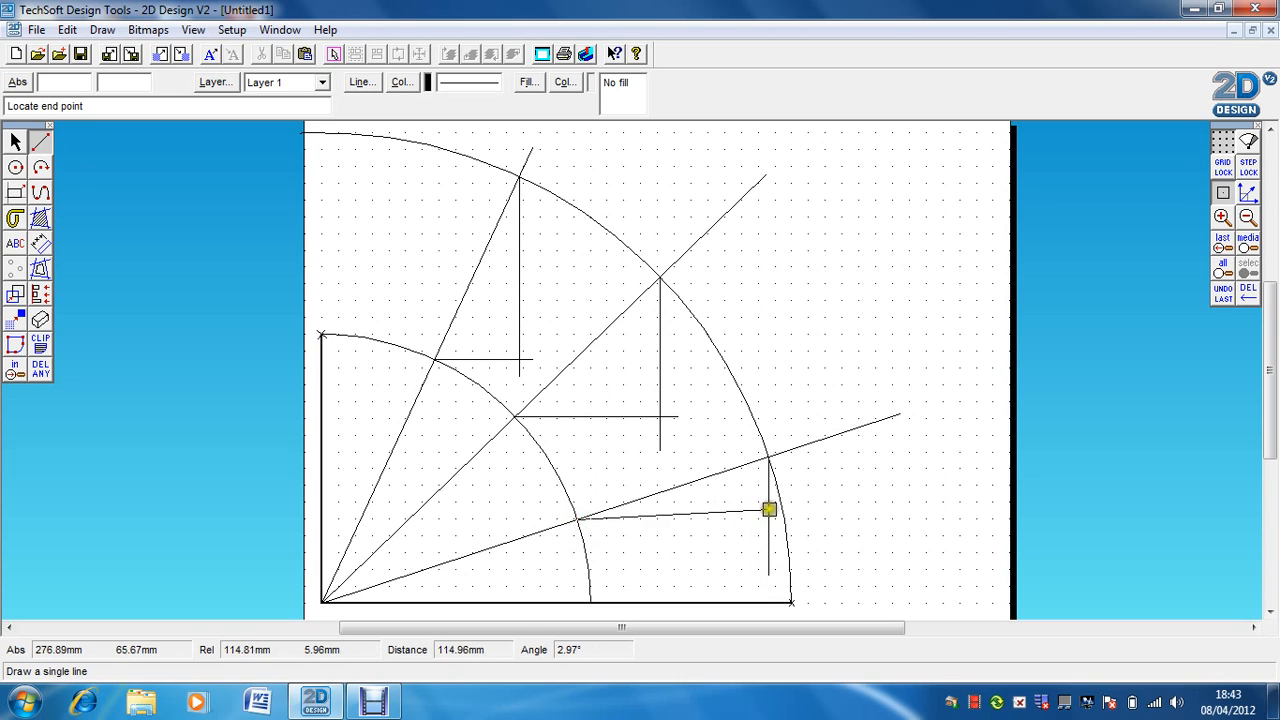
pyautogui.moveTo(771, 517)
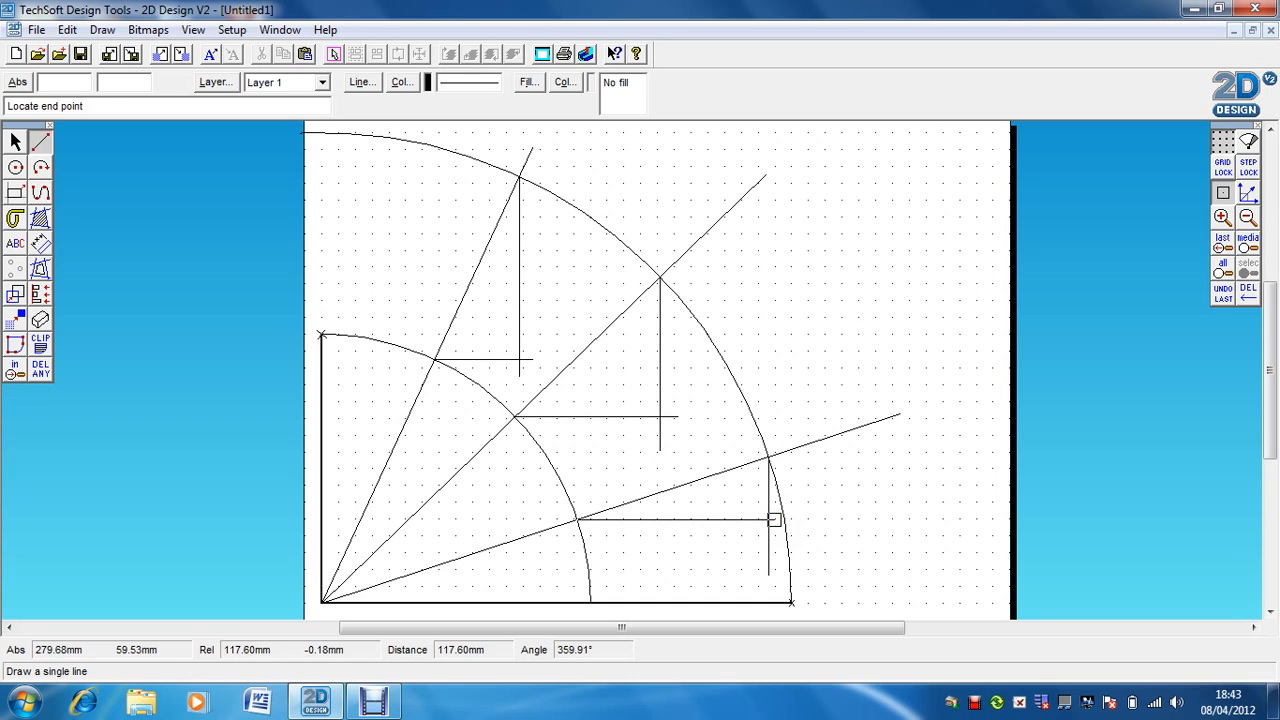
pyautogui.click(776, 515)
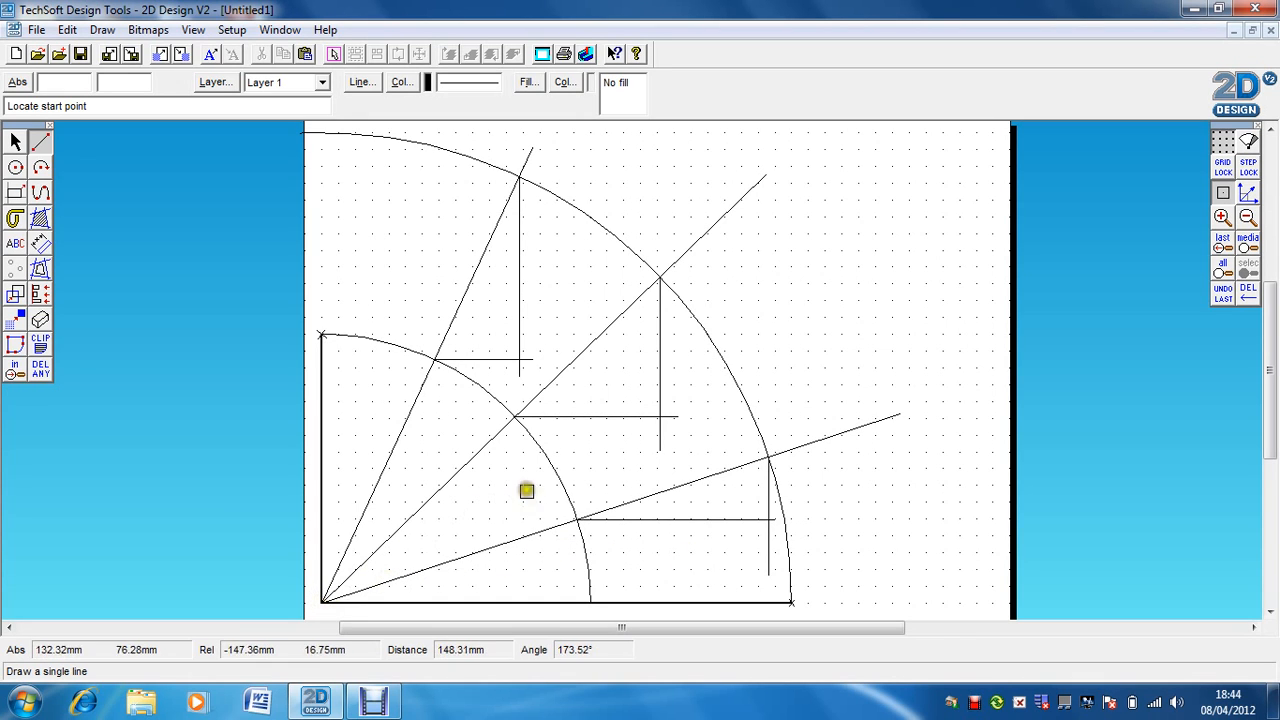
pyautogui.moveTo(611, 499)
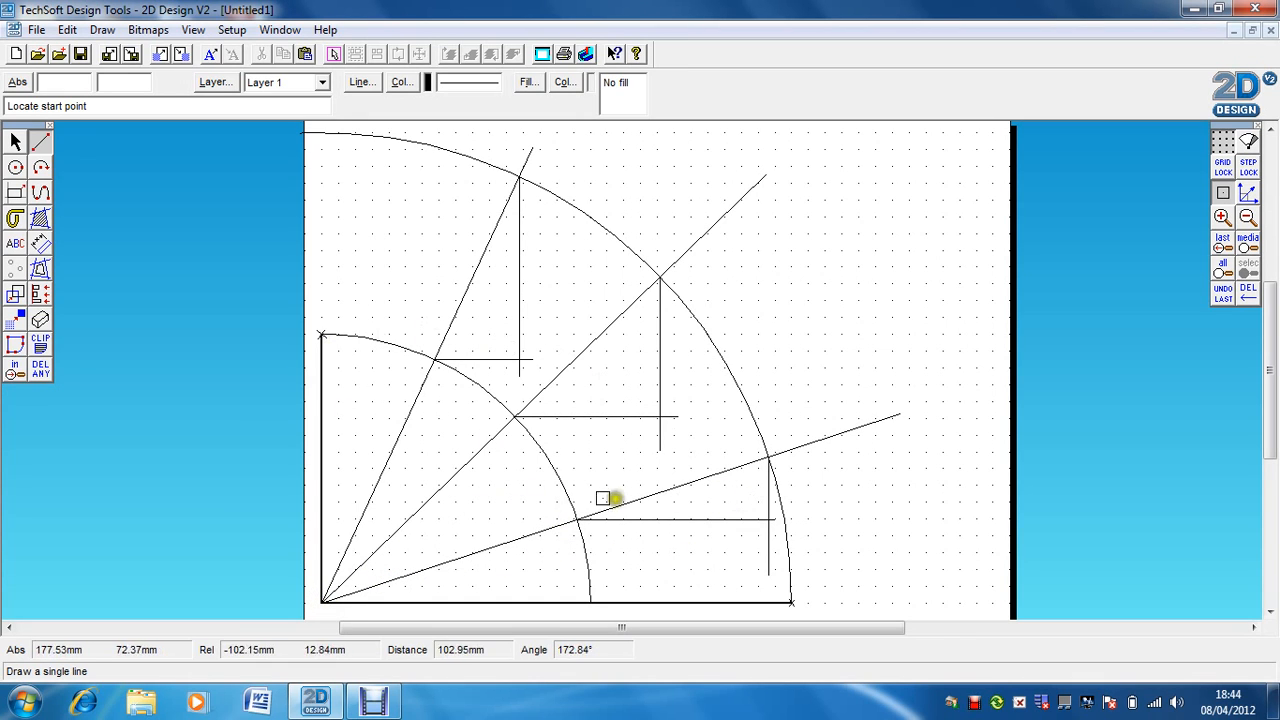
pyautogui.moveTo(373, 536)
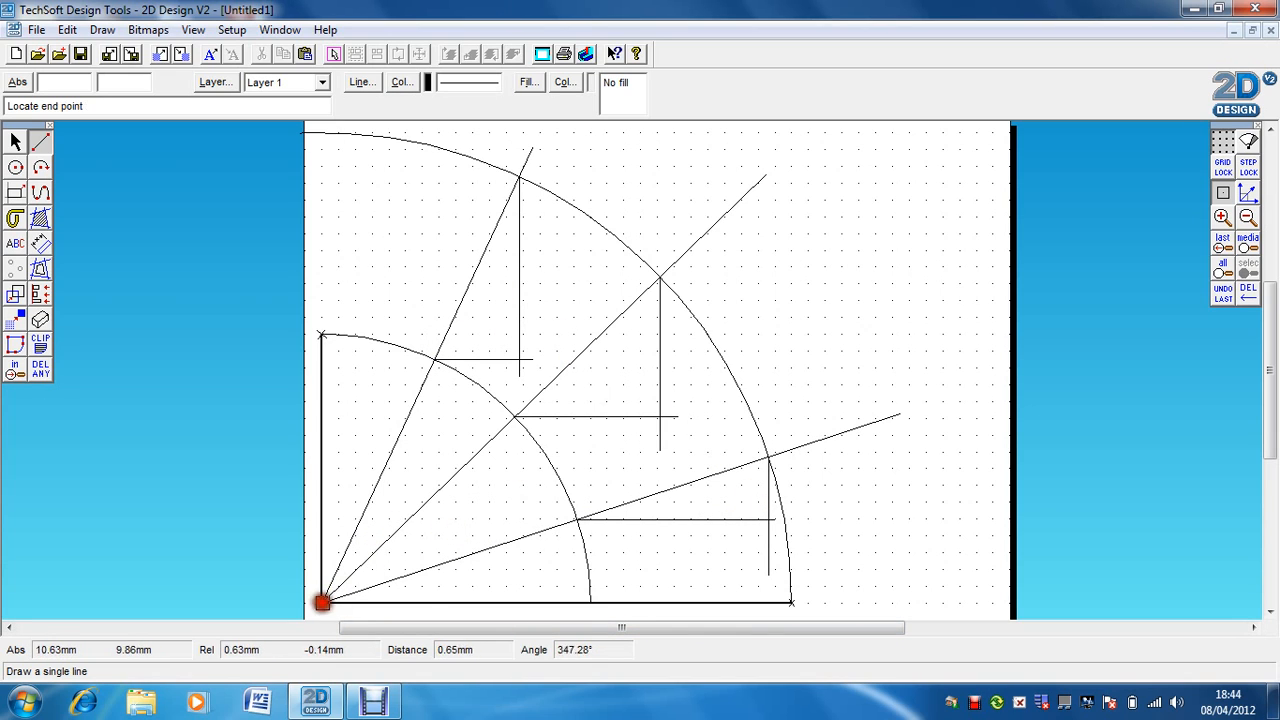
pyautogui.moveTo(411, 131)
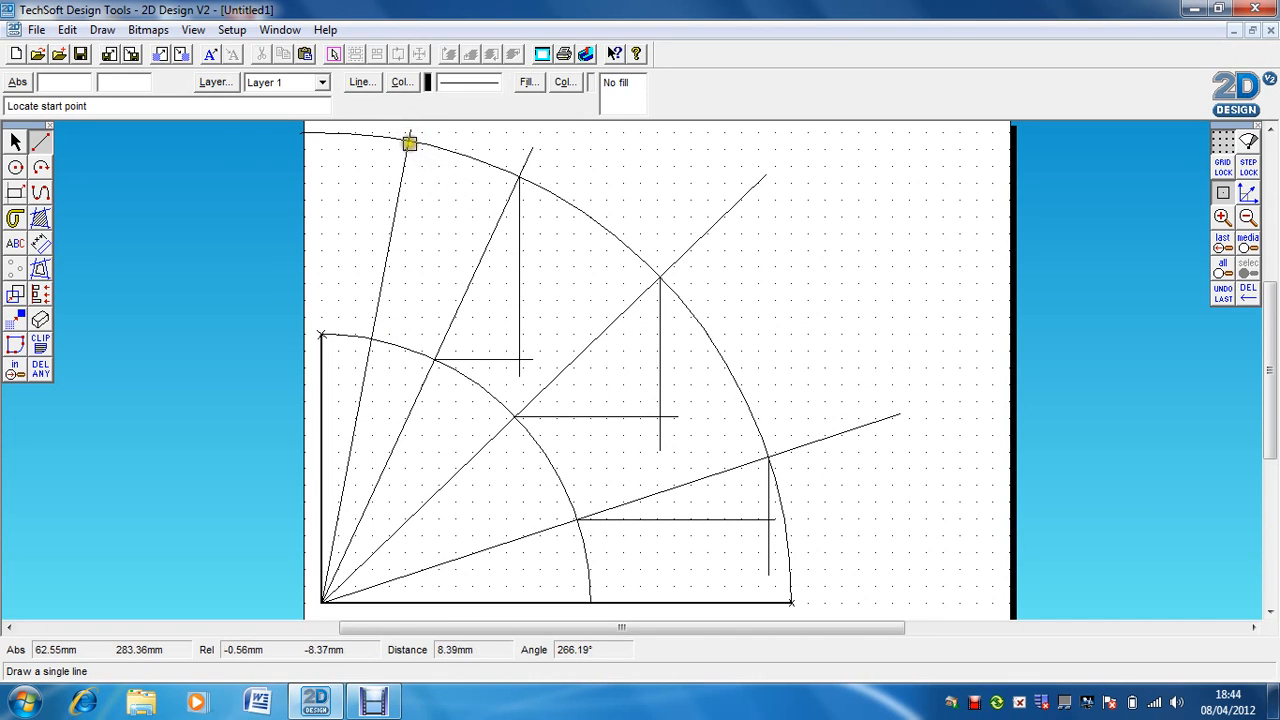
# - Project a vertical drop from the outer arc and a horizontal line from the inner arc
pyautogui.click(408, 143)
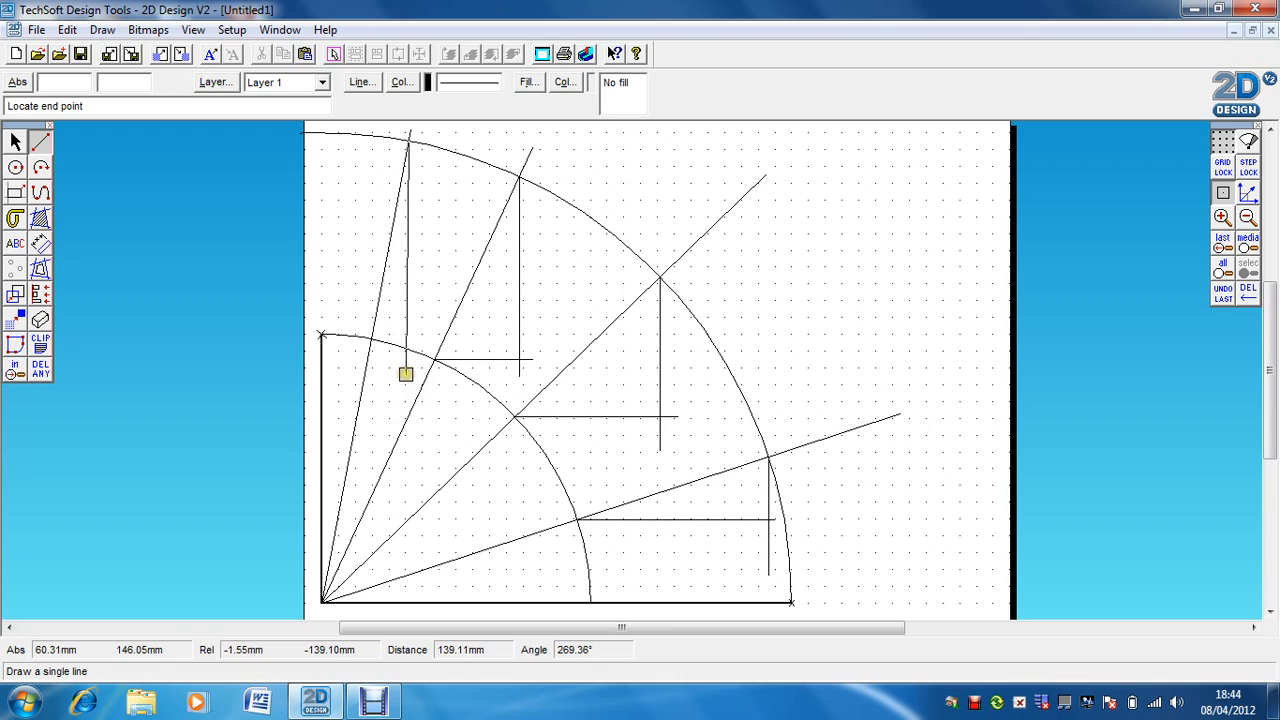
pyautogui.click(407, 374)
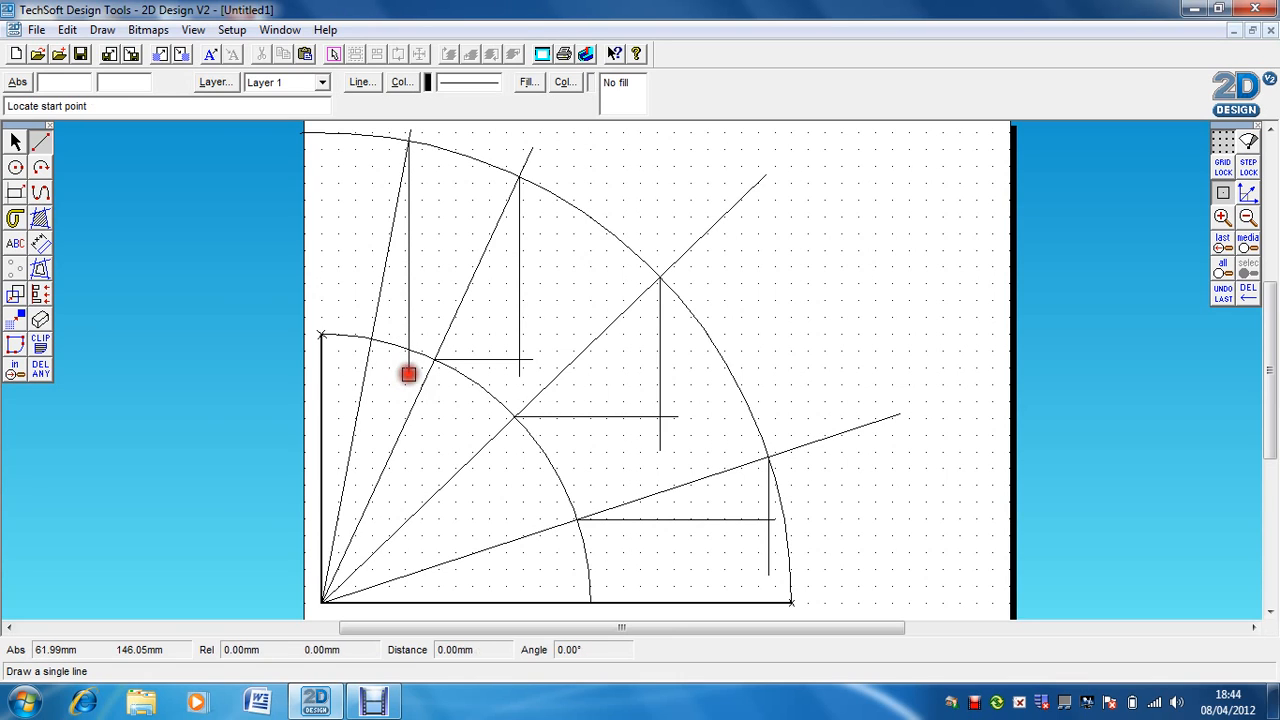
pyautogui.click(408, 373)
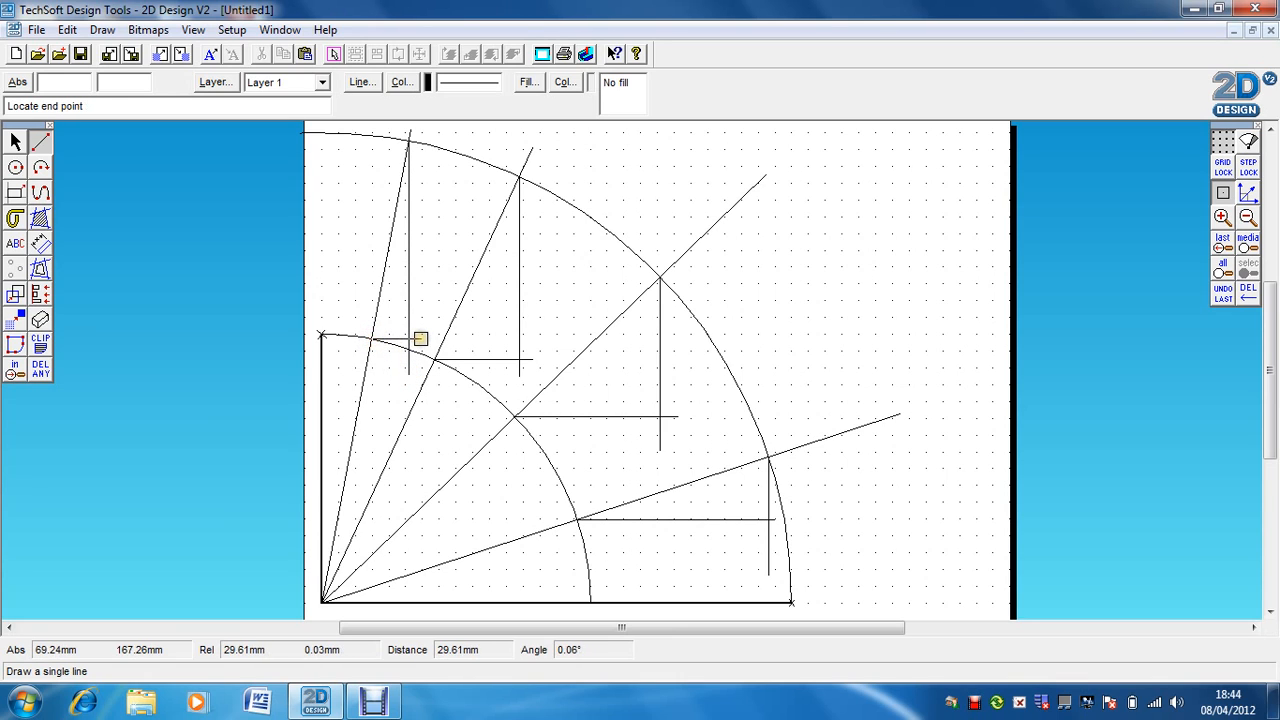
pyautogui.click(422, 338)
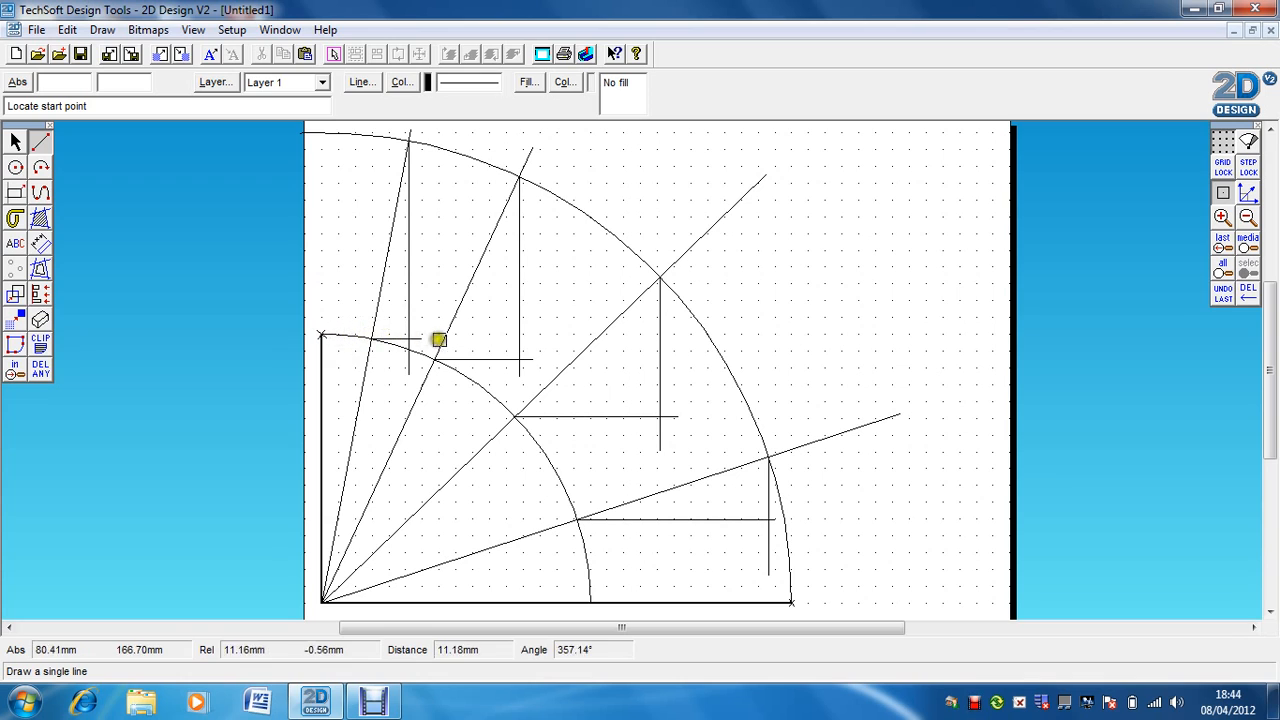
pyautogui.moveTo(708, 455)
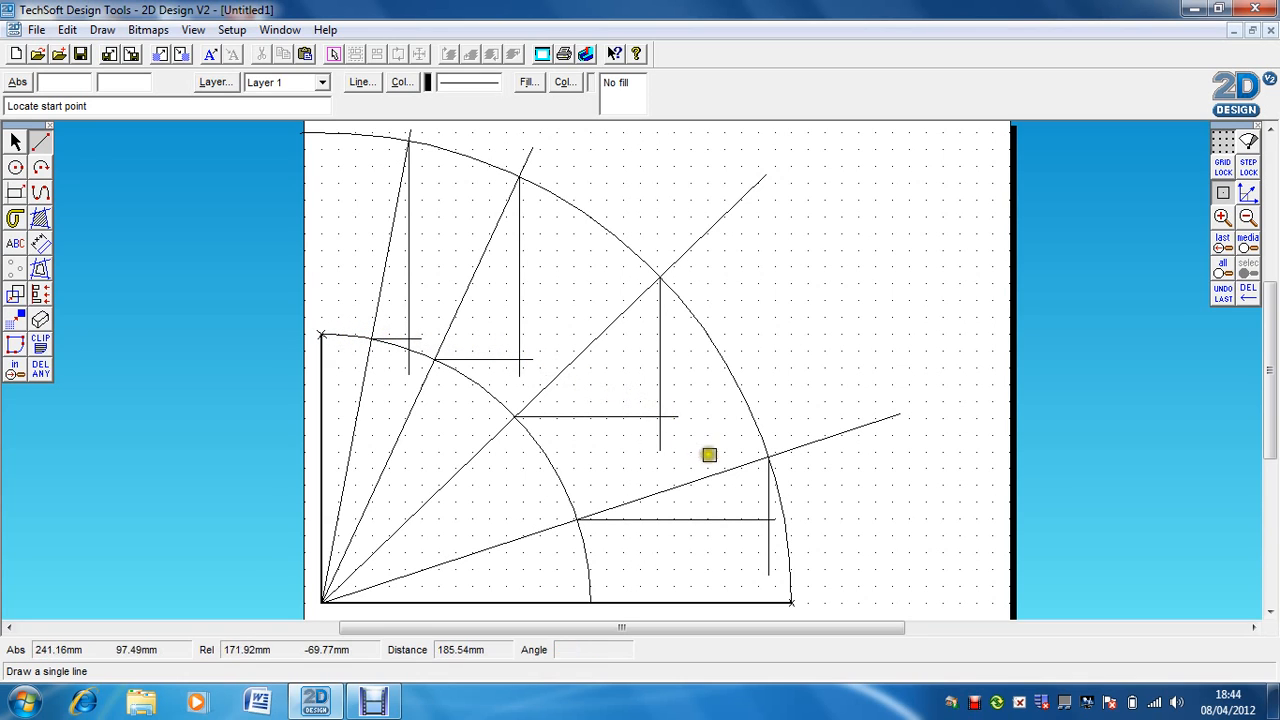
pyautogui.moveTo(405, 318)
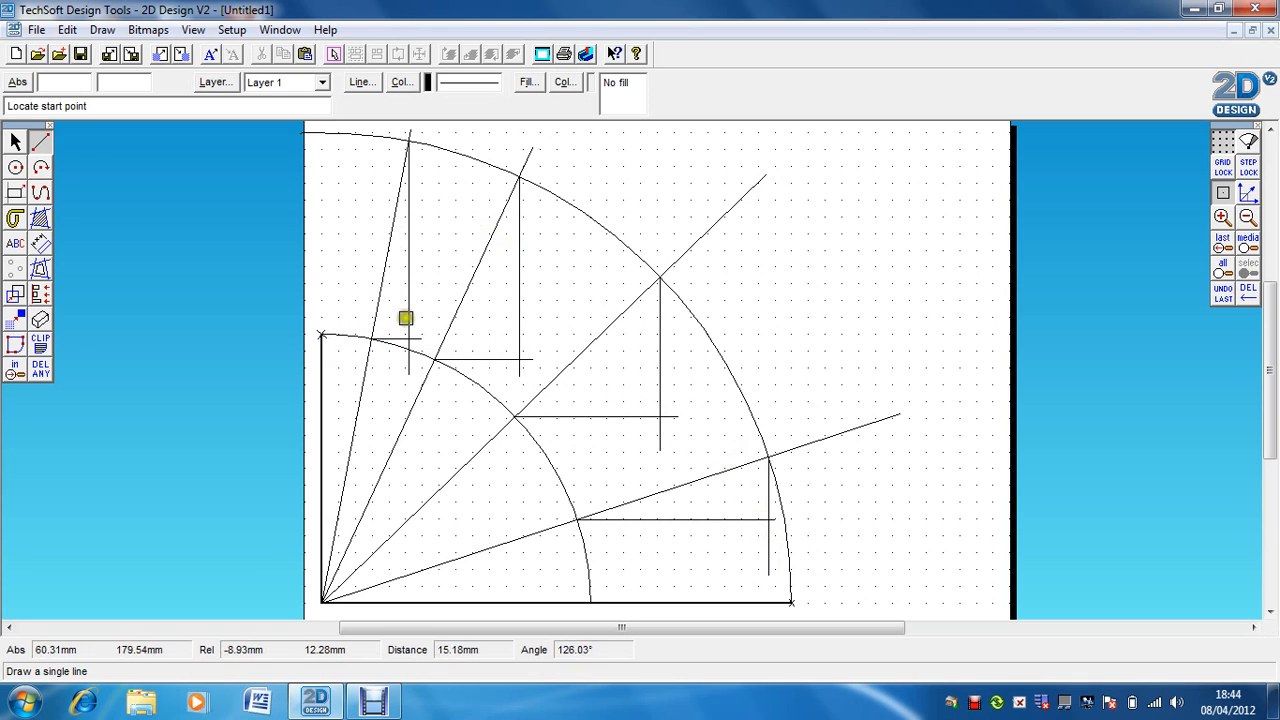
pyautogui.moveTo(439, 266)
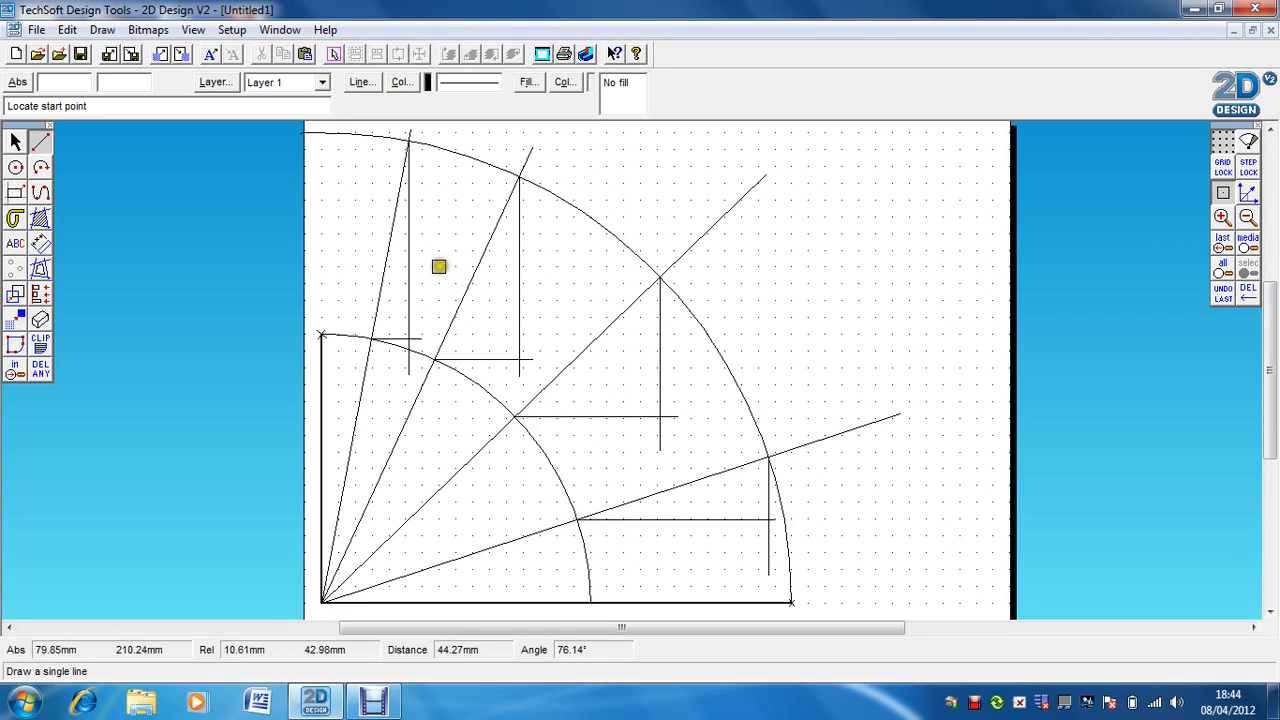
# - Make Layer 2 visible to reveal the bold curve through the projected points
pyautogui.click(322, 82)
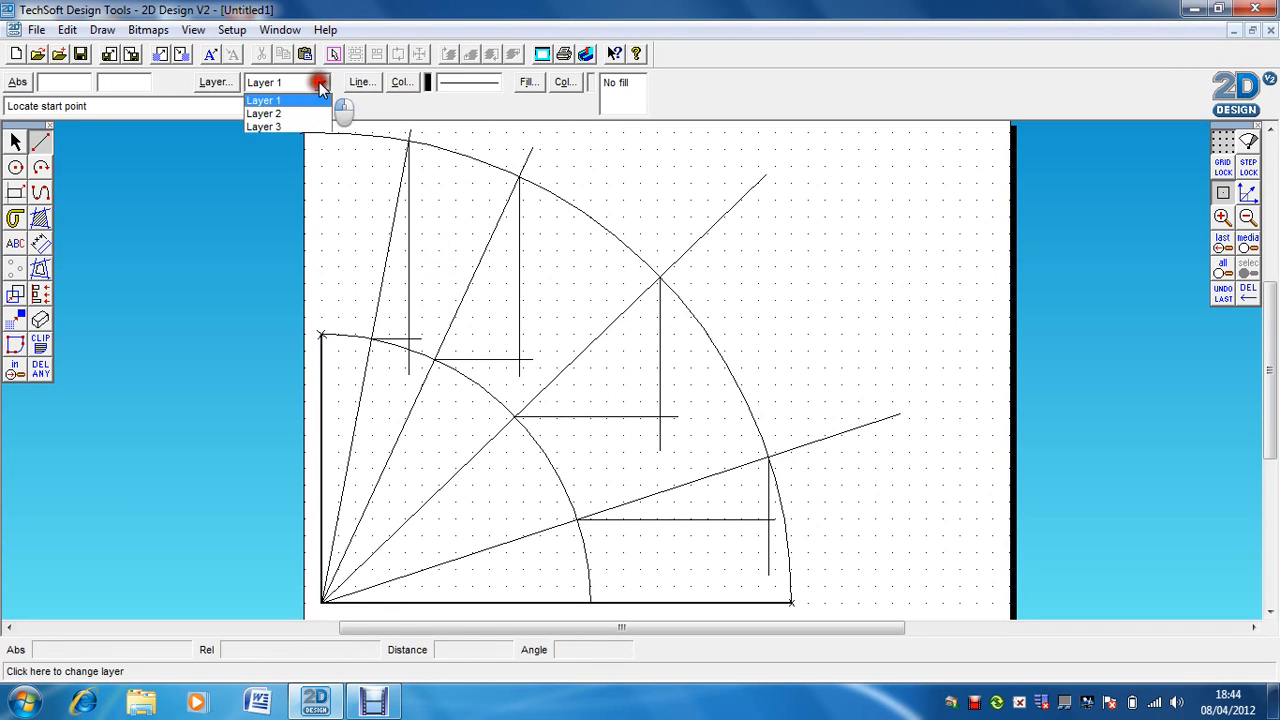
pyautogui.click(211, 82)
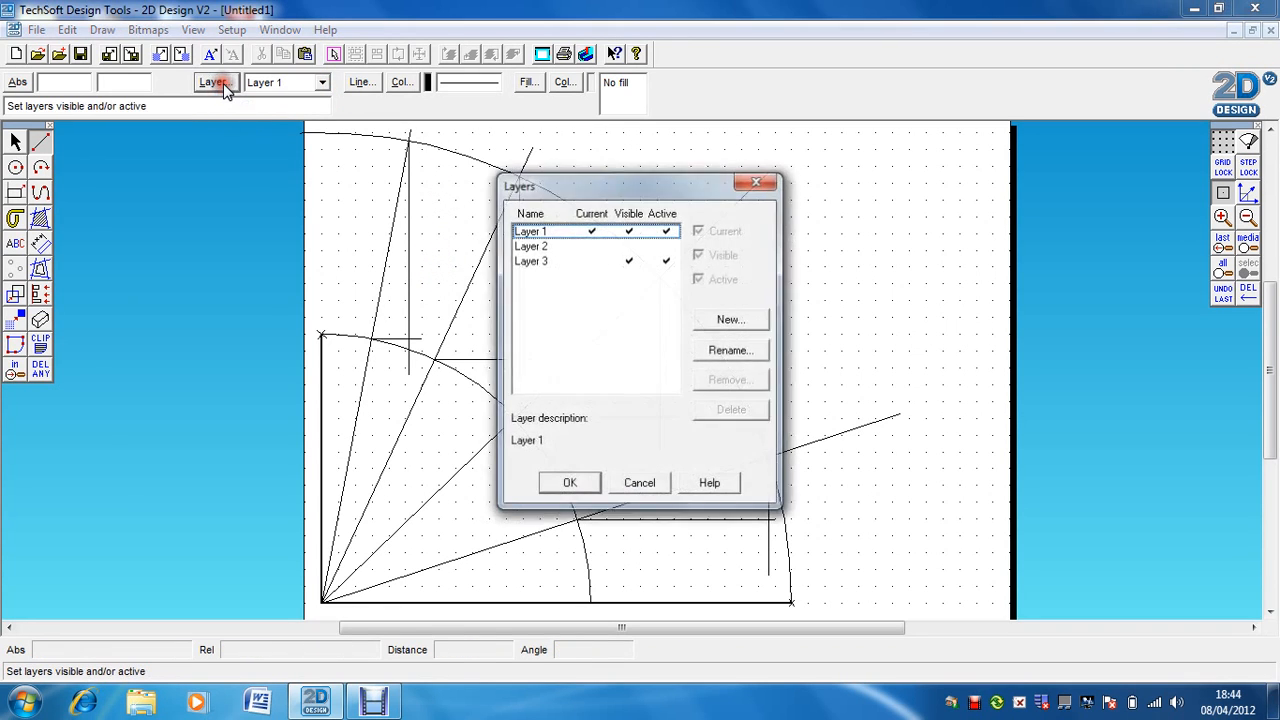
pyautogui.click(551, 246)
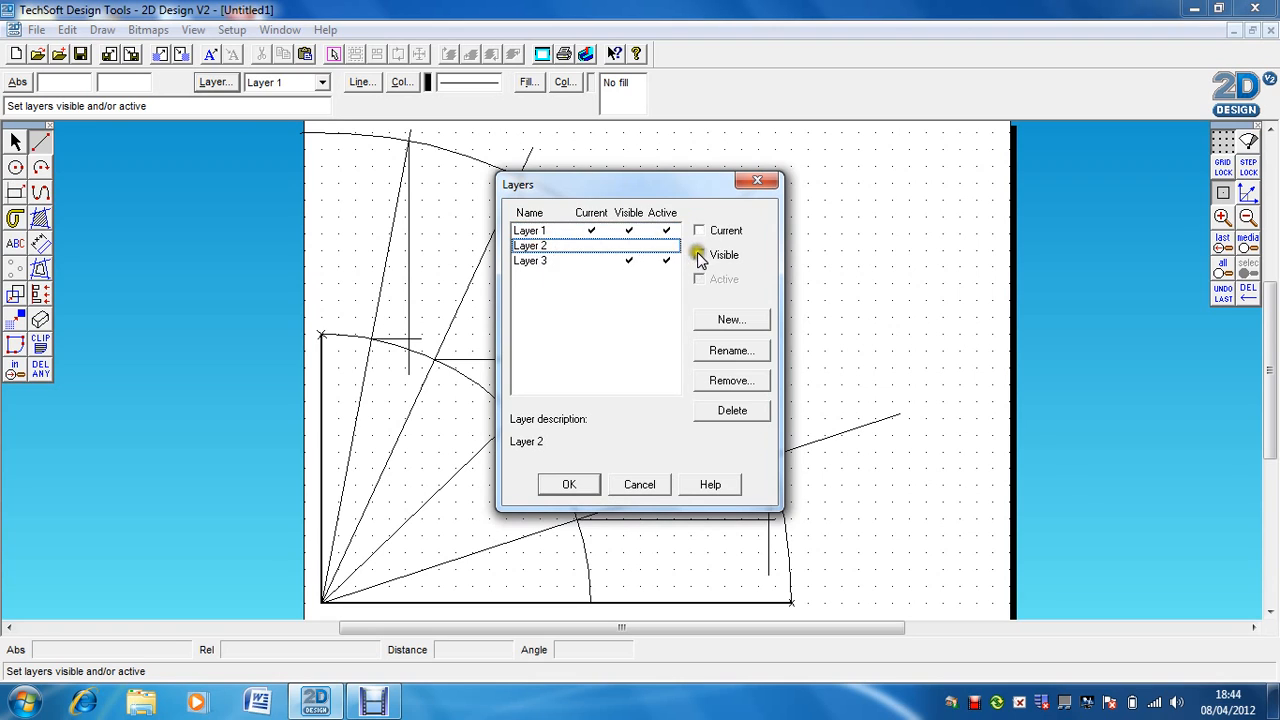
pyautogui.click(569, 484)
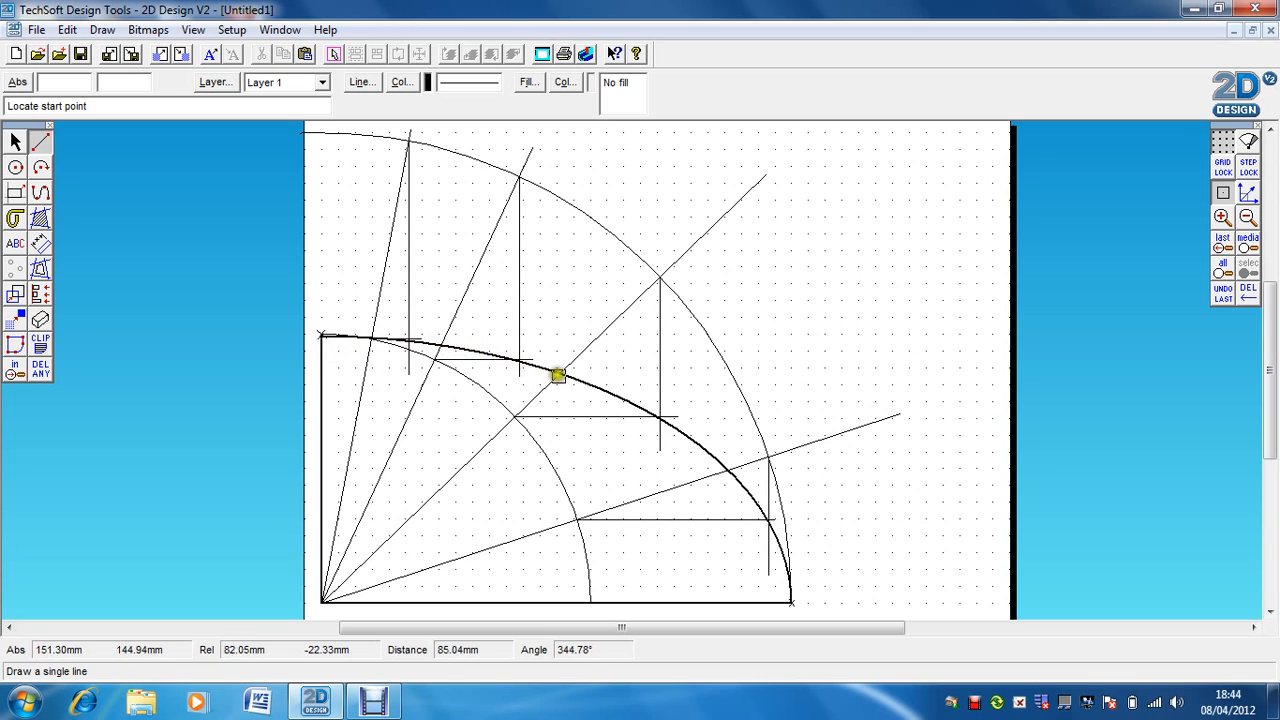
pyautogui.moveTo(739, 485)
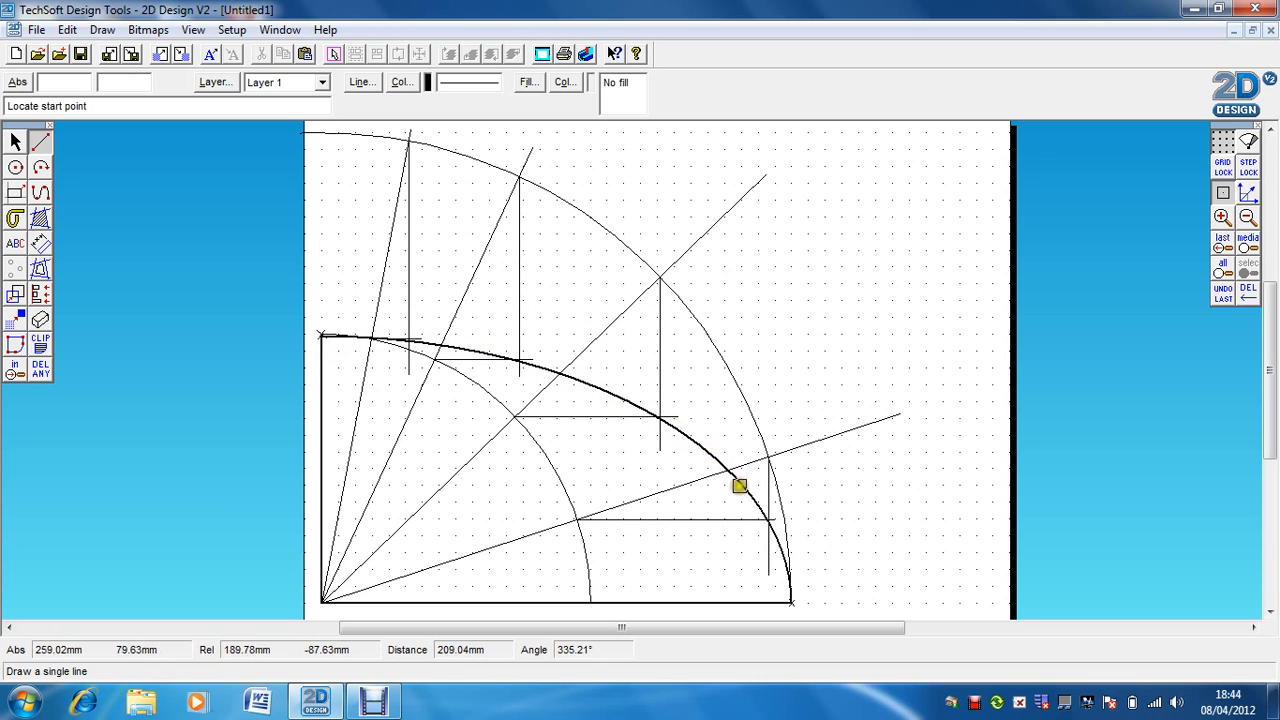